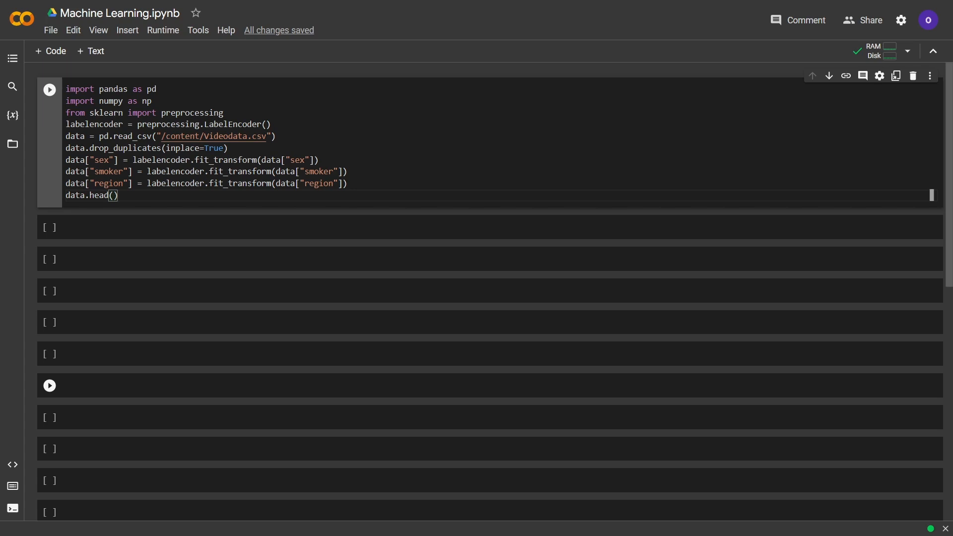
Run the cell loading Videodata.csv, encoding sex, smoker and region, and showing data.head(), then save.
click(49, 89)
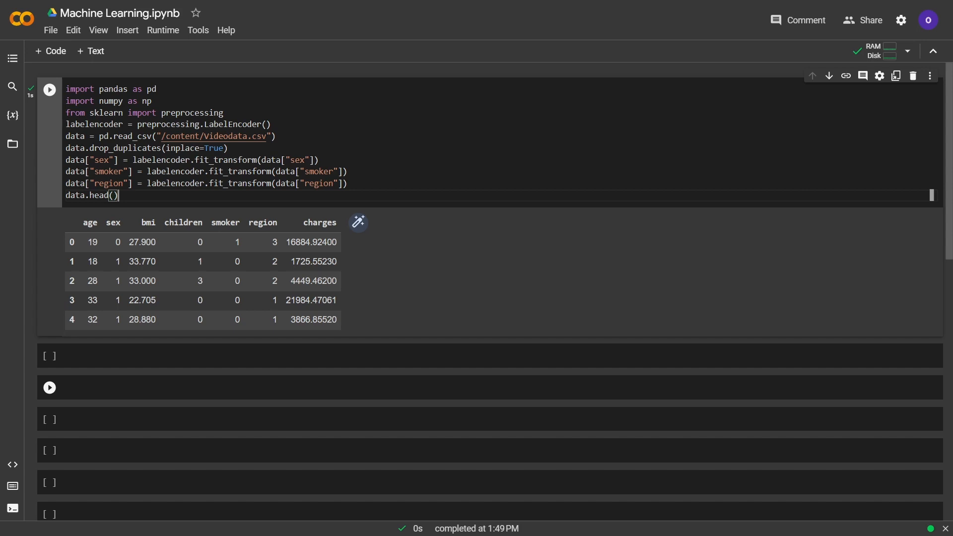
key(ctrl+s)
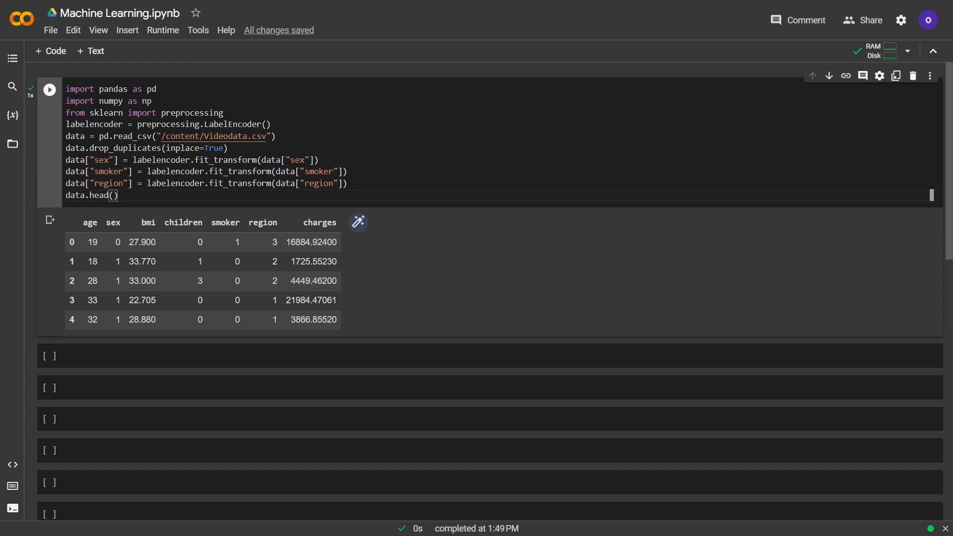
Define X as data's age, sex, bmi, children, smoker and region columns.
text(x)
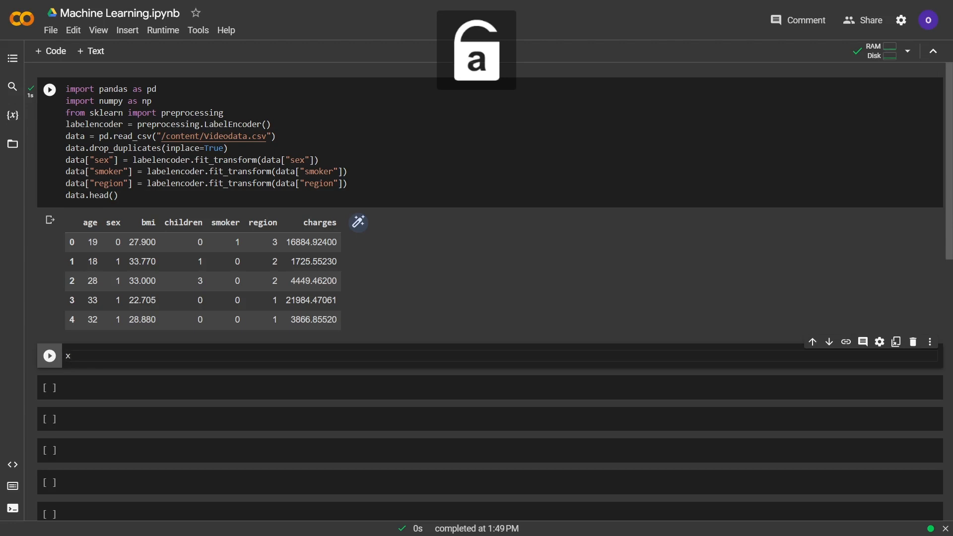
text(=)
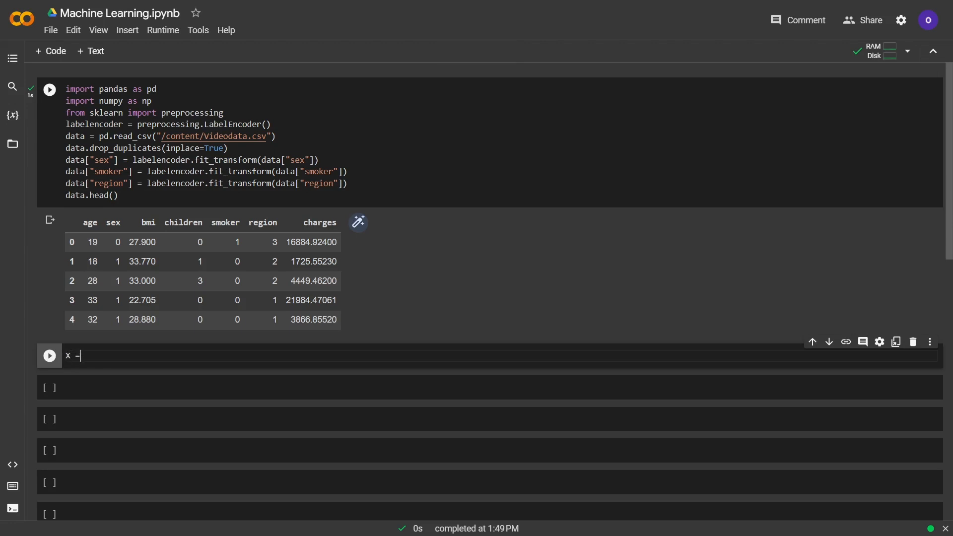
text(data[])
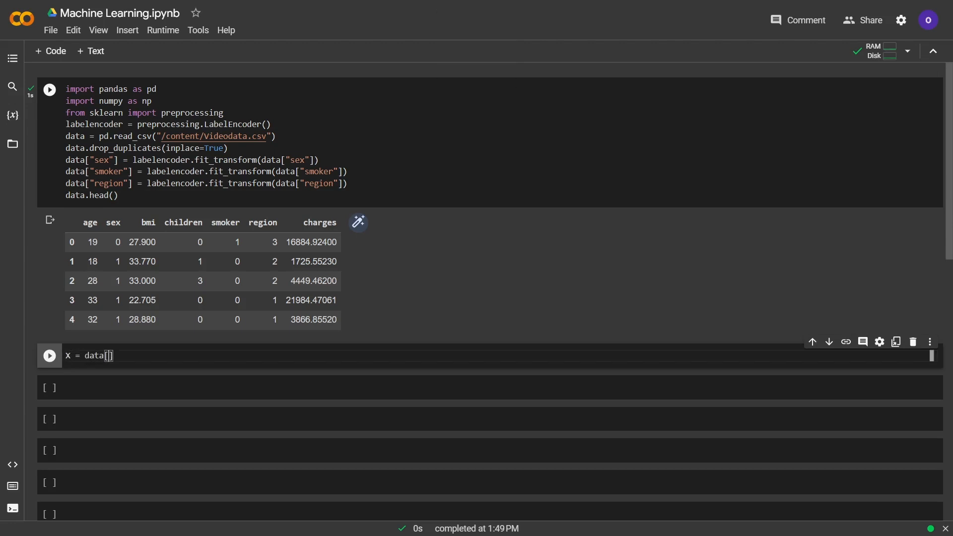
text(["age",)
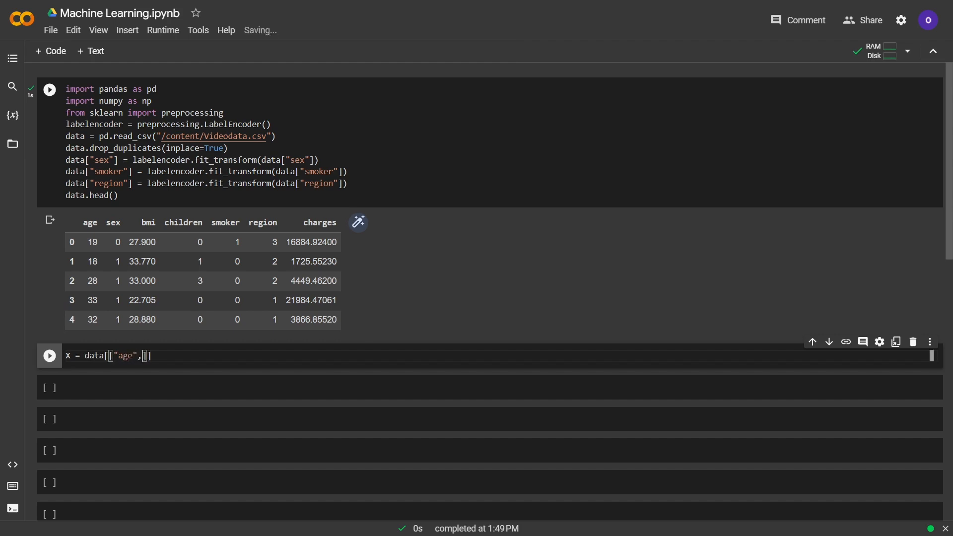
text("sex",)
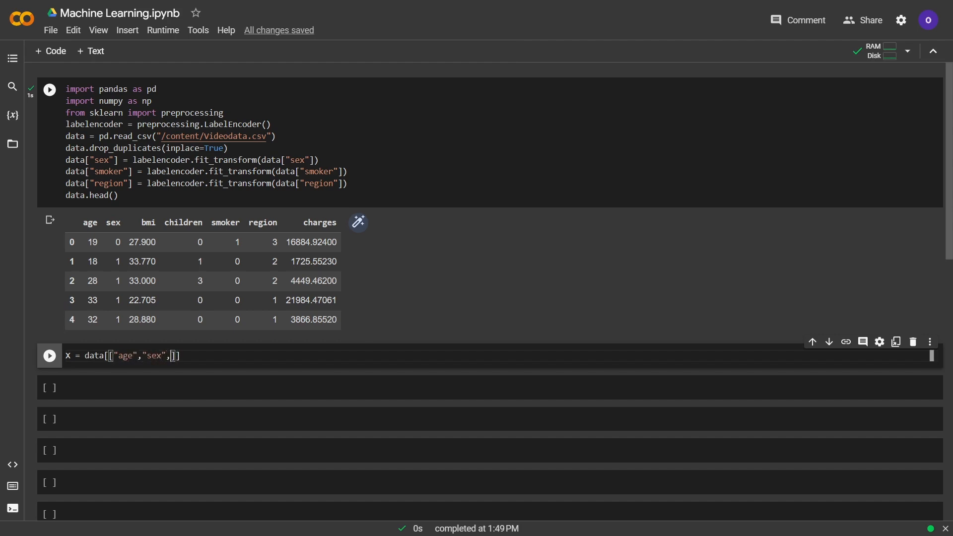
text("bmi","children",)
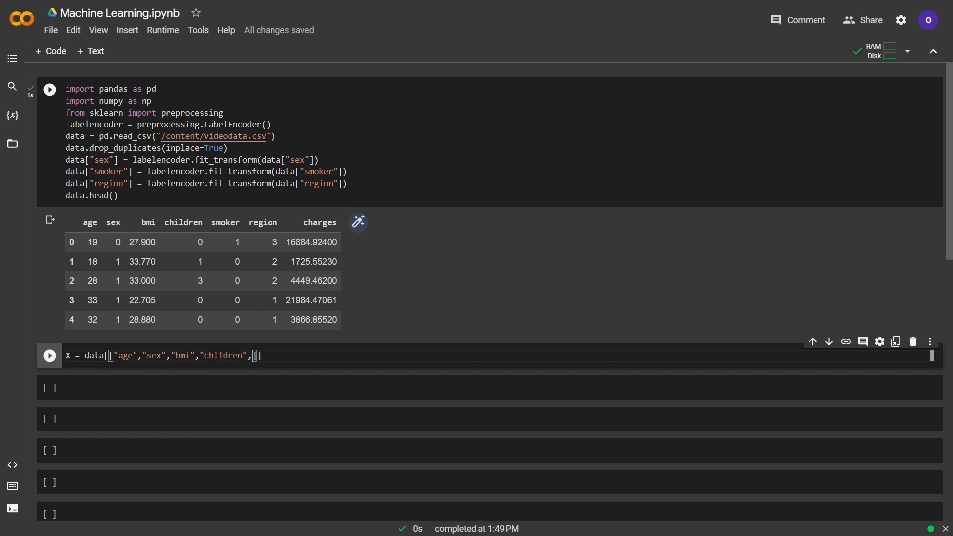
text("smoker")
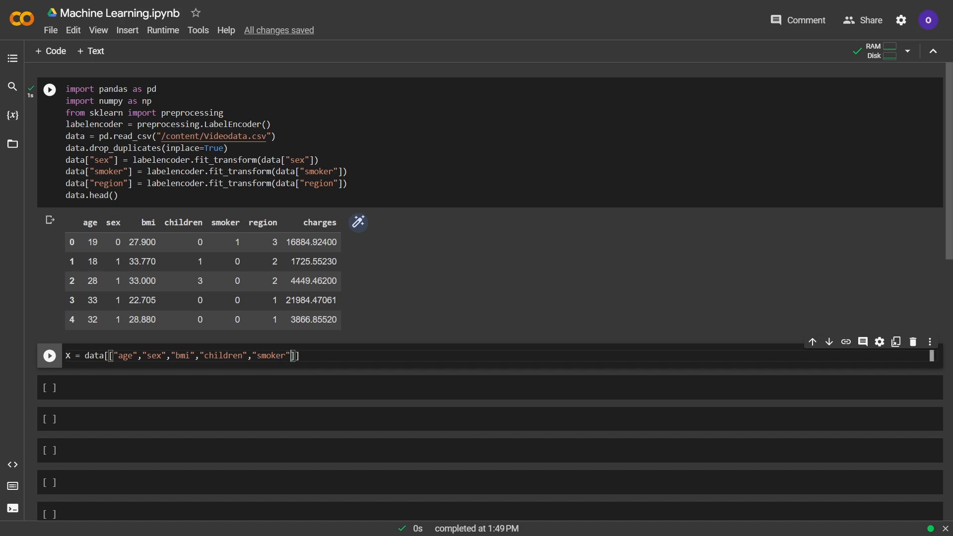
text(,"")
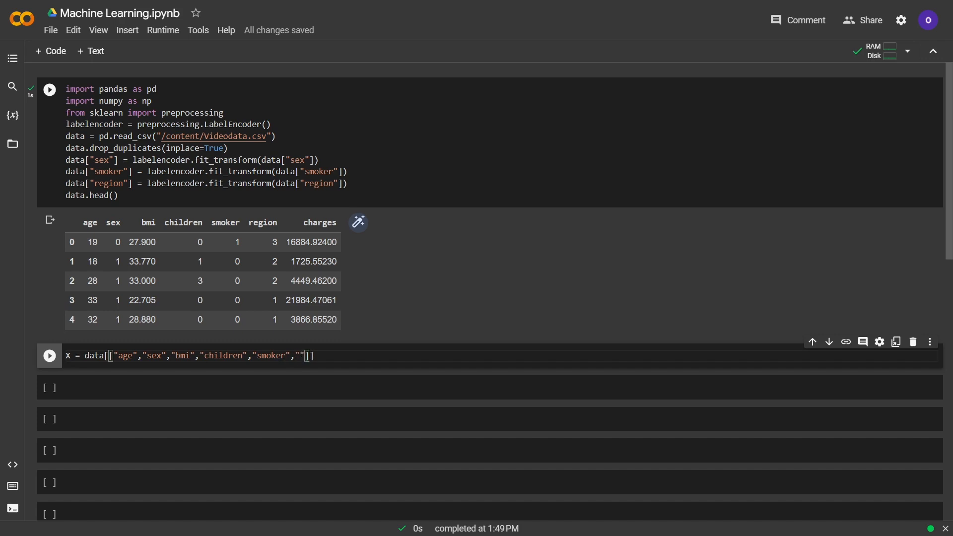
text(region)
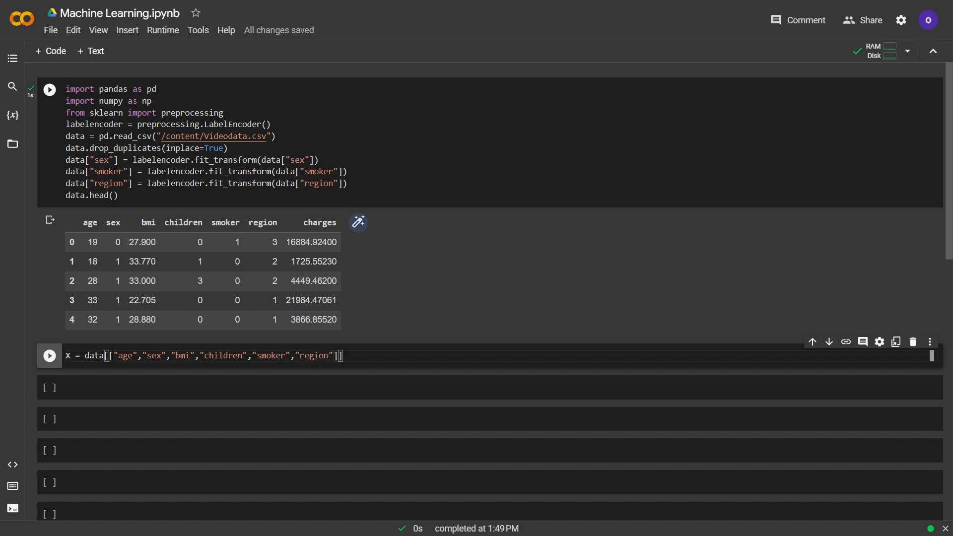
Define y as data["charges"] and run the cell.
key(enter)
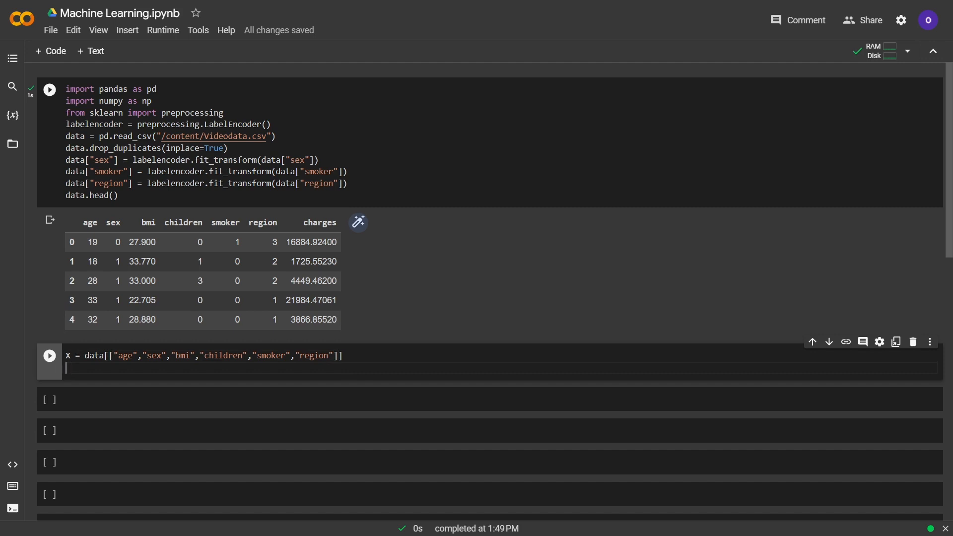
text(y = data[")
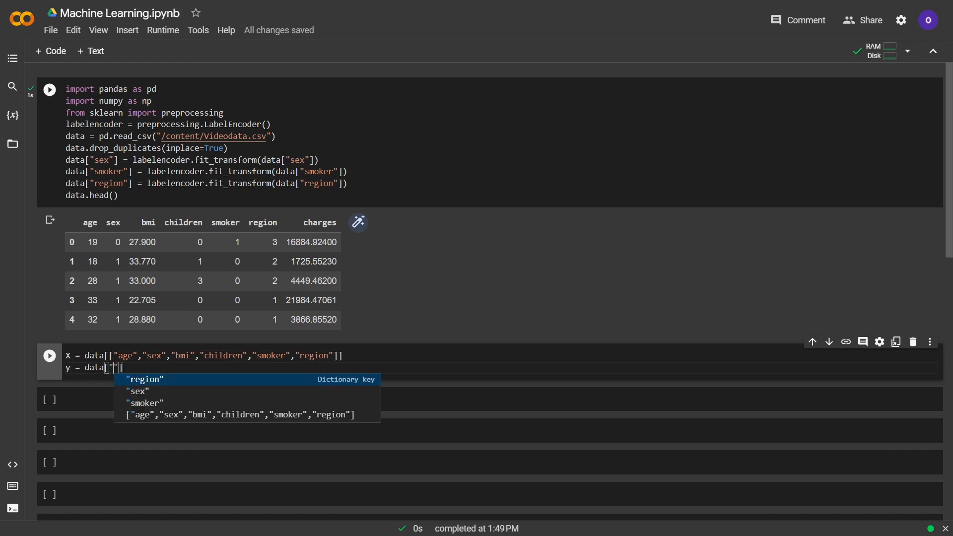
text(charges)
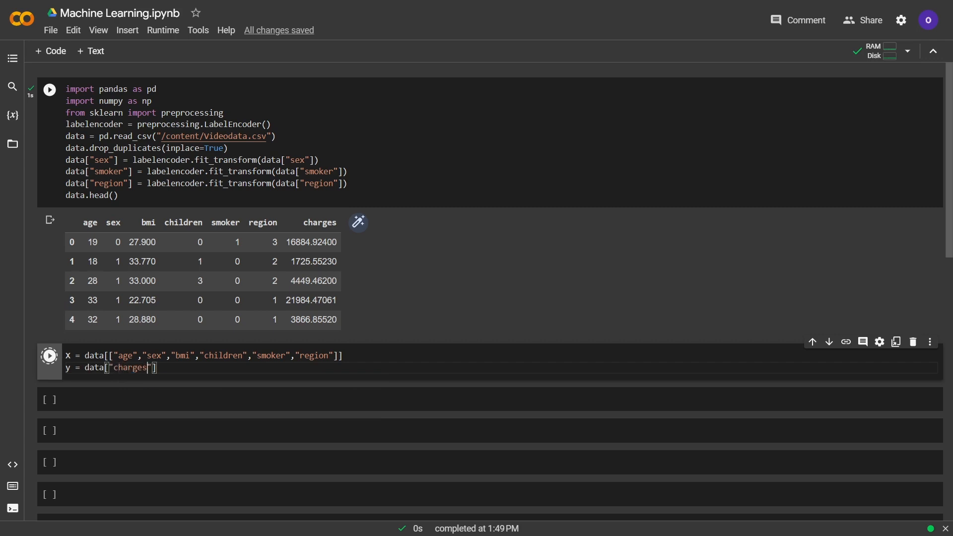
click(49, 355)
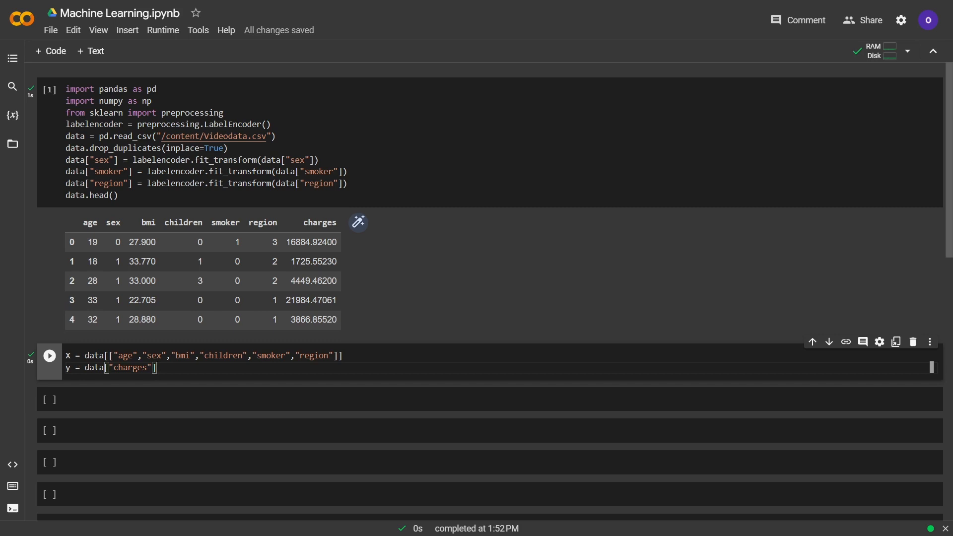
Import train_test_split from sklearn.model_selection.
text(f)
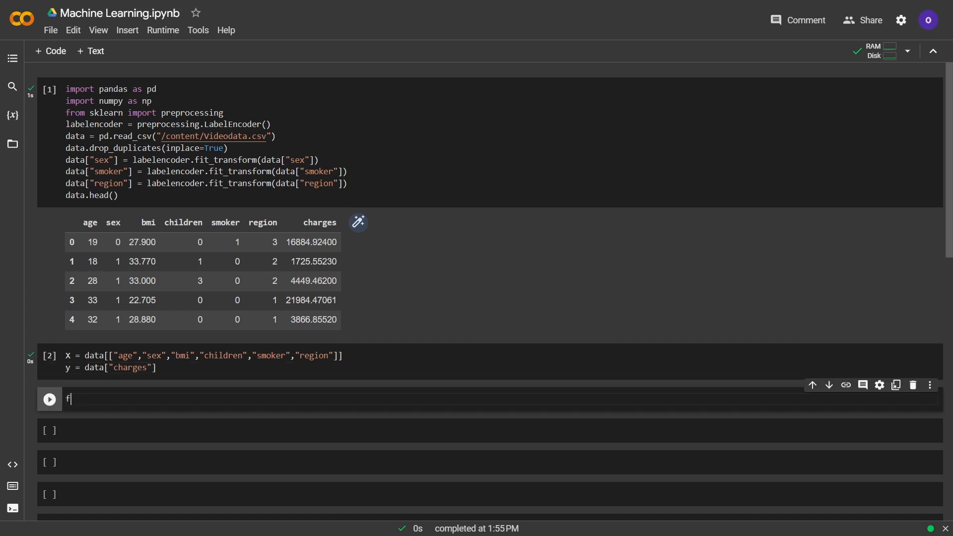
text(rom sklearn)
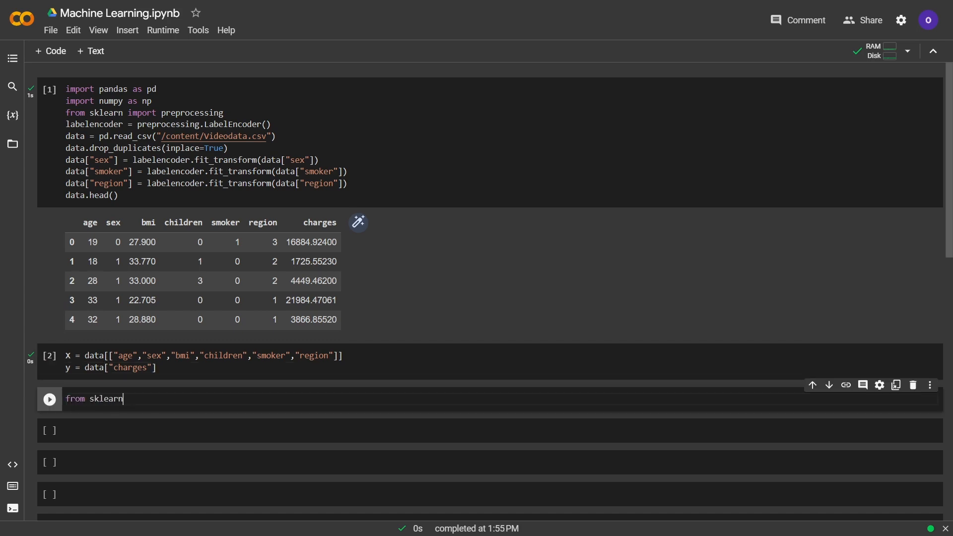
text(.model_selection)
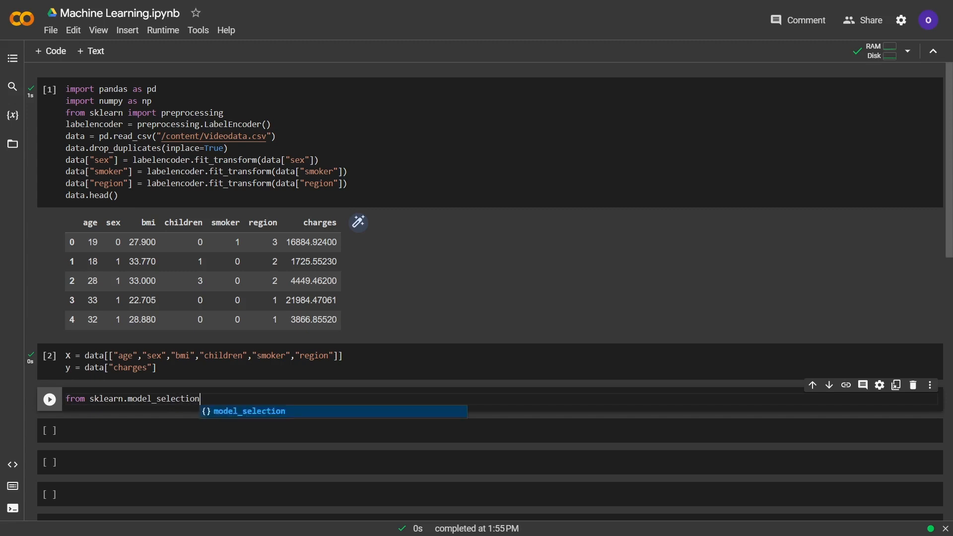
text(import traint)
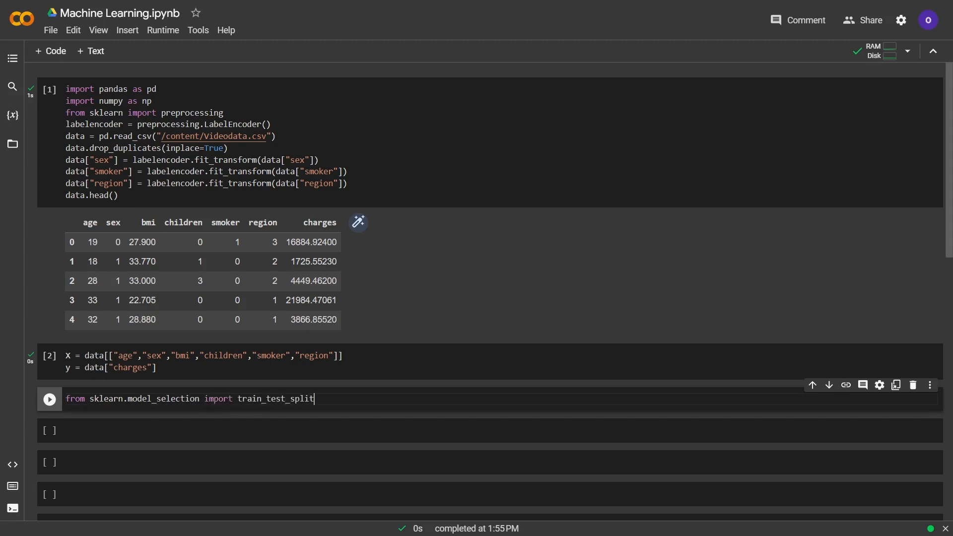
Split X and y into X_train, X_test, y_train, y_test with test_size 0.30.
text(X_test,)
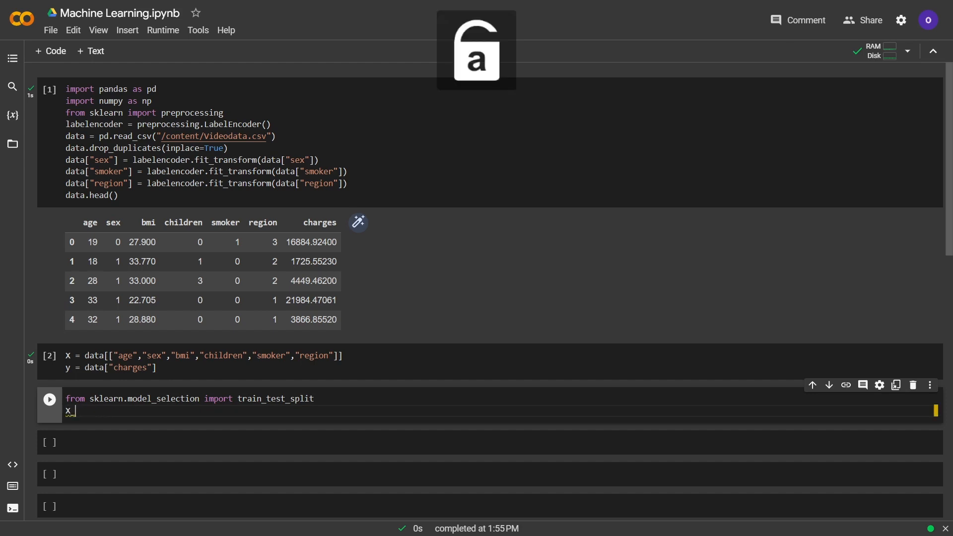
text(_train, X_tes)
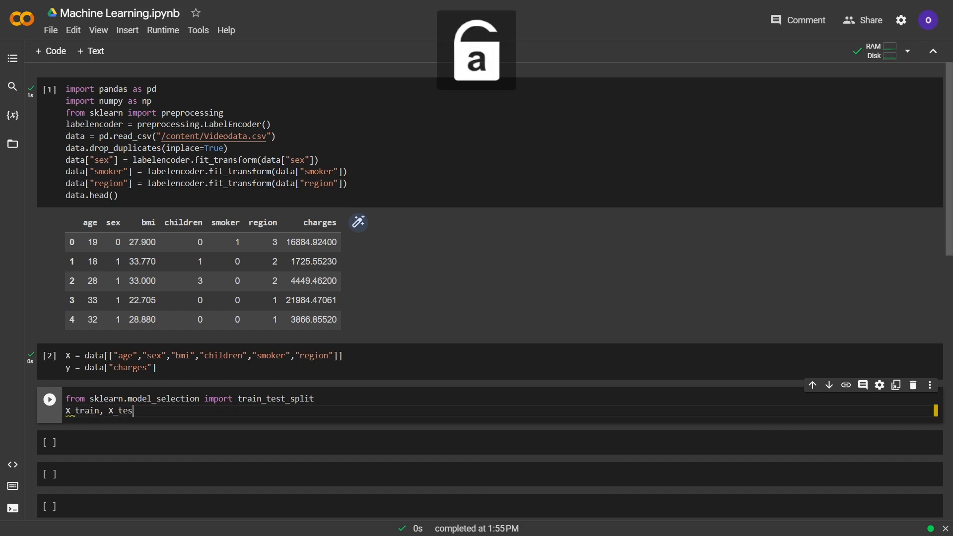
text(t, y_train, y)
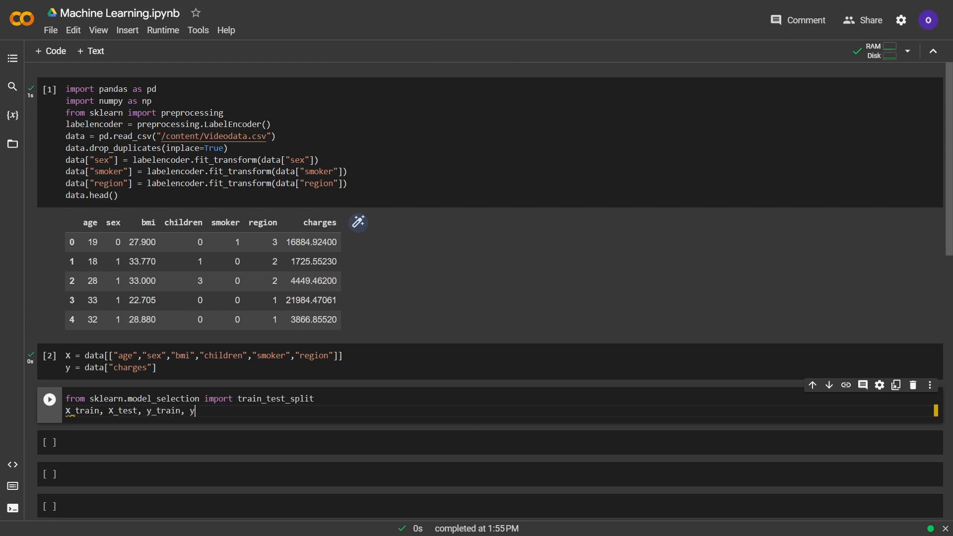
text(te)
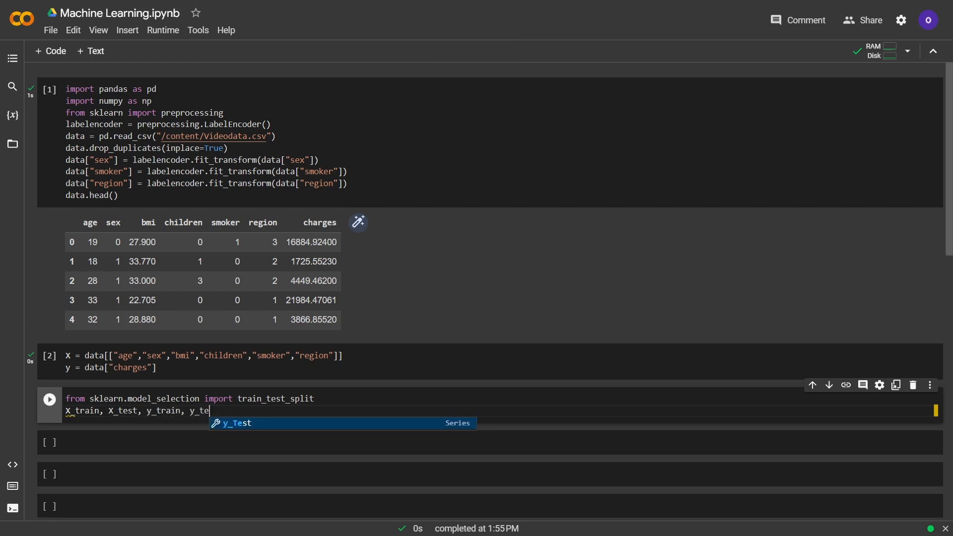
text(st = train_test_split()
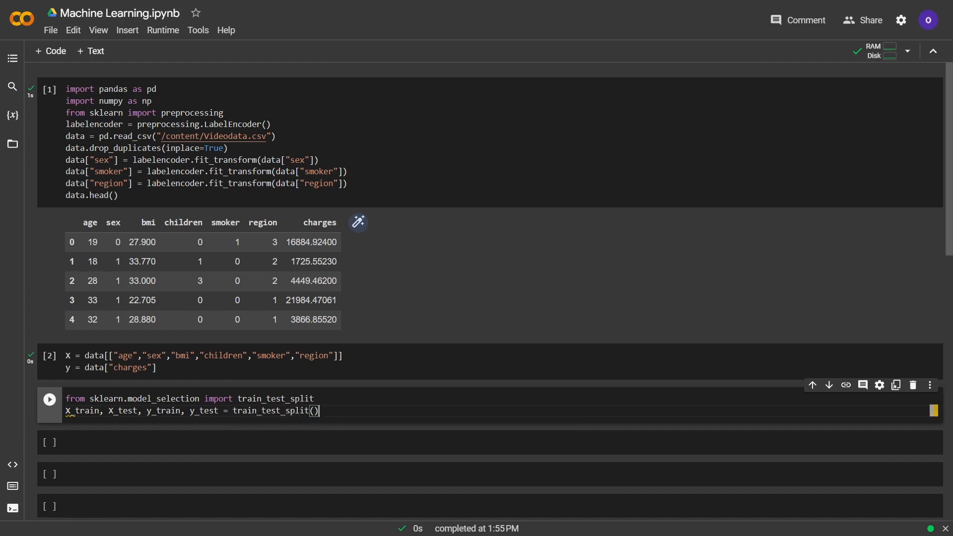
text(X)
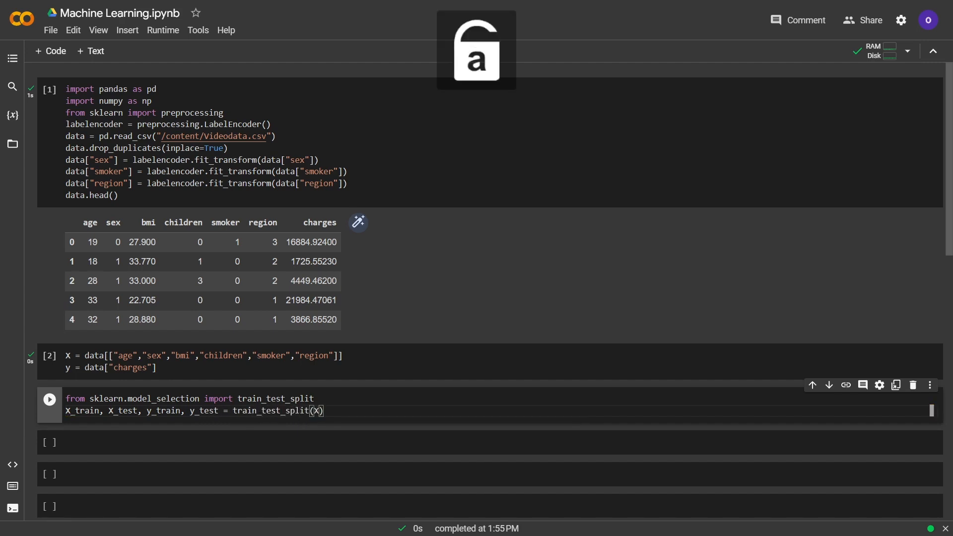
text(,y, test_size = 0.30)
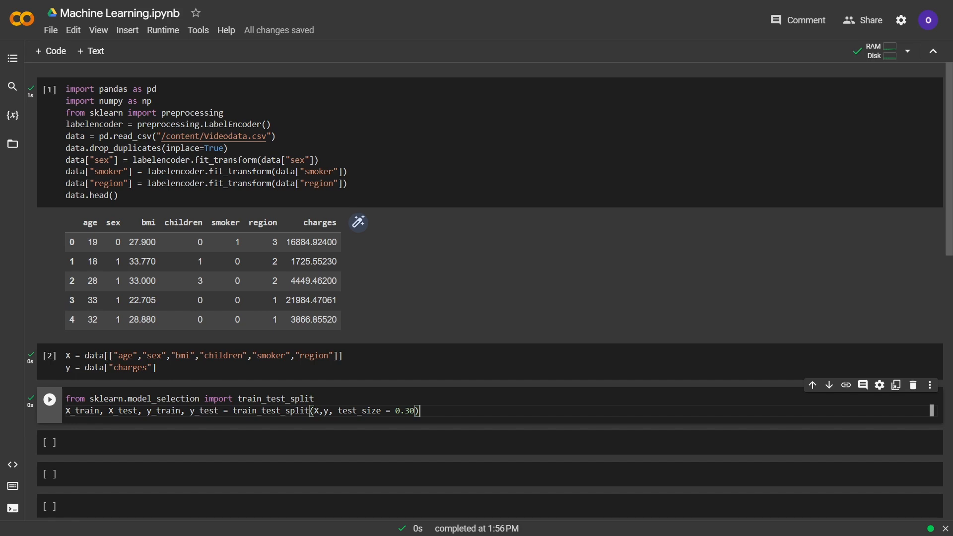
In a new cell import StandardScaler from sklearn.preprocessing and create scaler = StandardScaler().
click(49, 399)
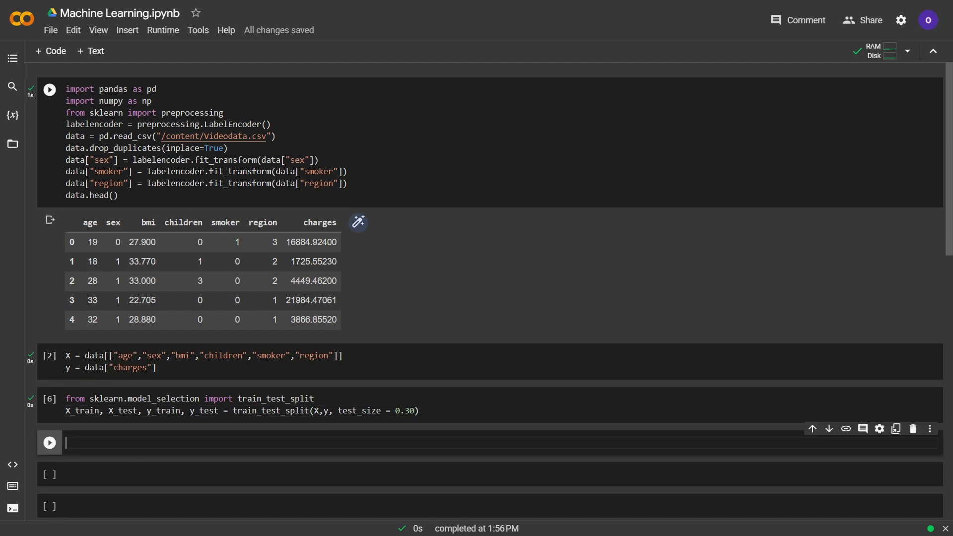
text(from sklearn.)
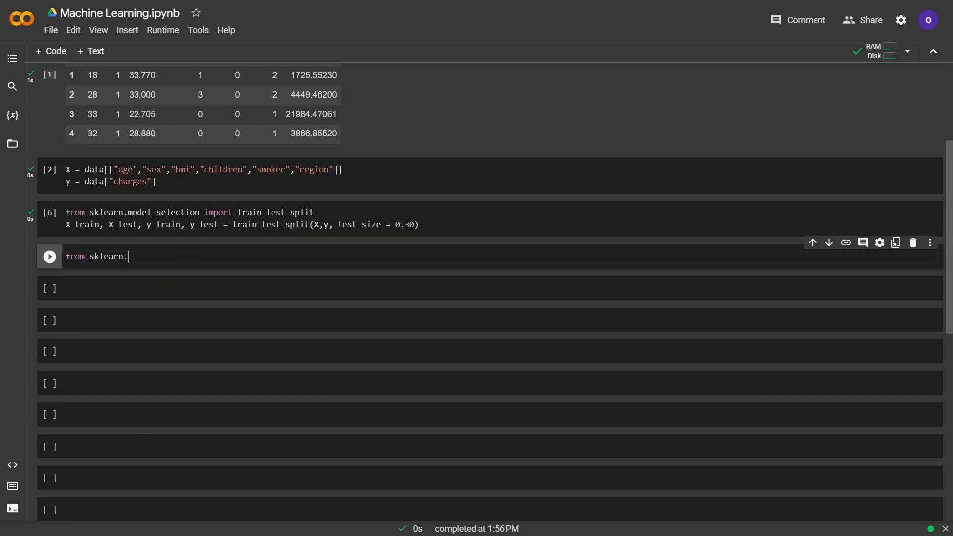
text(preprocessing import StandardS)
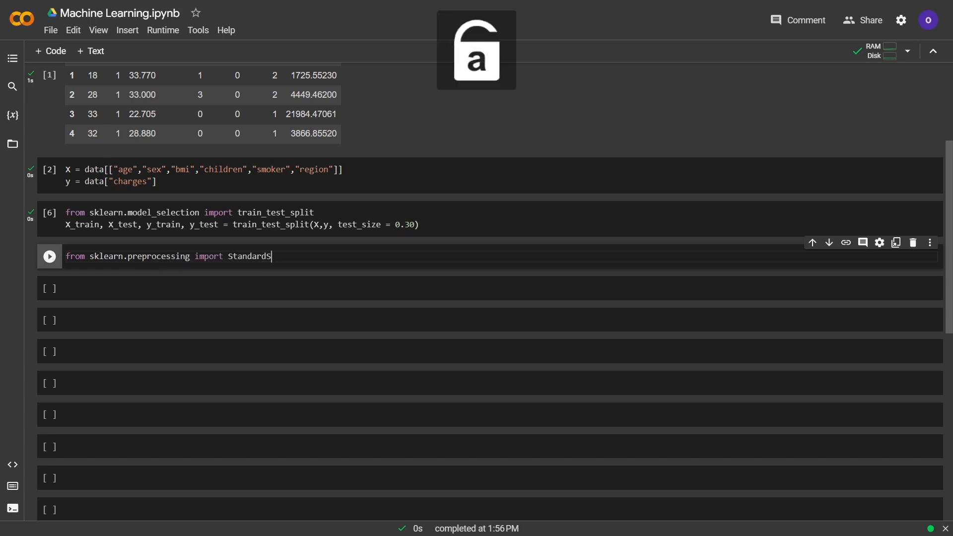
key(Backspace)
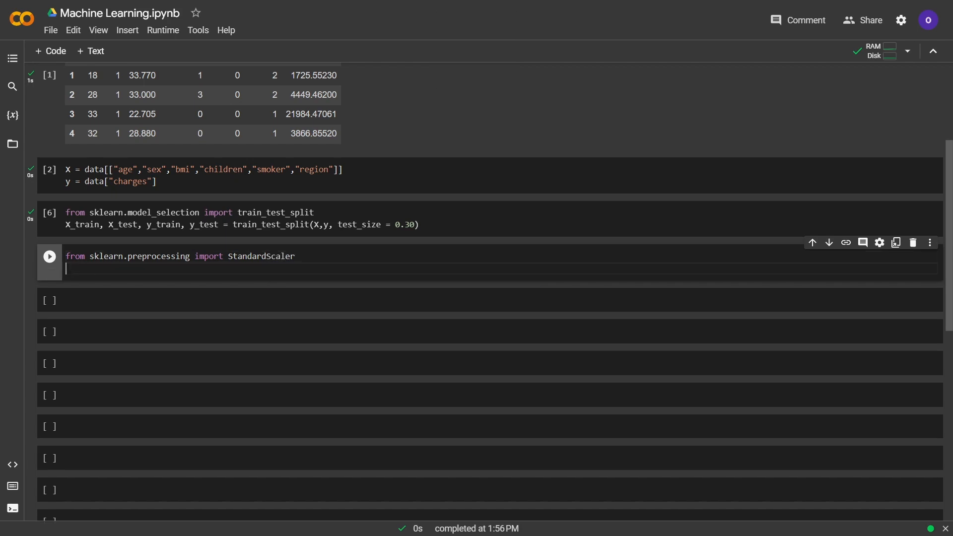
text(scaler =)
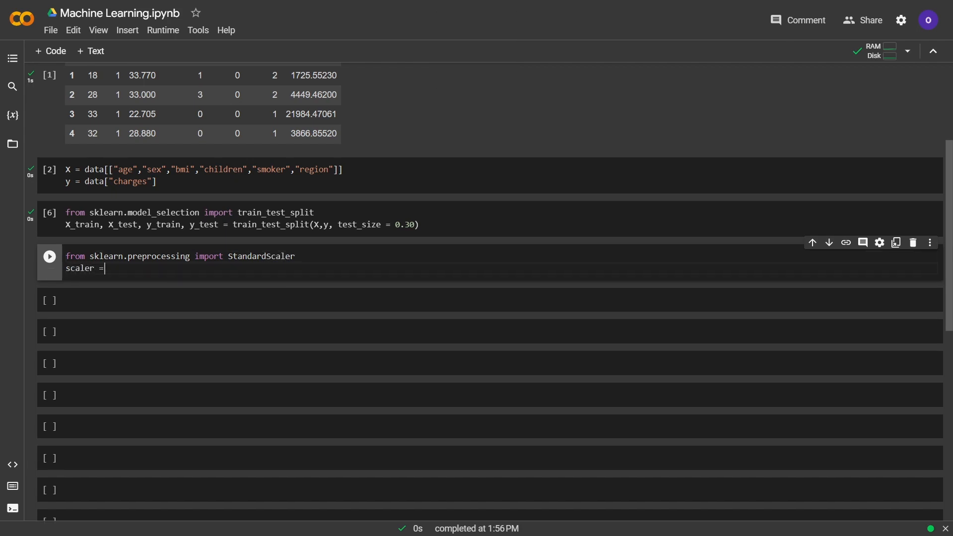
text(StandardSca)
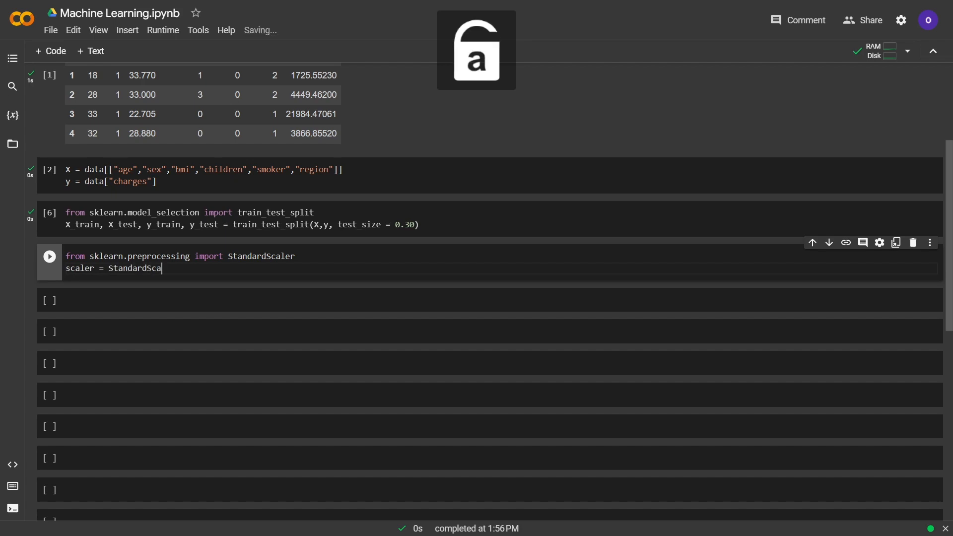
text(ler())
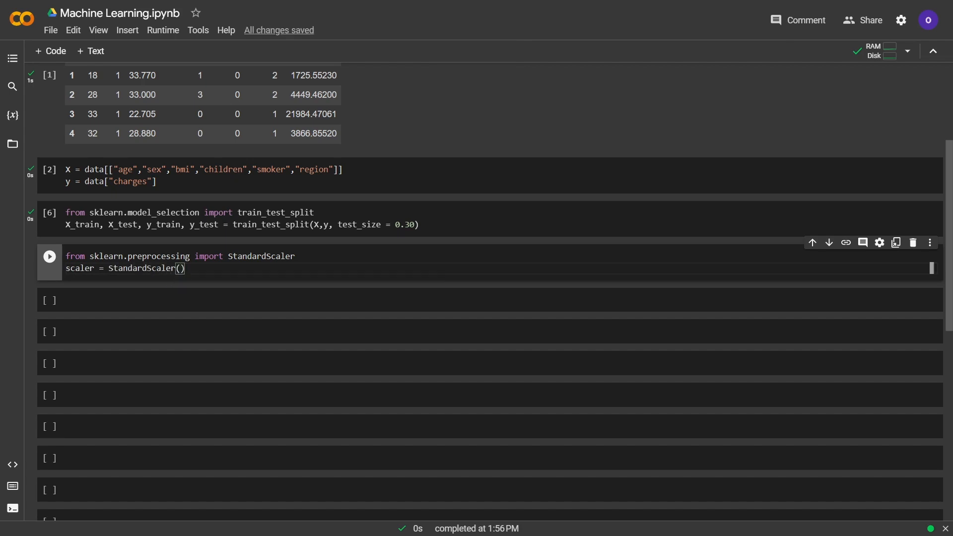
Create scaled_X_train and scaled_X_test via scaler.fit_transform and run the cell.
text(scaled_X)
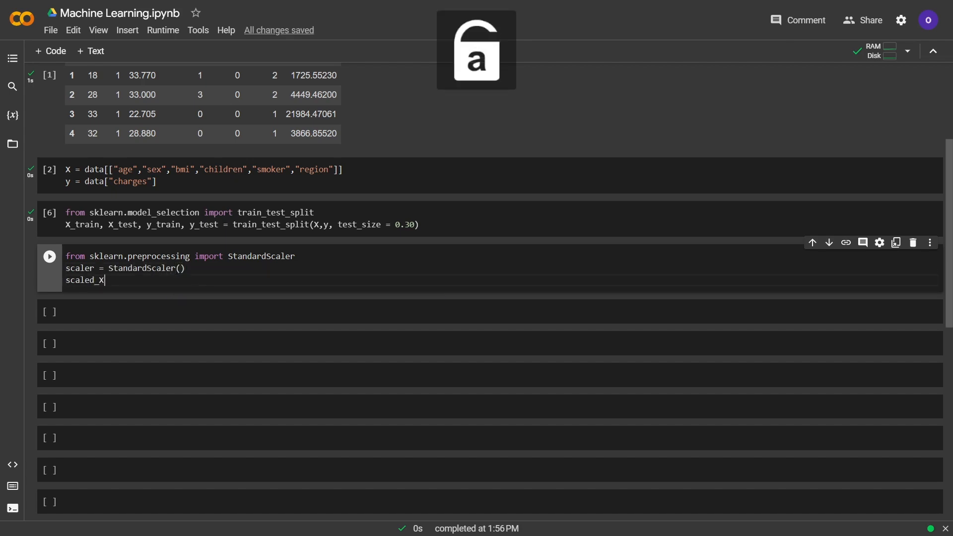
text(_train =)
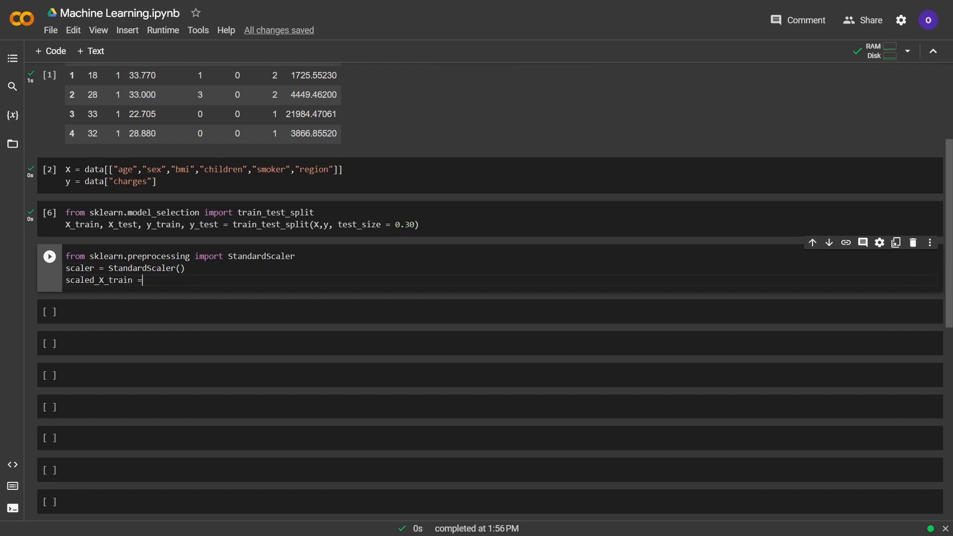
text(scaler.f)
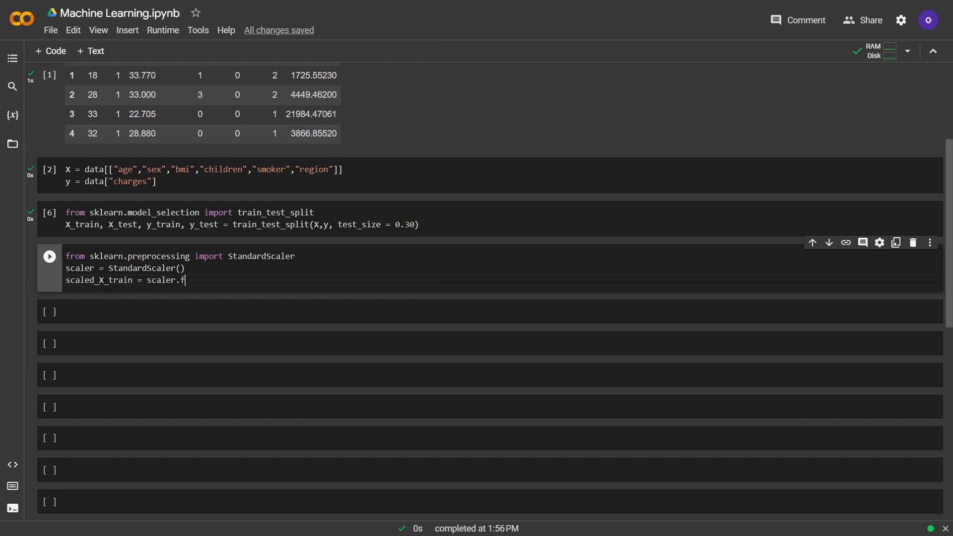
text(it_transform)
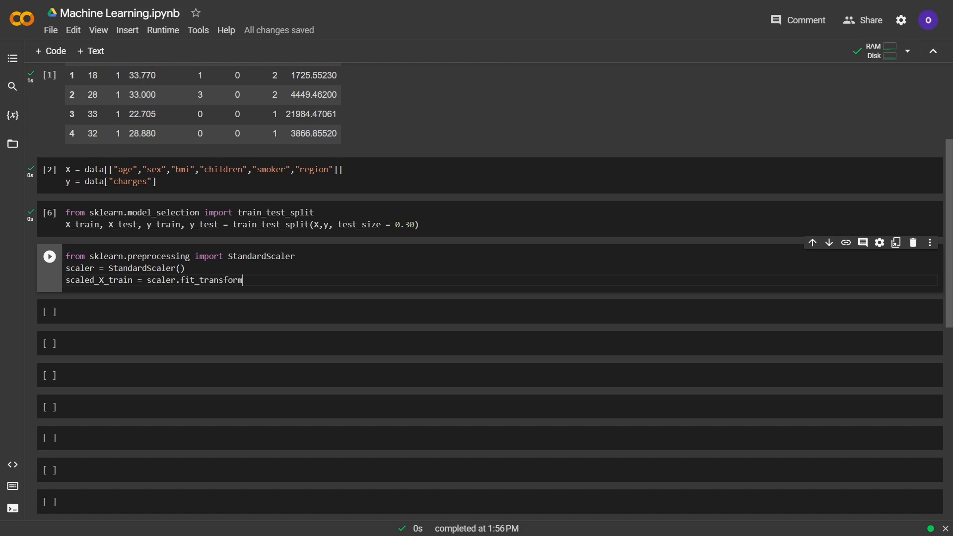
text((X_train))
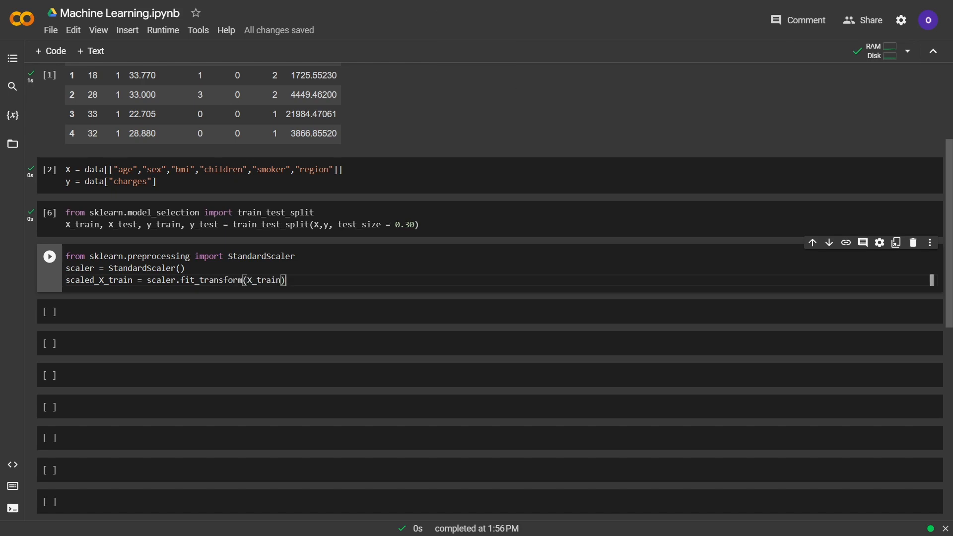
text(scaled_)
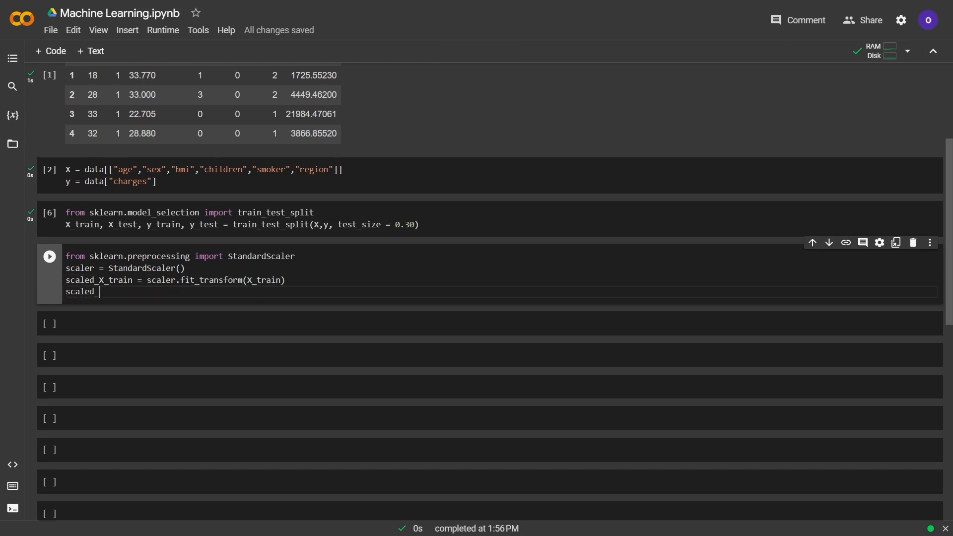
text(X_test = scaler.fit)
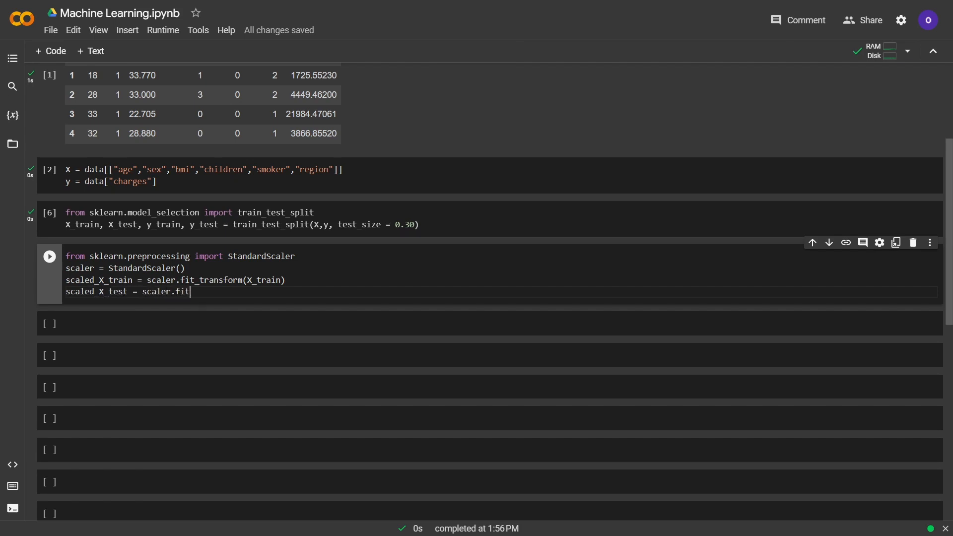
text(_transform())
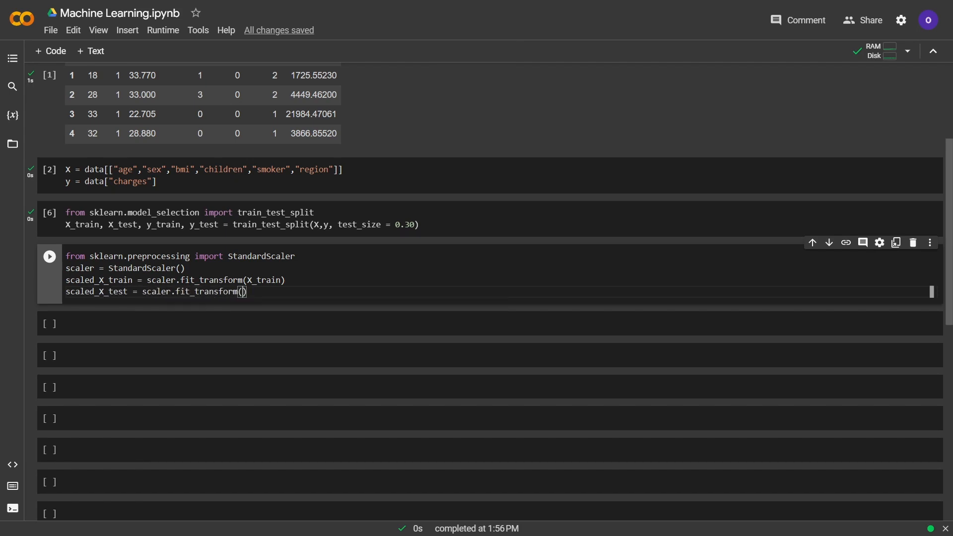
text(X_test)
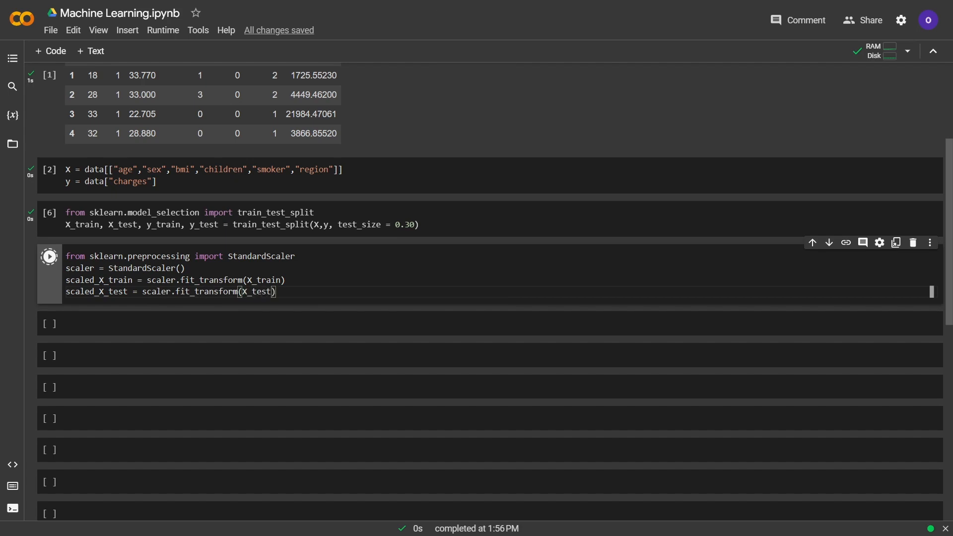
click(49, 257)
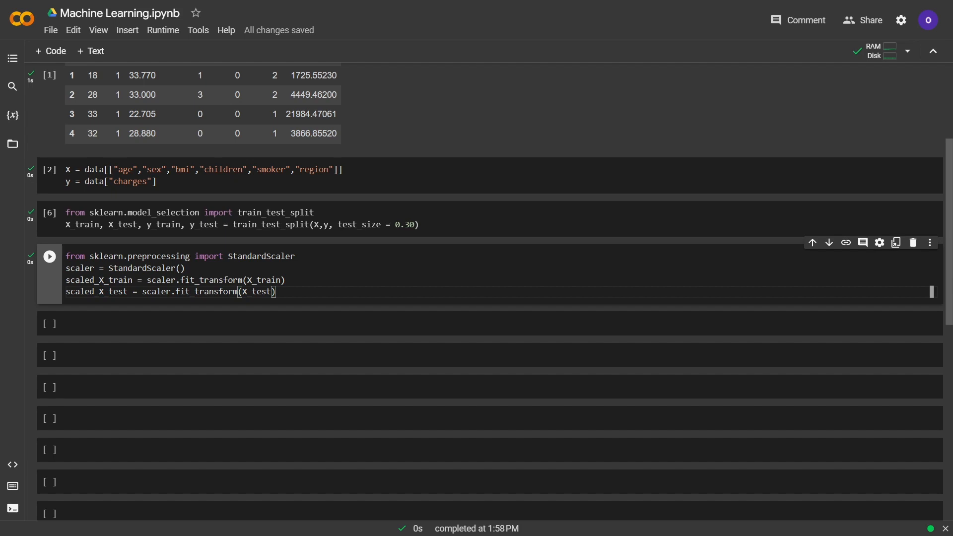
Import mean_absolute_error and mean_squared_error from sklearn.metrics.
text(from sklearn.metri)
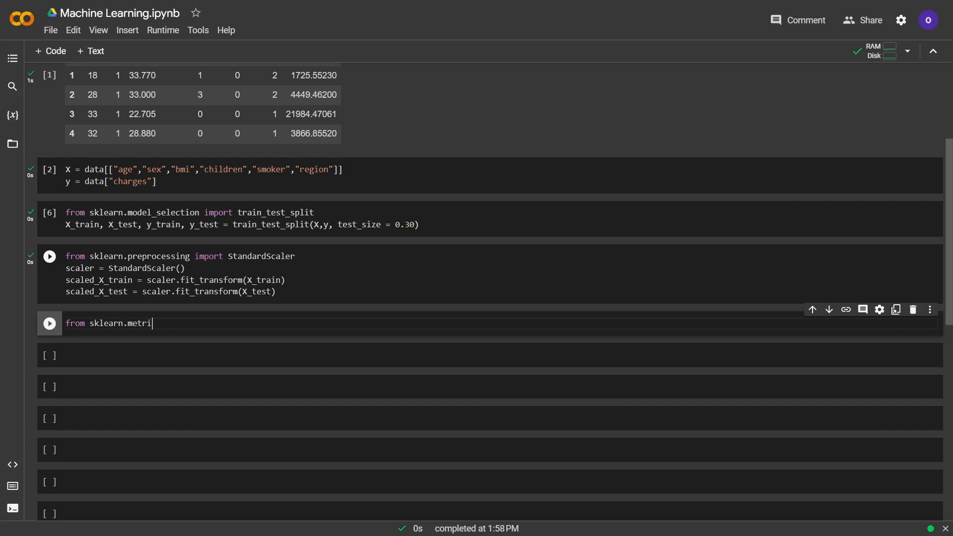
text(cs import mean)
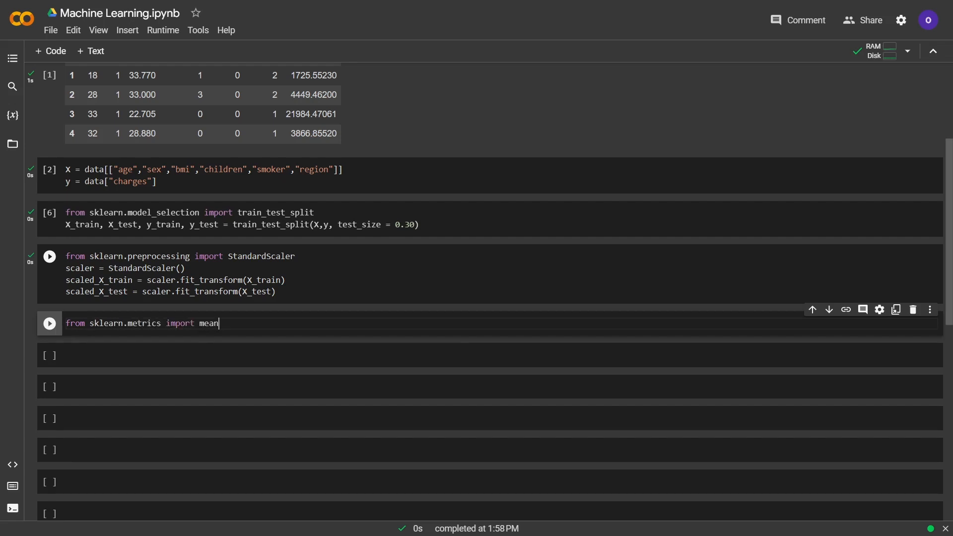
text(_absolute_er)
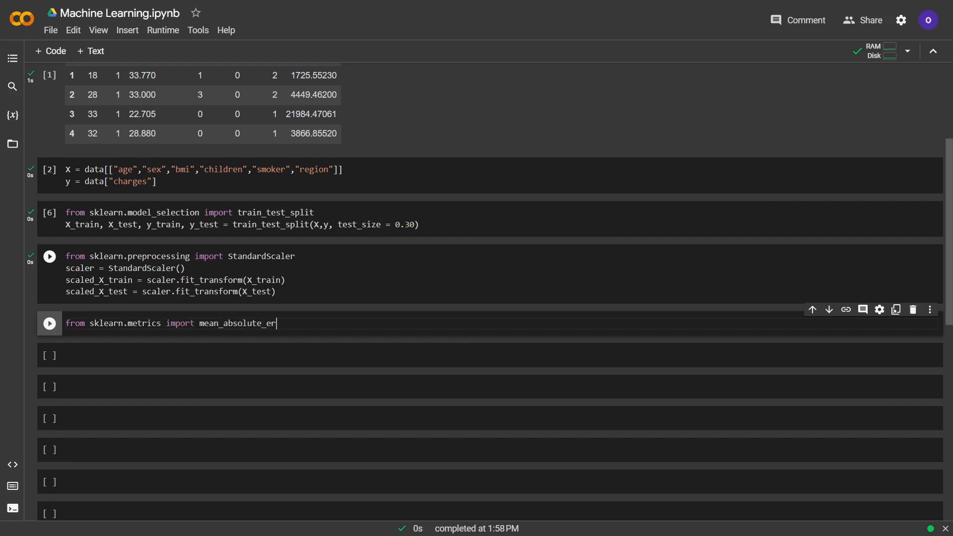
text(ror, mean_squ)
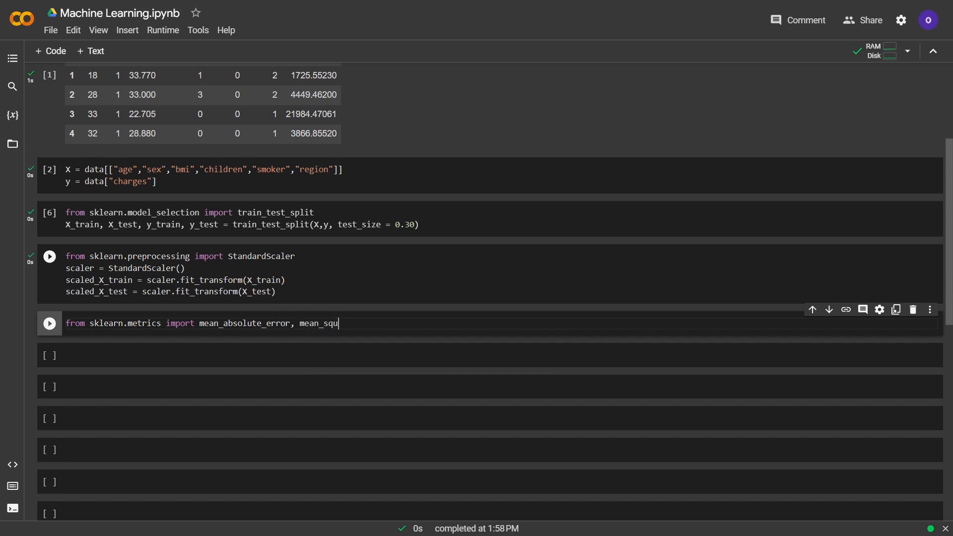
text(ared_error)
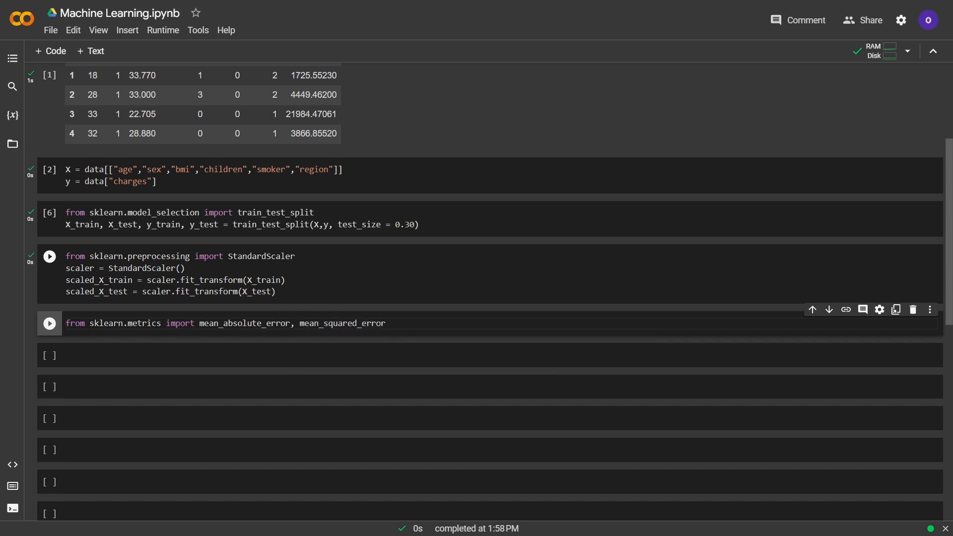
Define modelresults(predictions) printing the mean absolute error against y_test.
text(def)
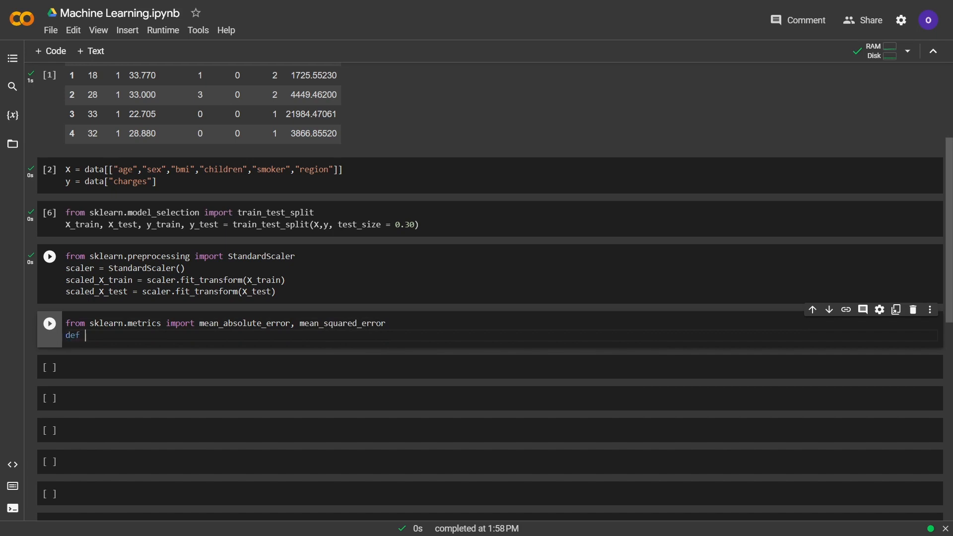
text(modelresults(predictions):)
text(print("Mean a)
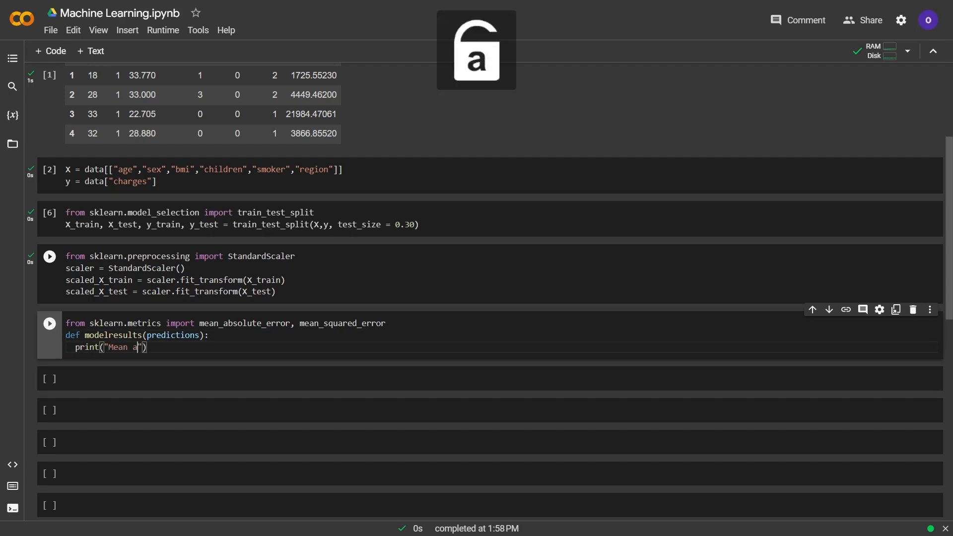
text(bsolute error on model is)
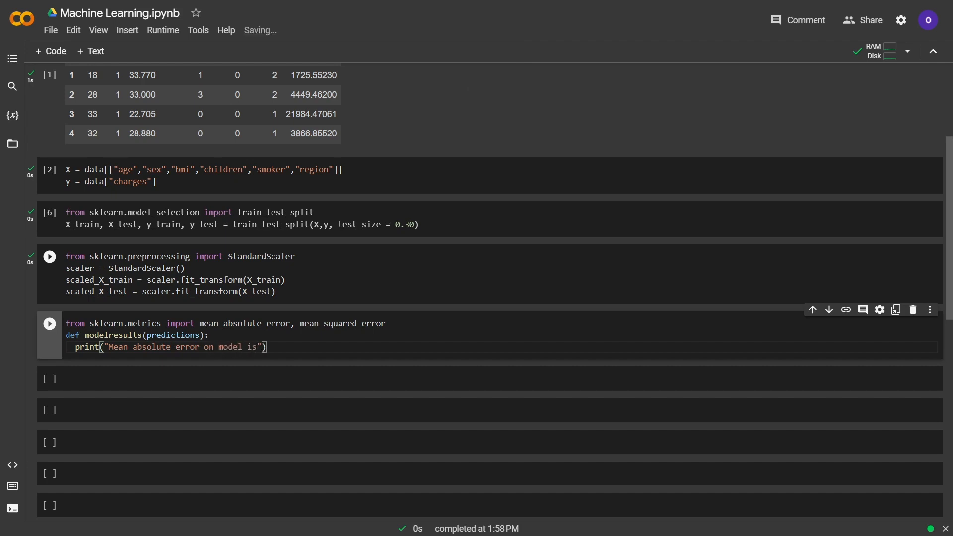
text({})
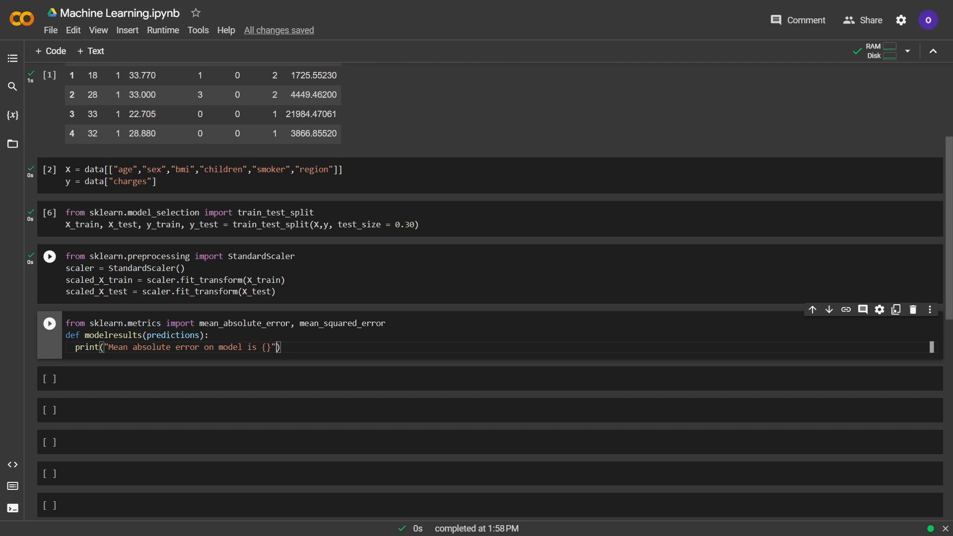
text(.format())
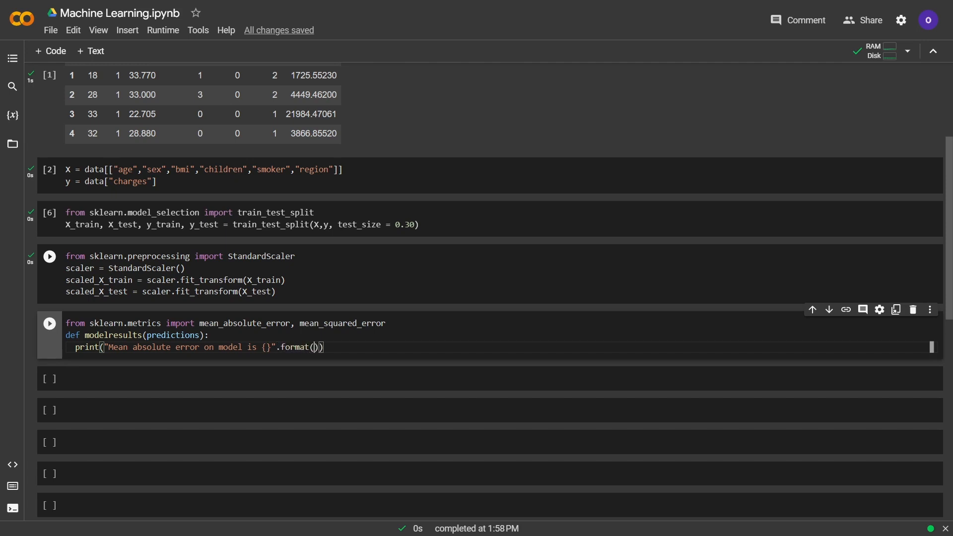
text(mean_a)
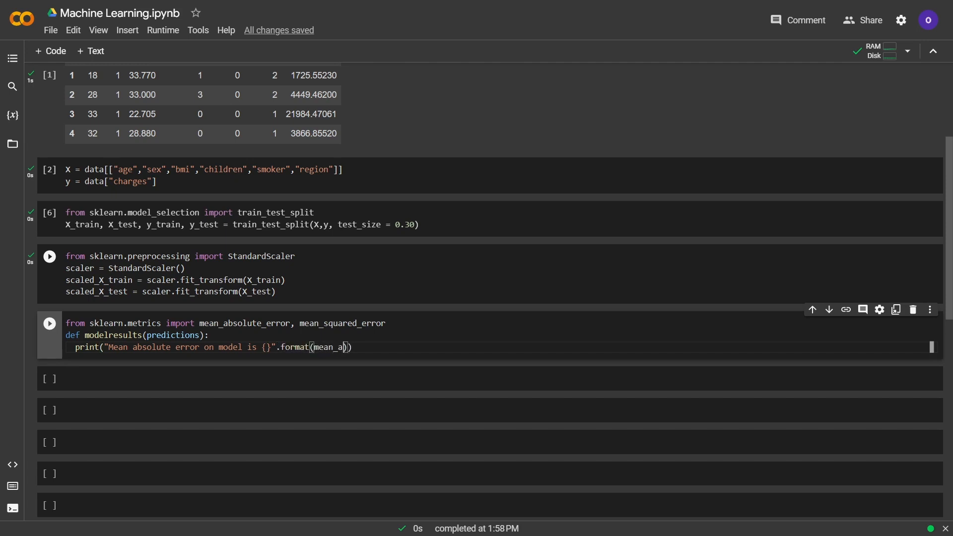
text(bsolute_error)
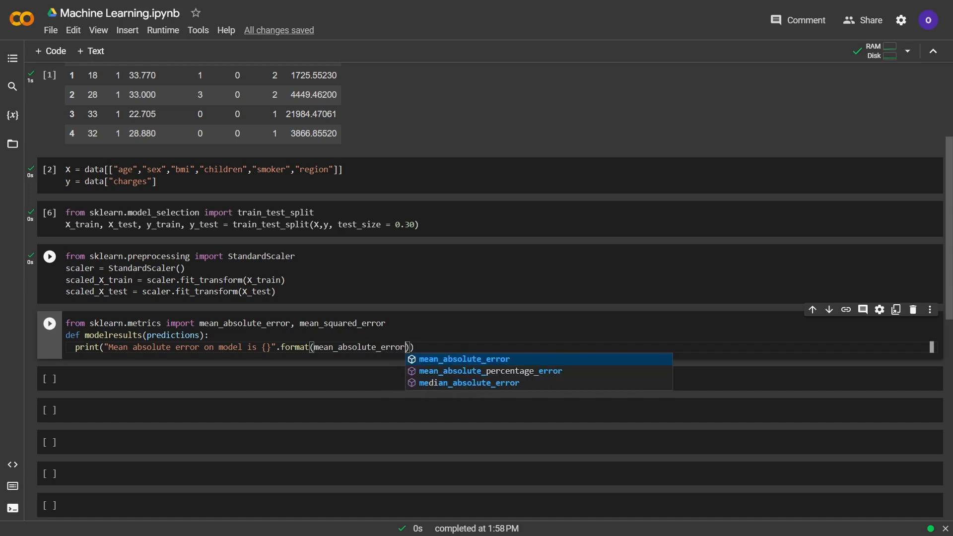
text(y_test,)
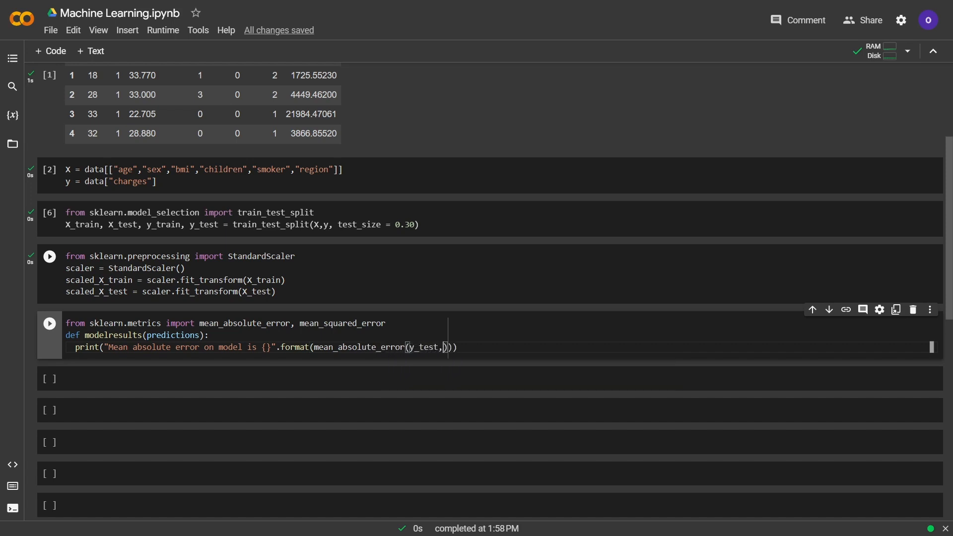
text(predictions)
text(print(")
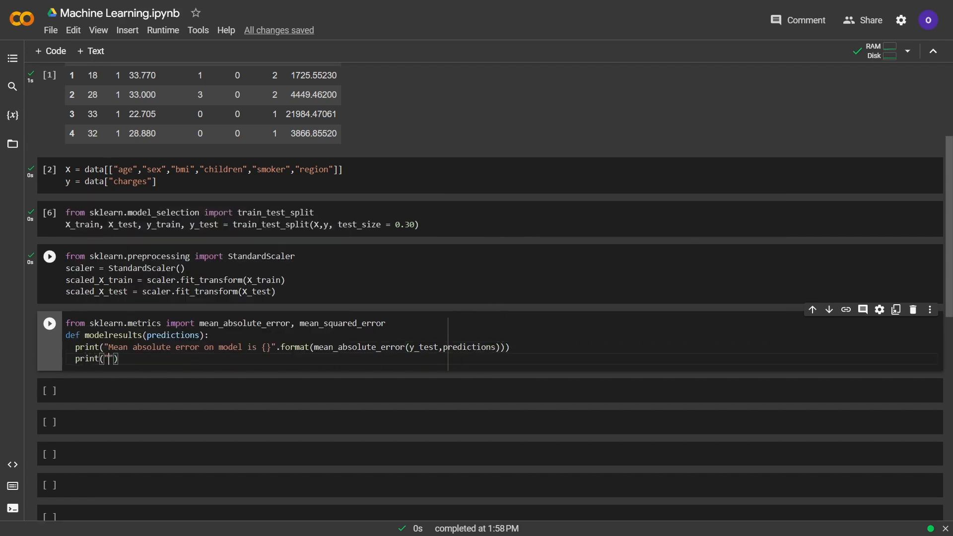
Add a print of the root mean squared error using np.sqrt of mean_squared_error.
text(Root mean squar)
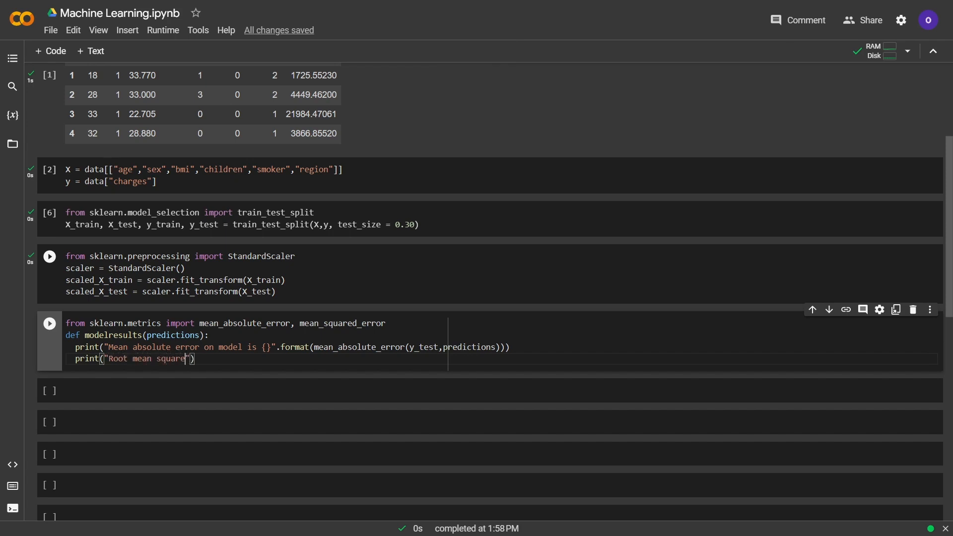
text(error on model is {)
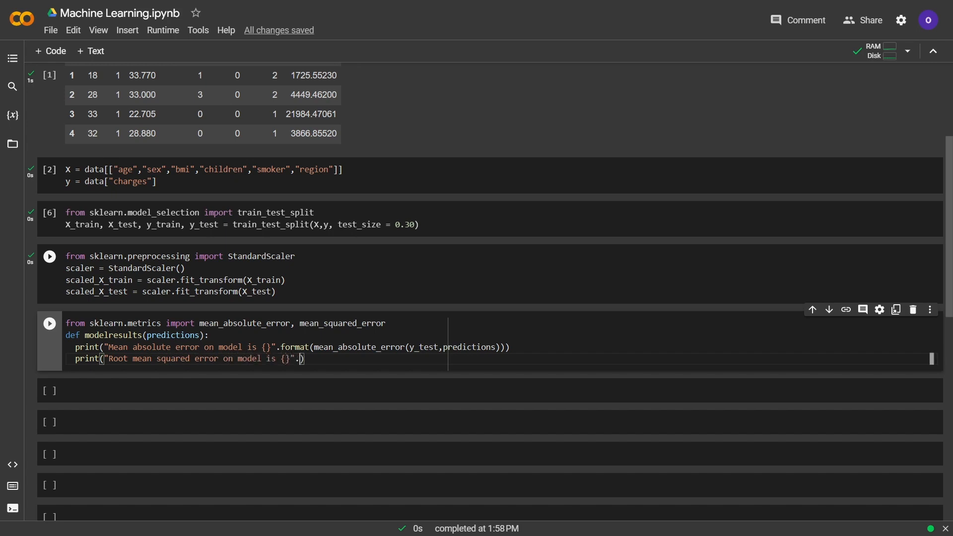
text(format())
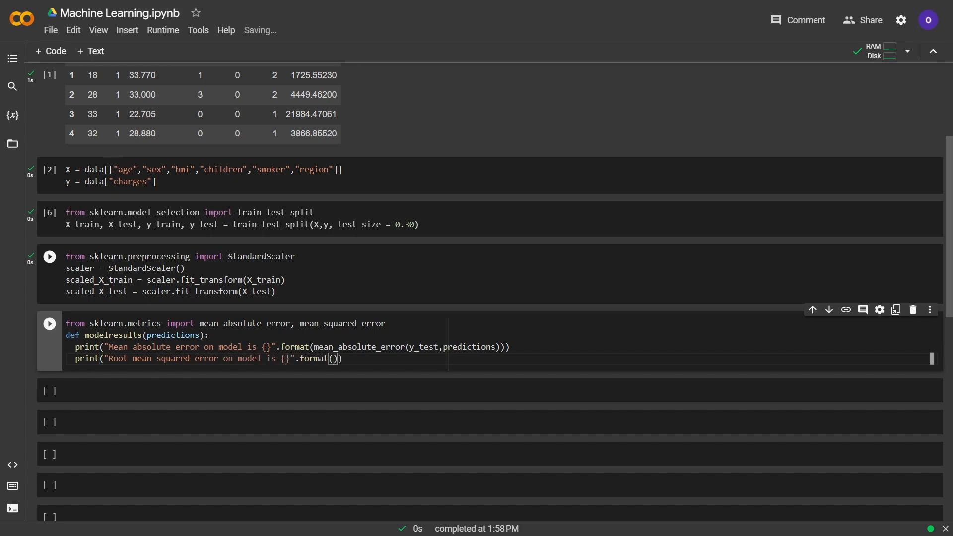
text(np.sqrt)
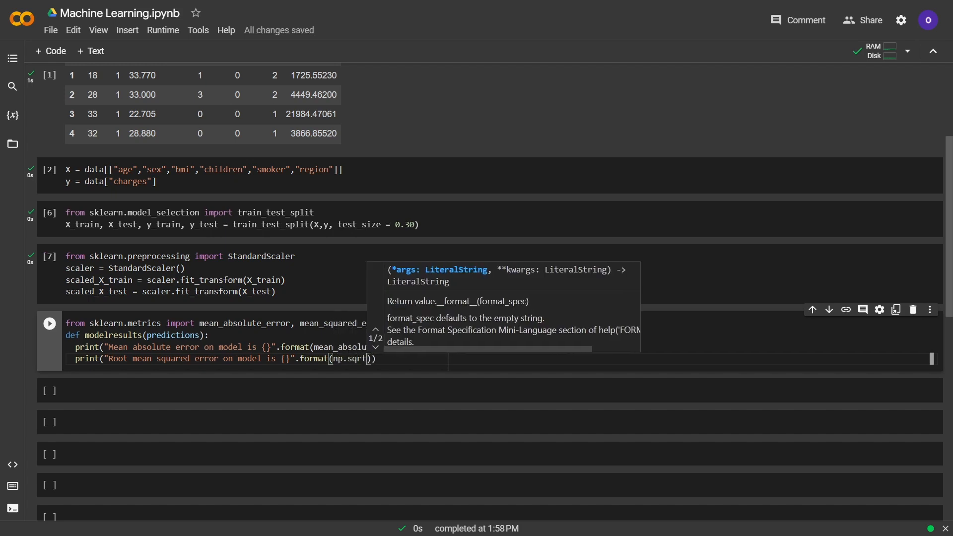
text(()
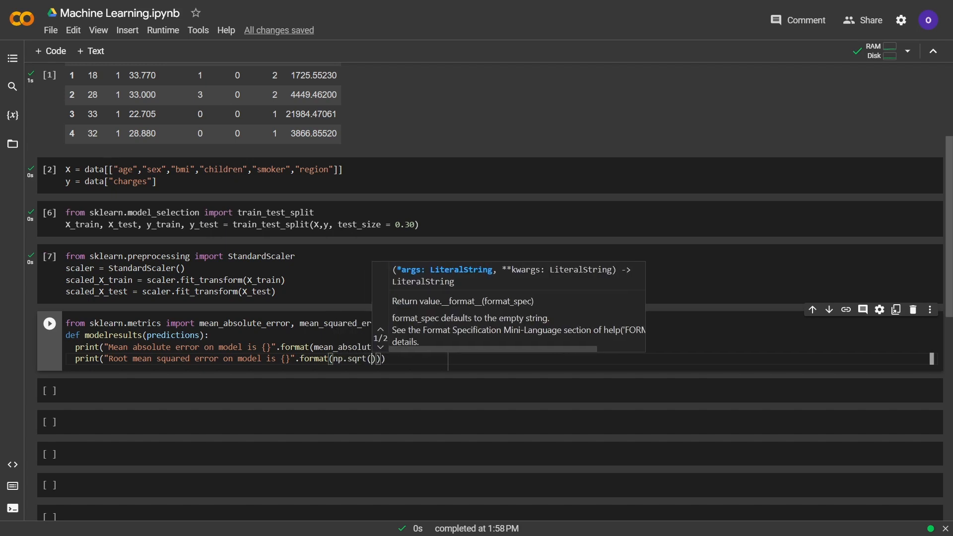
text(n)
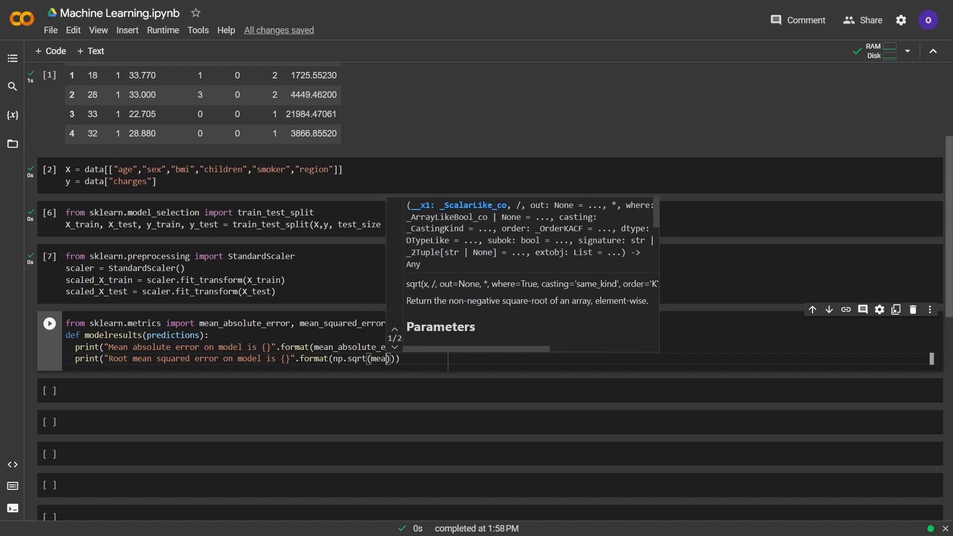
text(mean_squared_error()
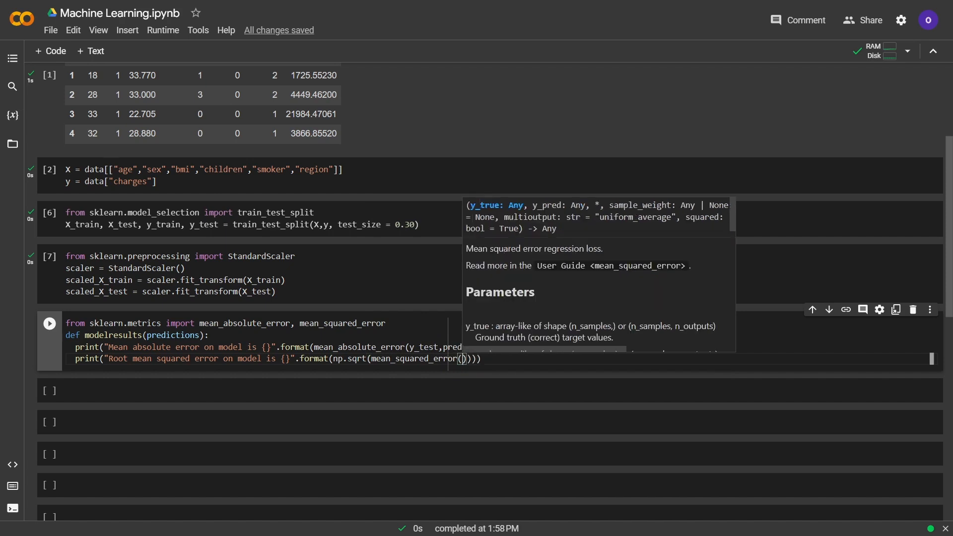
text(y_test,predictions)
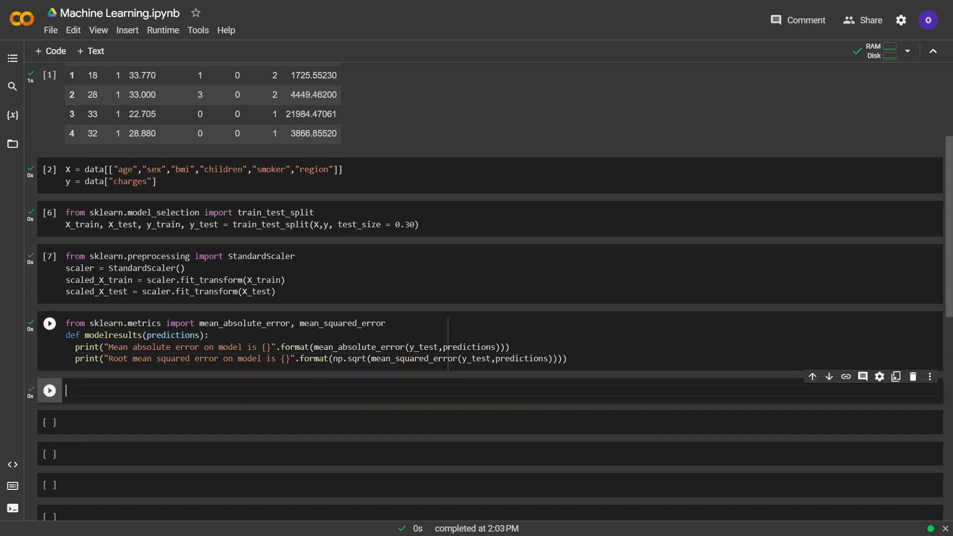
Import LinearRegression from sklearn.linear_model and create lr = LinearRegression().
text(from sklearn.)
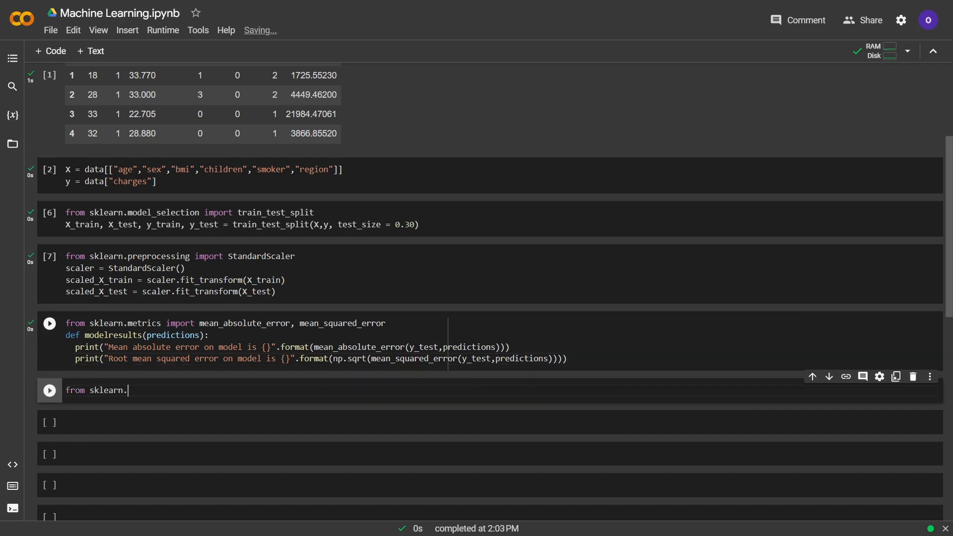
text(linear_model im)
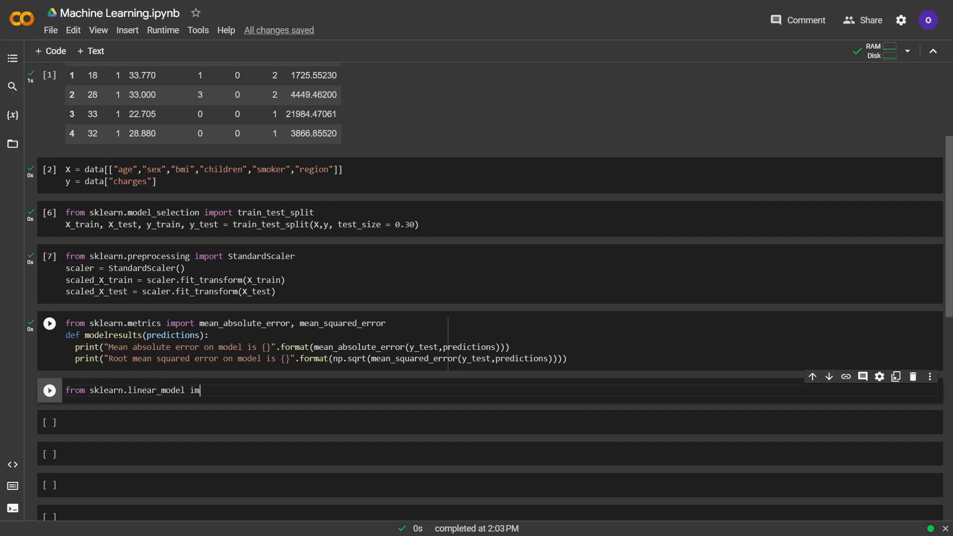
text(port Linear)
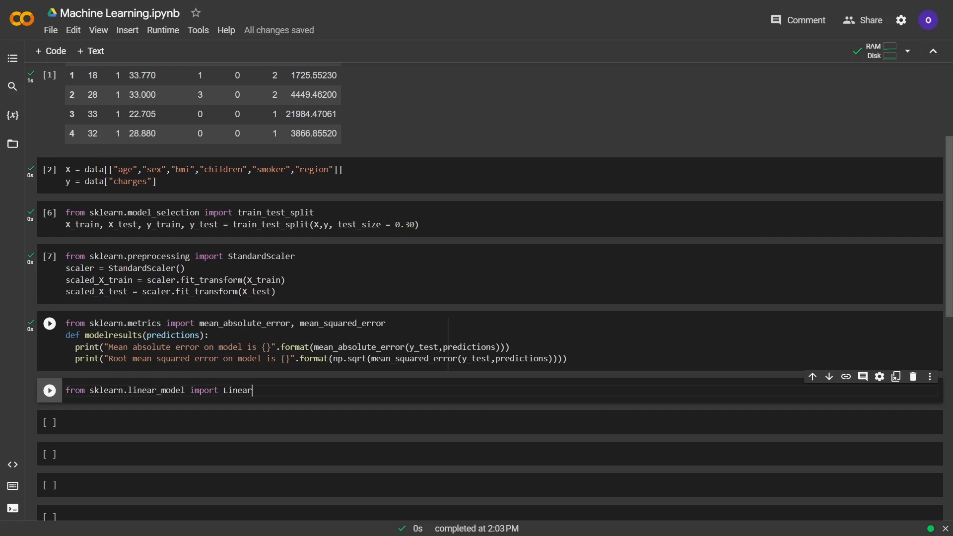
text(Regression)
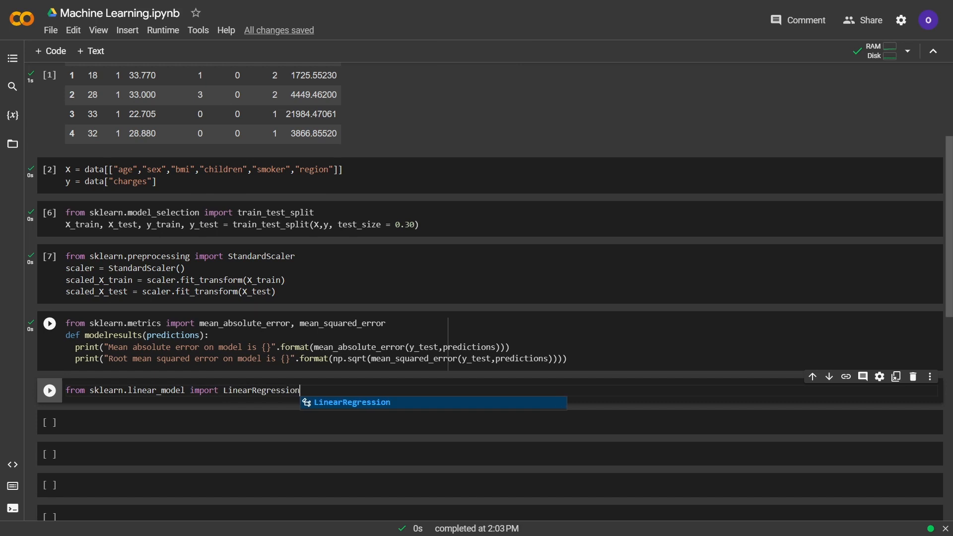
text(lr =)
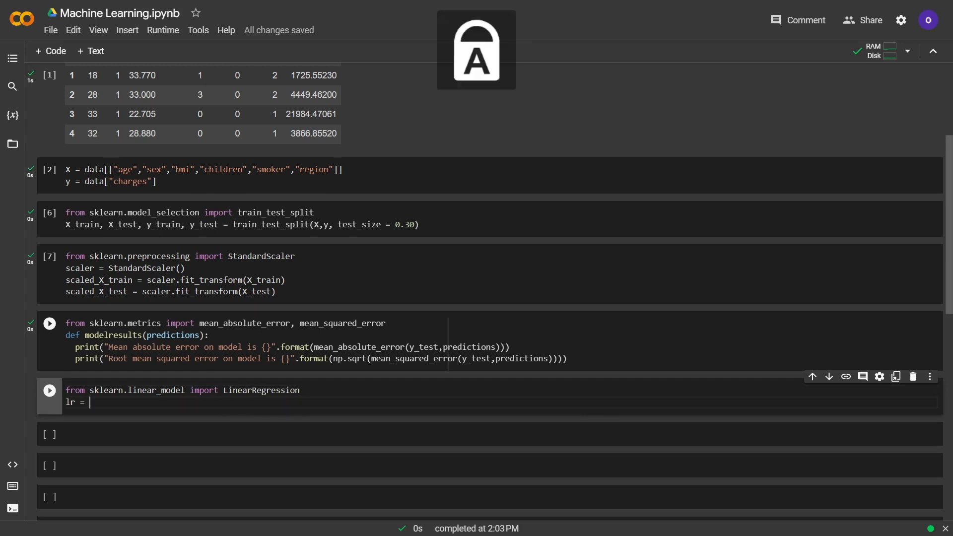
text(LinearRegre)
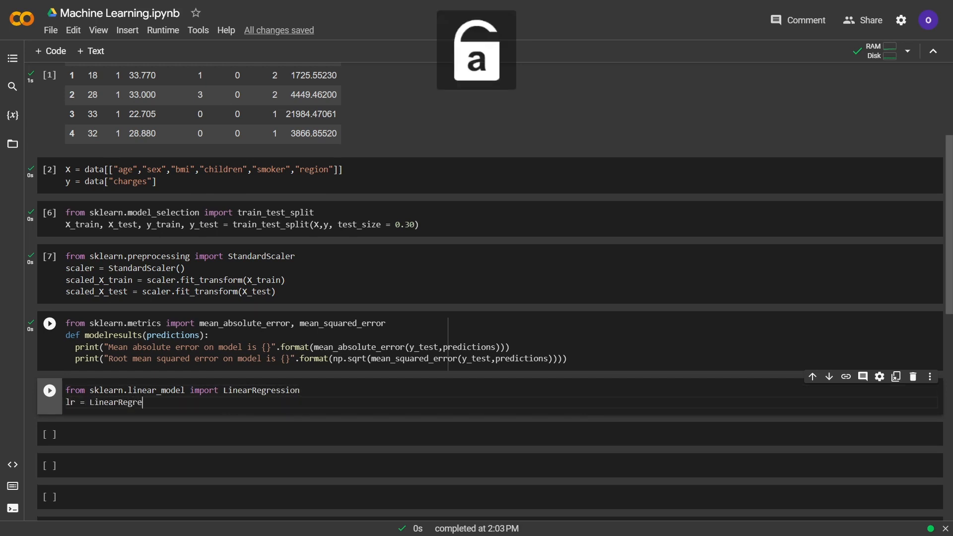
text(ssion())
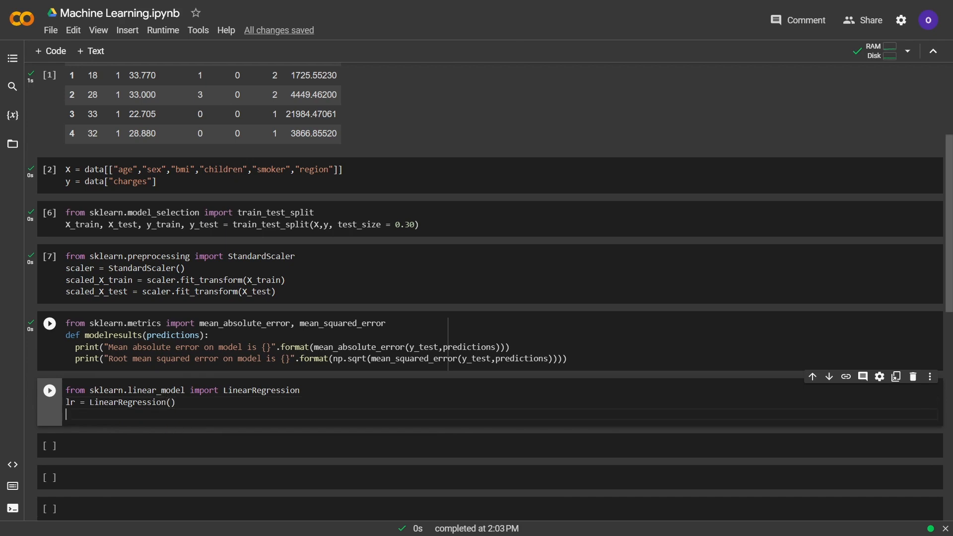
Fit lr on scaled_X_train and y_train and run the cell.
text(lr.fit())
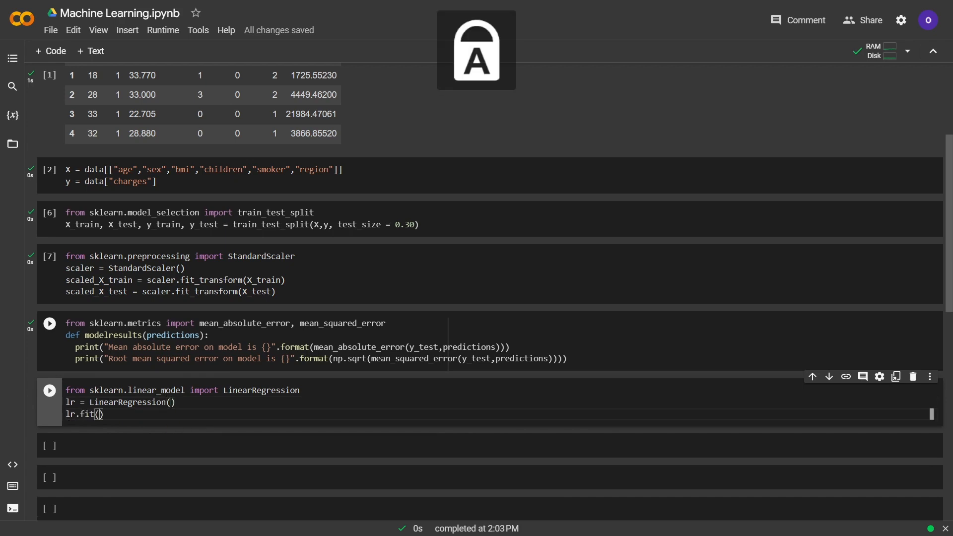
text(scaled_X_tra)
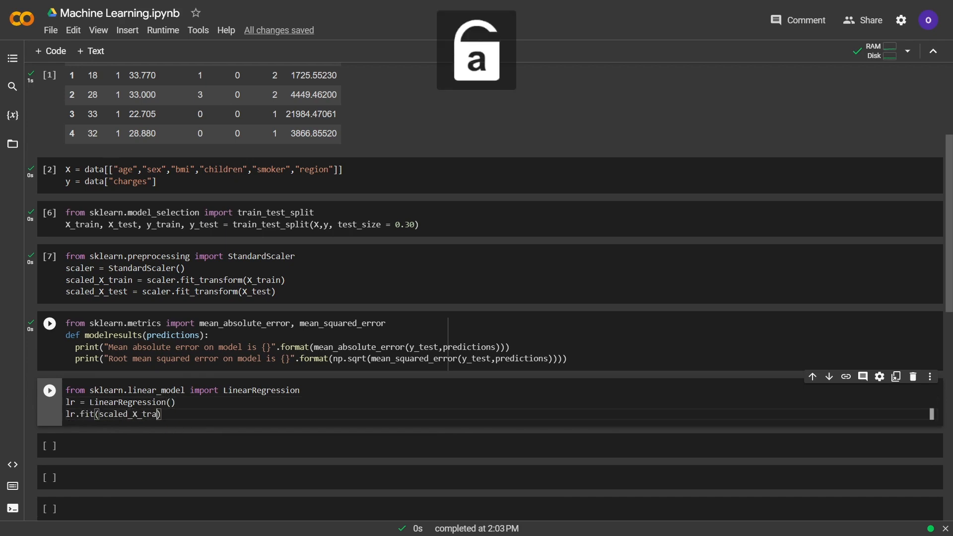
text(in,y)
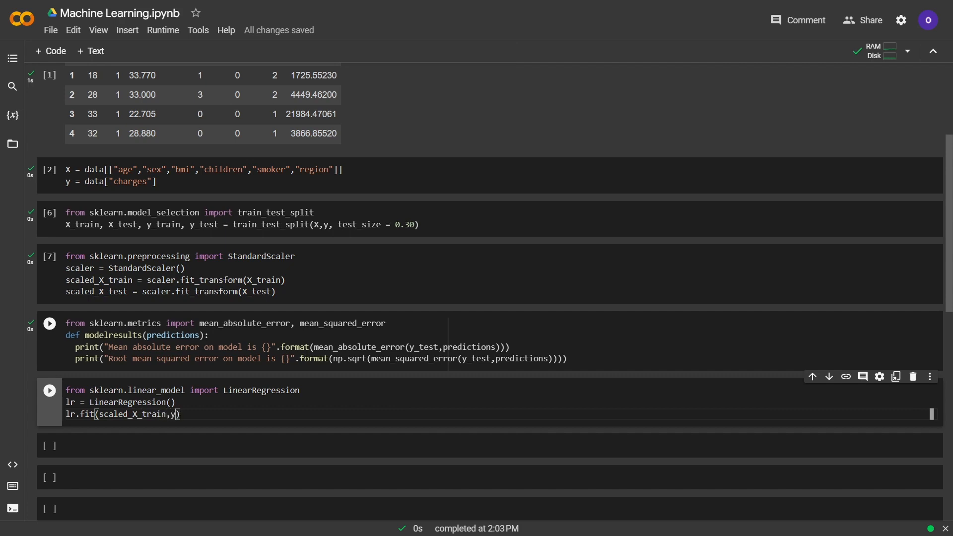
text(_train)
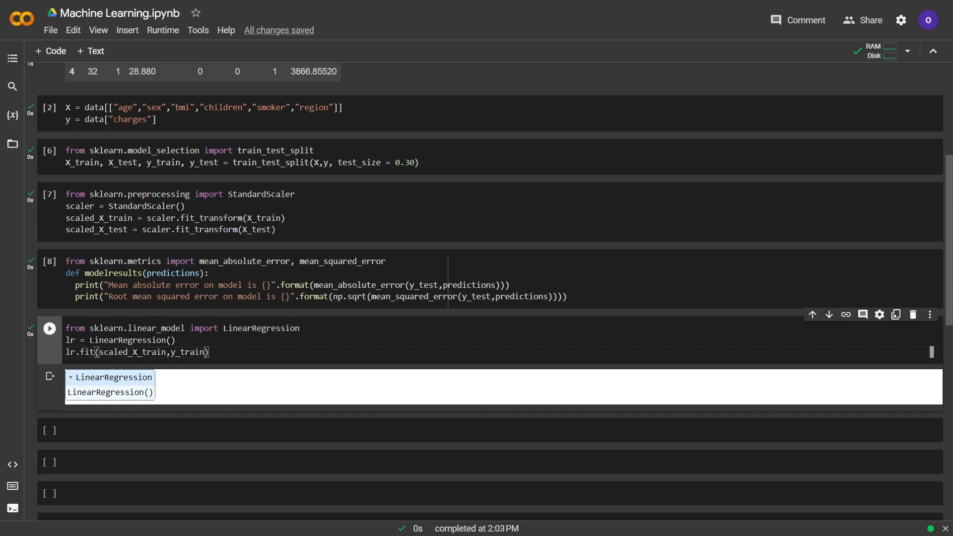
scroll(down, 3)
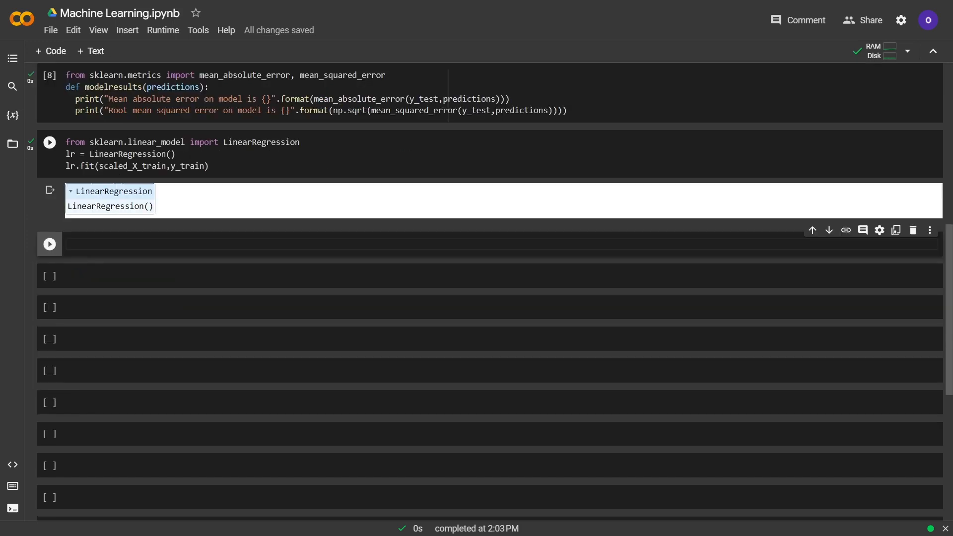
Predict predslr = lr.predict(scaled_X_test) and run modelresults(predslr) to print its errors.
text(predslr =)
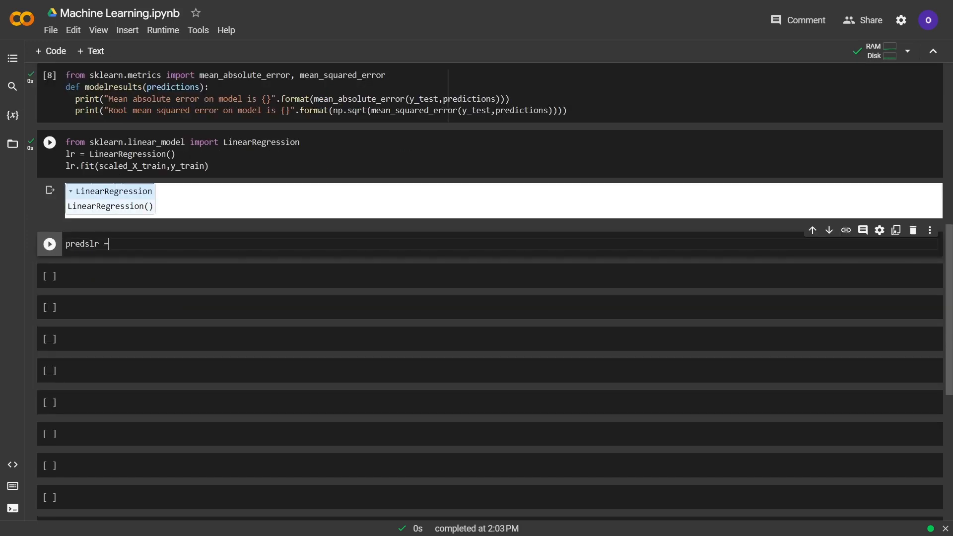
text(lr.predict()
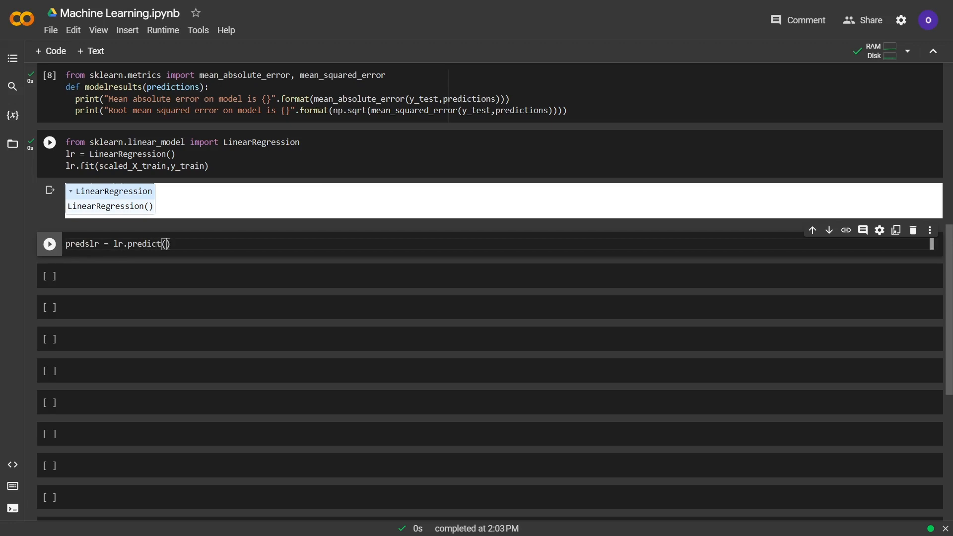
text(scaled_X_test)
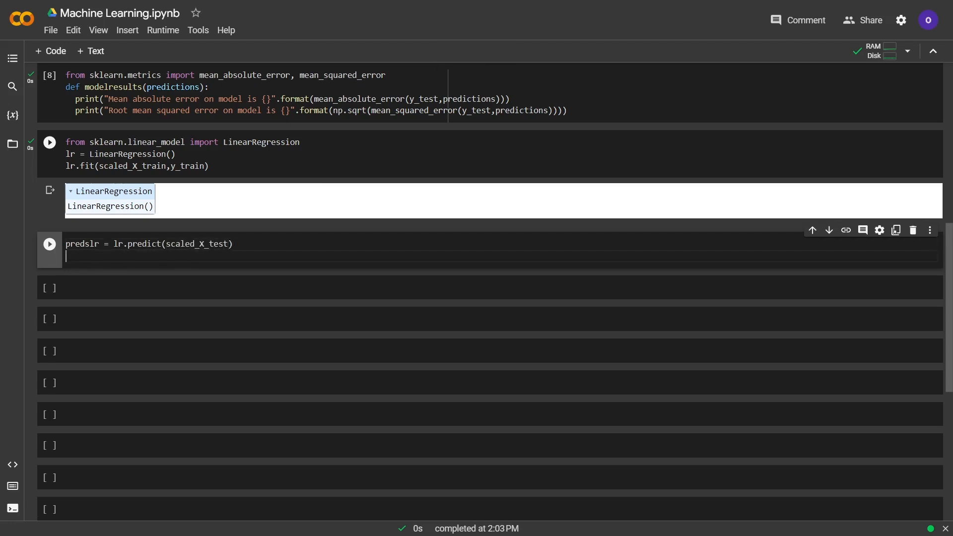
text(modelre)
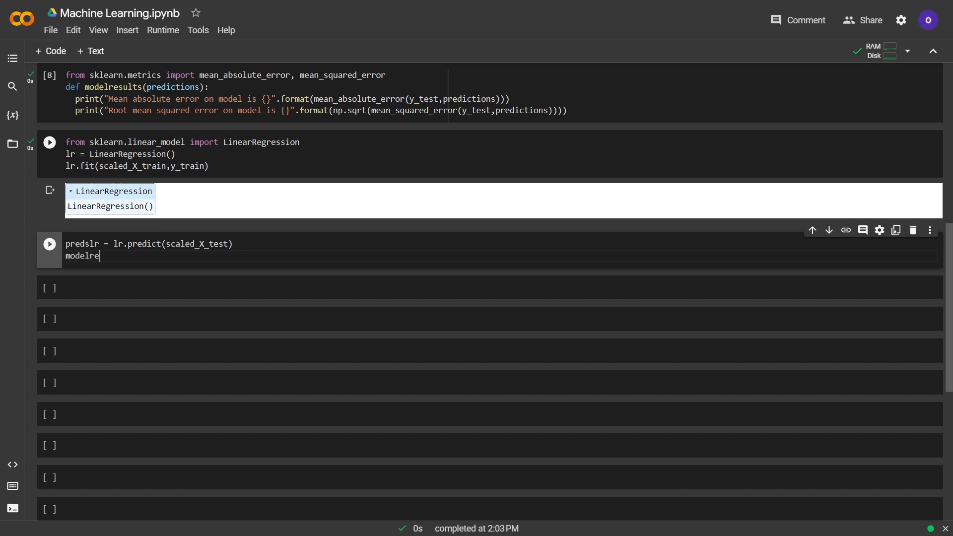
text(sults(predslr))
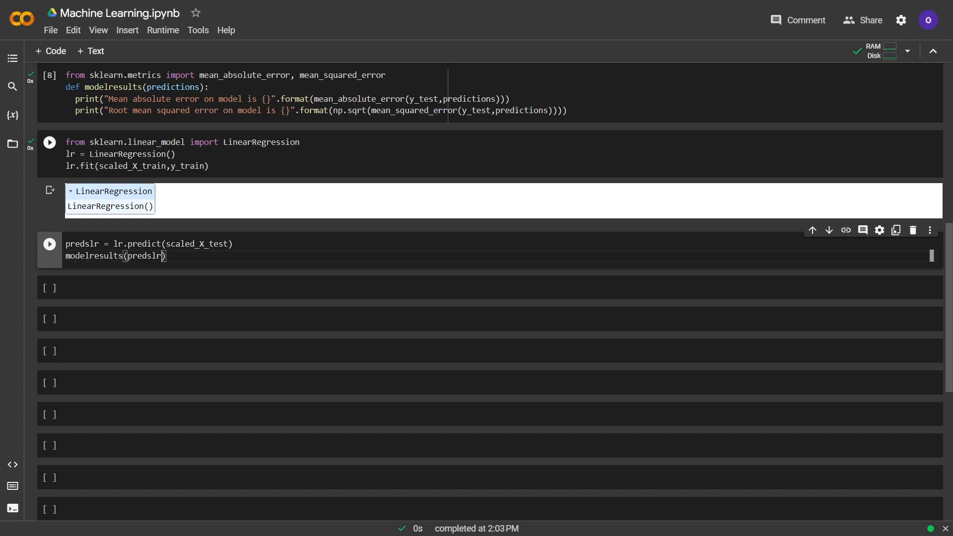
click(49, 244)
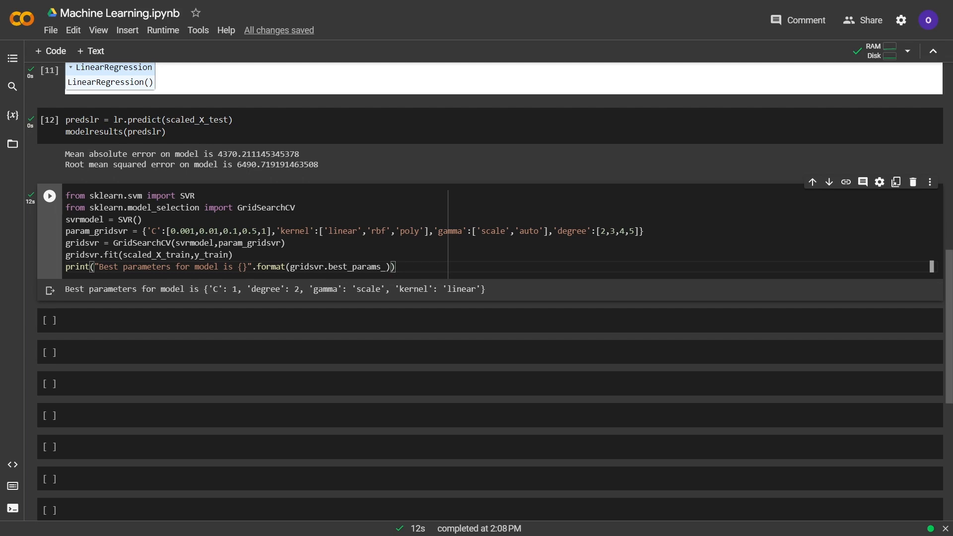
Predict predsgridsvr from gridsvr on scaled_X_test and run modelresults, giving MAE about 7925.
text(preds)
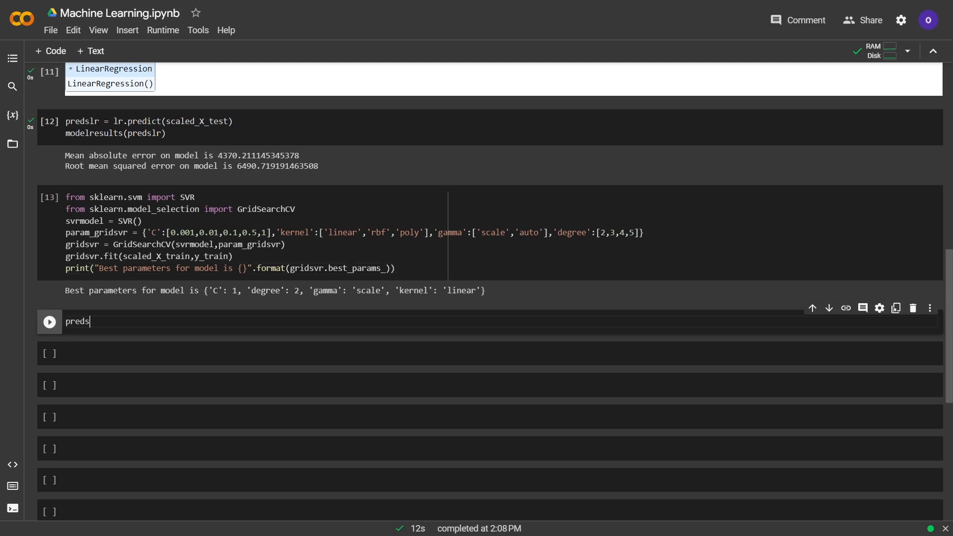
text(grids)
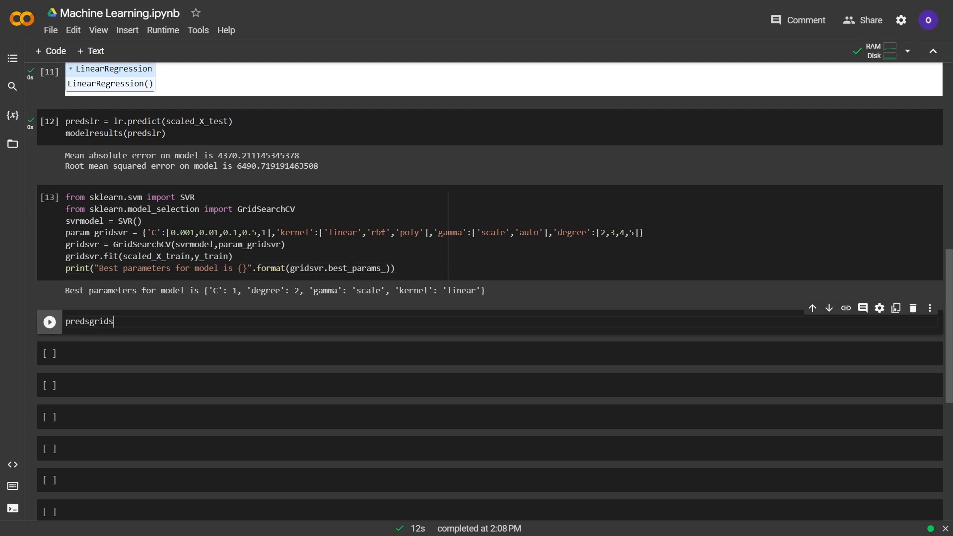
text(vr =)
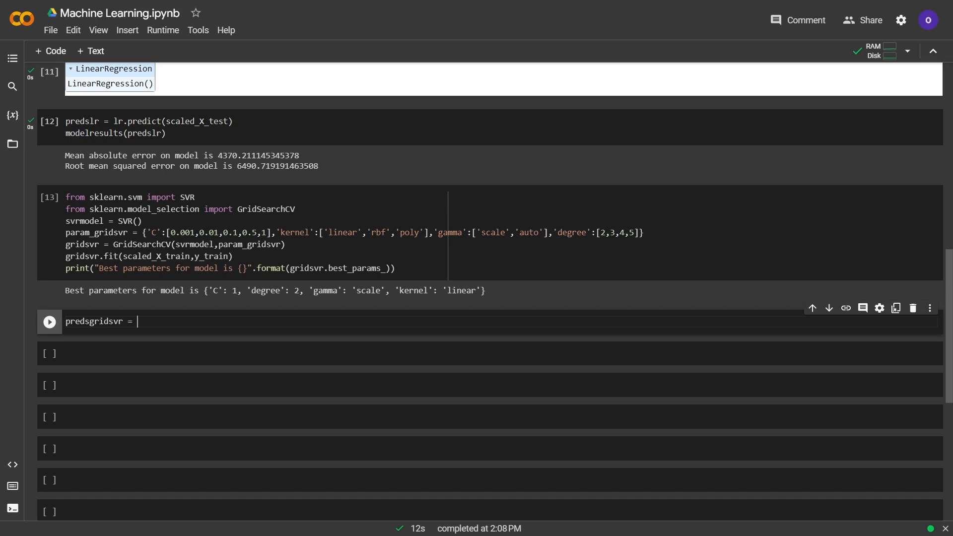
text(gridsvr.p)
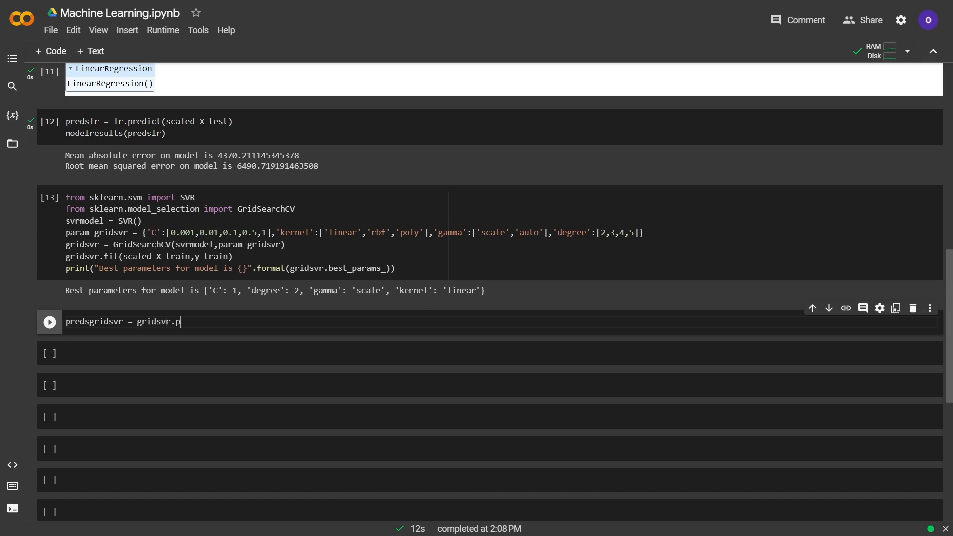
text(redict(scaled_X_test)
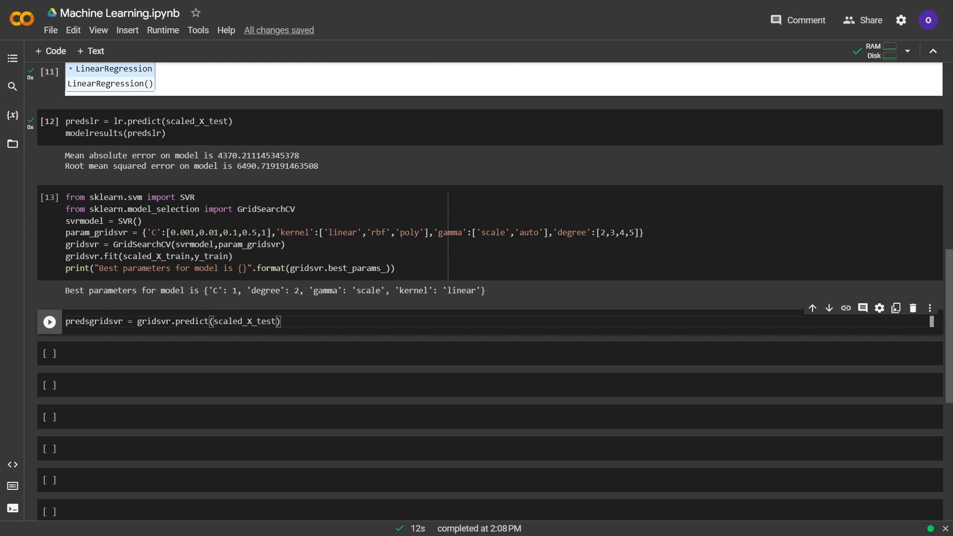
text(model)
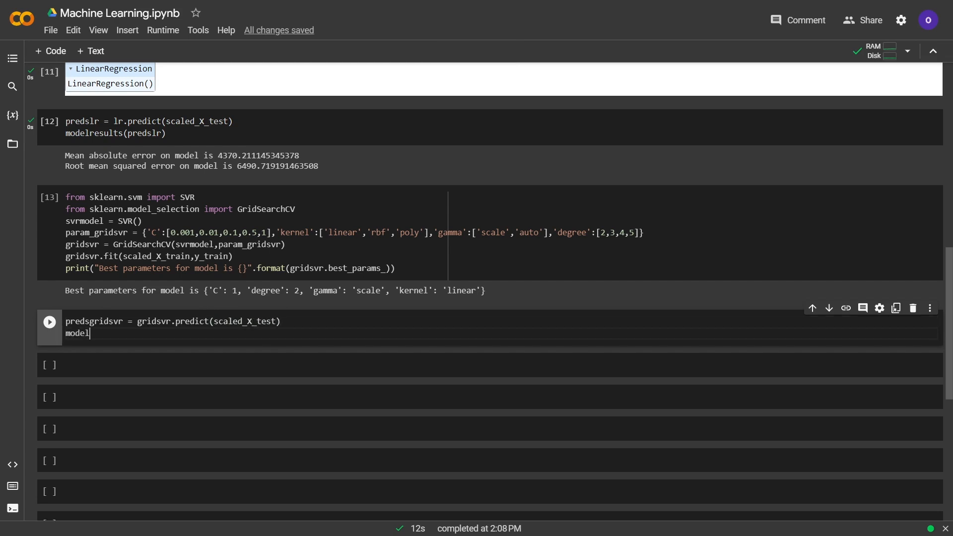
text(results(preds))
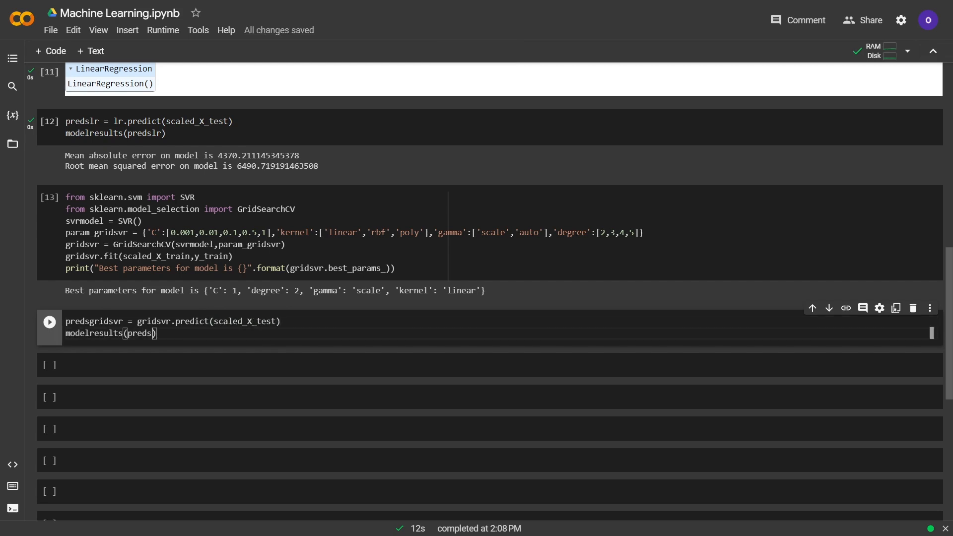
click(50, 322)
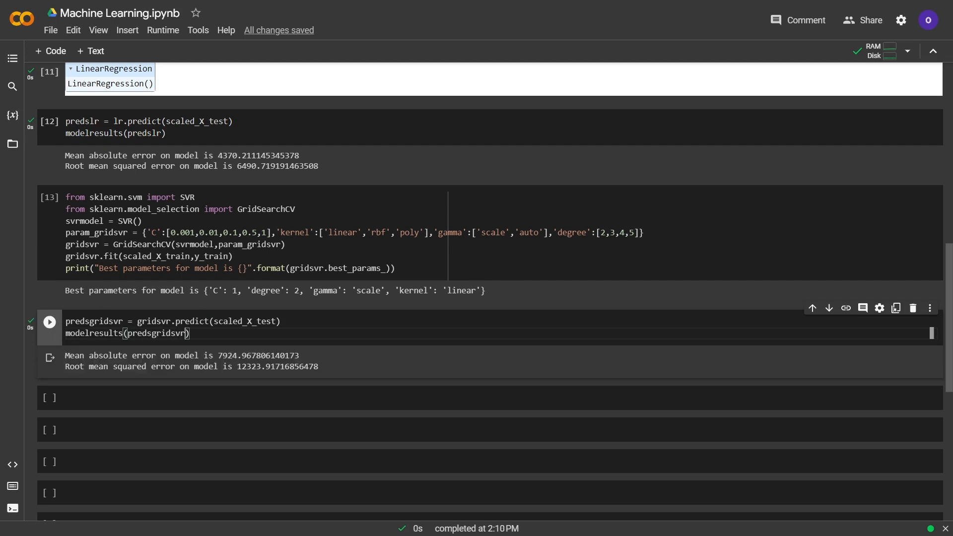
scroll(down, 3)
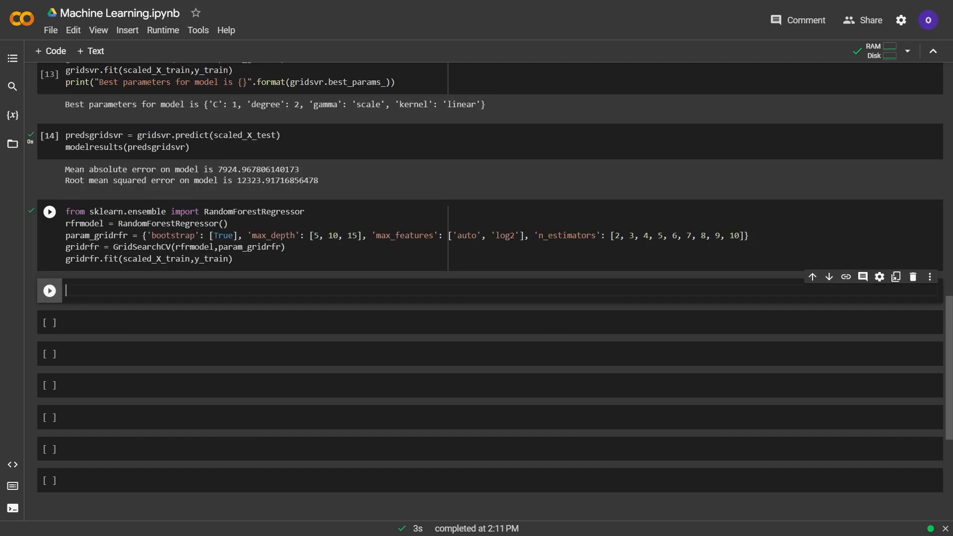
Predict predsgridrfr from gridrfr on scaled_X_test and run modelresults, giving MAE 2791.85 and RMSE 5017.03.
key(ctrl+s)
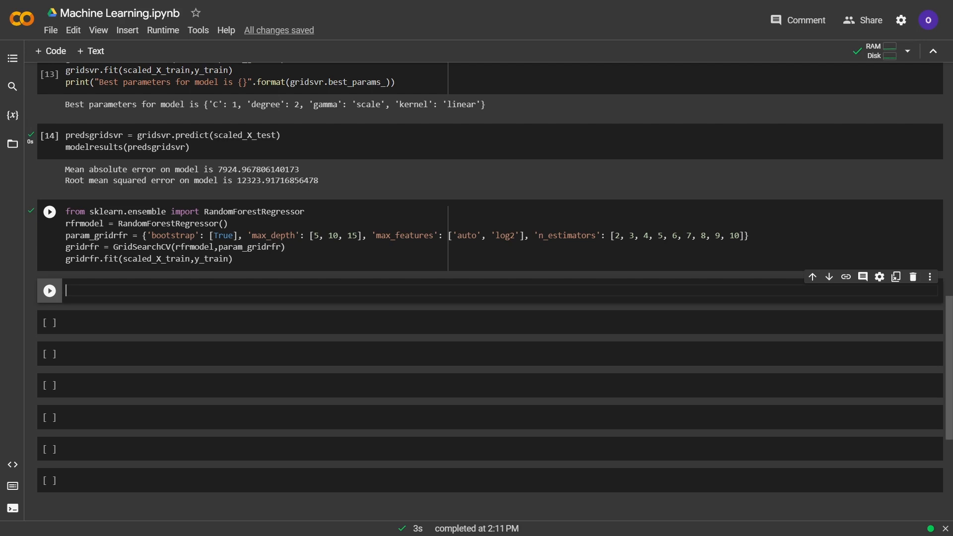
text(predsgrid)
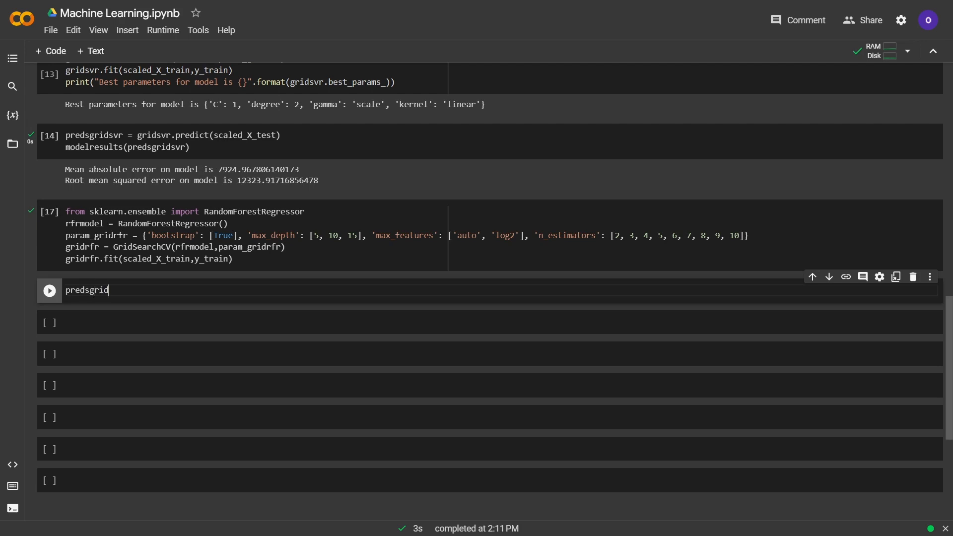
text(fr =)
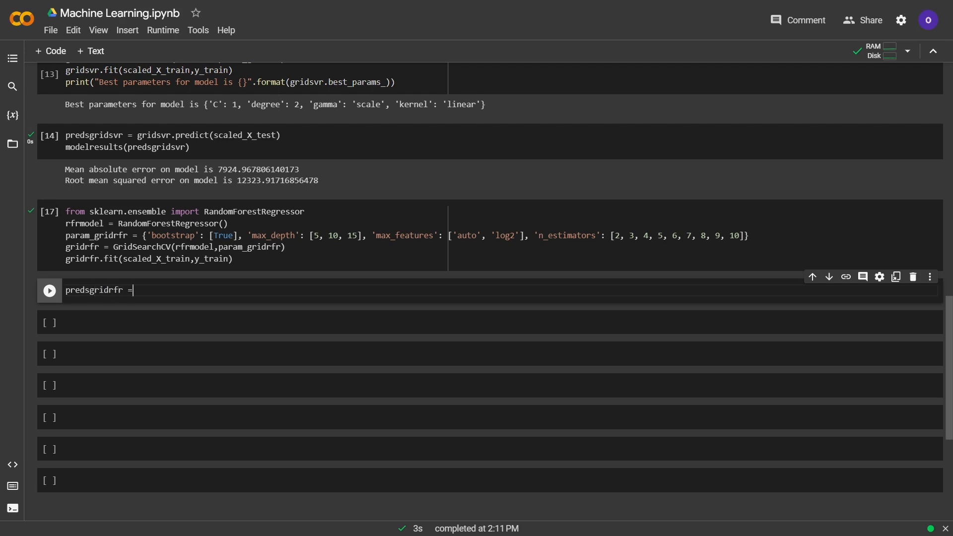
text(gridrf)
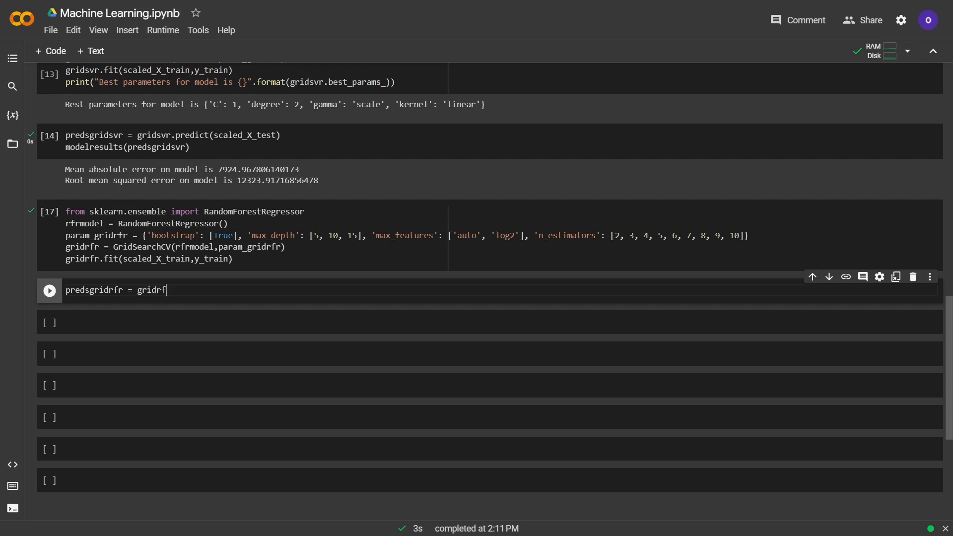
text(.gr)
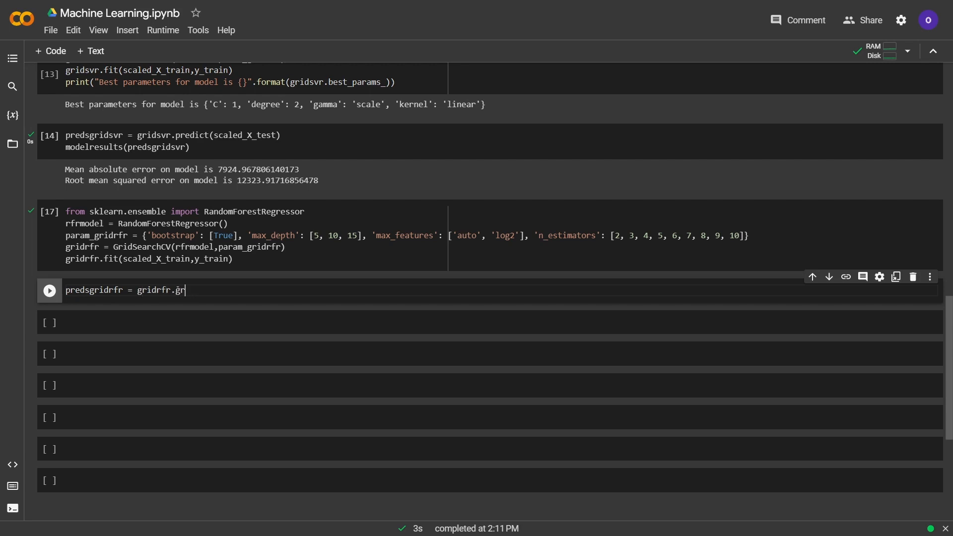
text(redict())
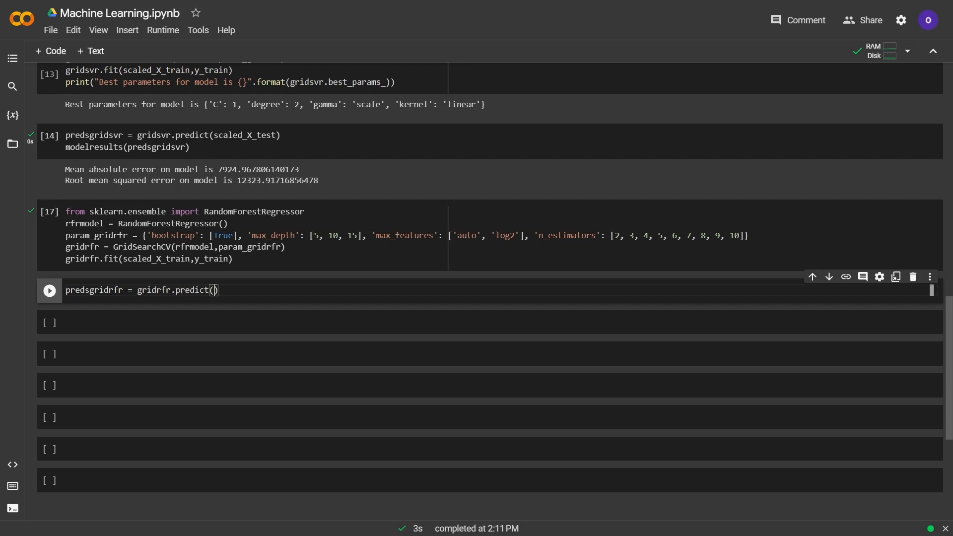
text(scaled_X_test)
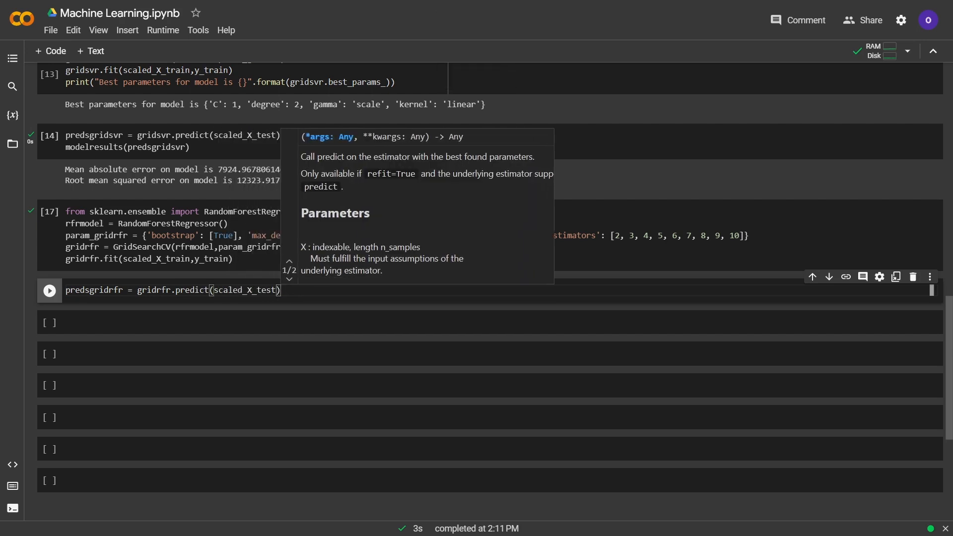
text(modelresults(pres)
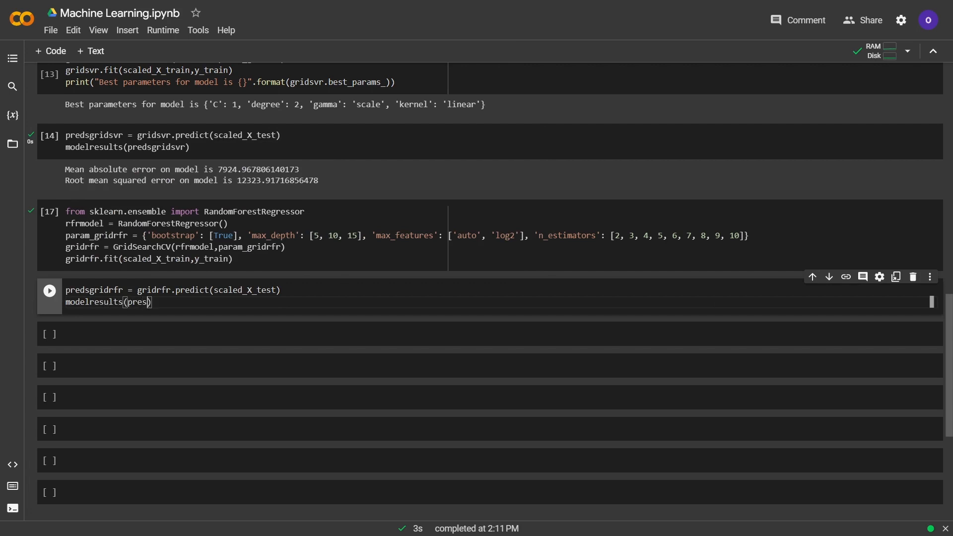
text(gridrfr)
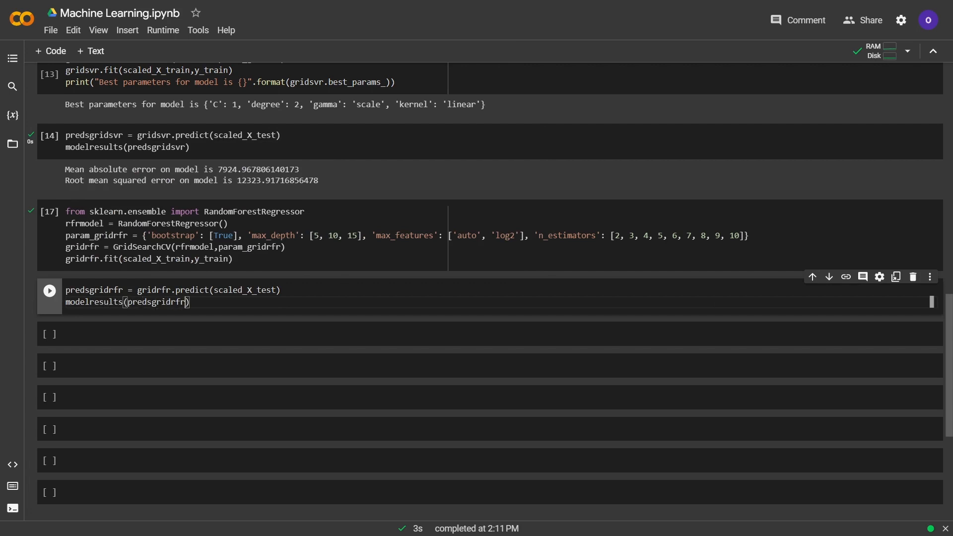
click(49, 290)
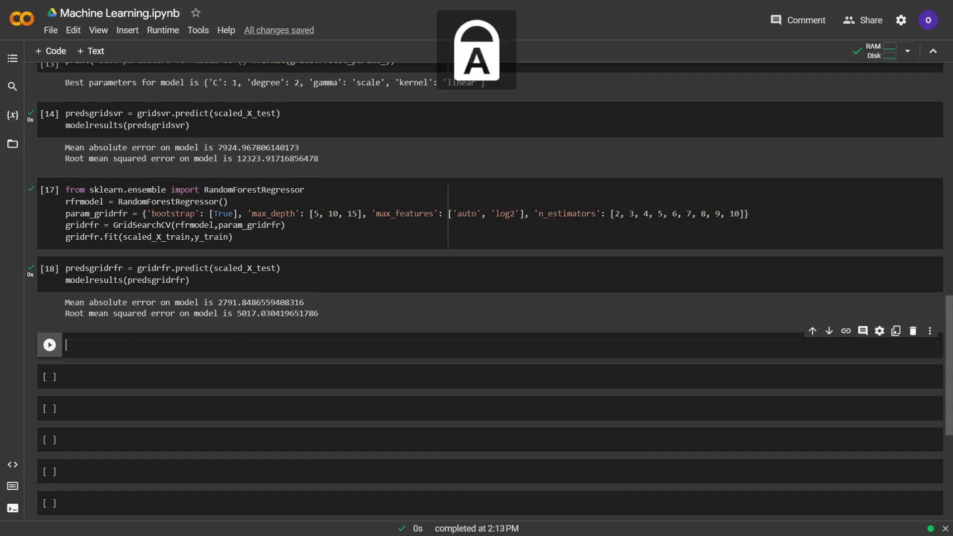
Show X.columns, then start a loop over X.columns with counter columniterate = 1.
text(X.columns)
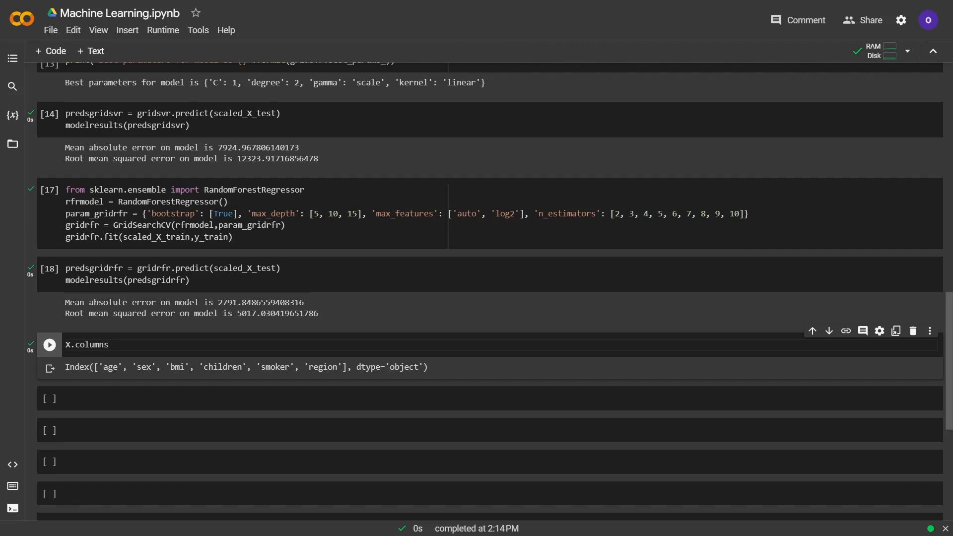
key(ctrl+s)
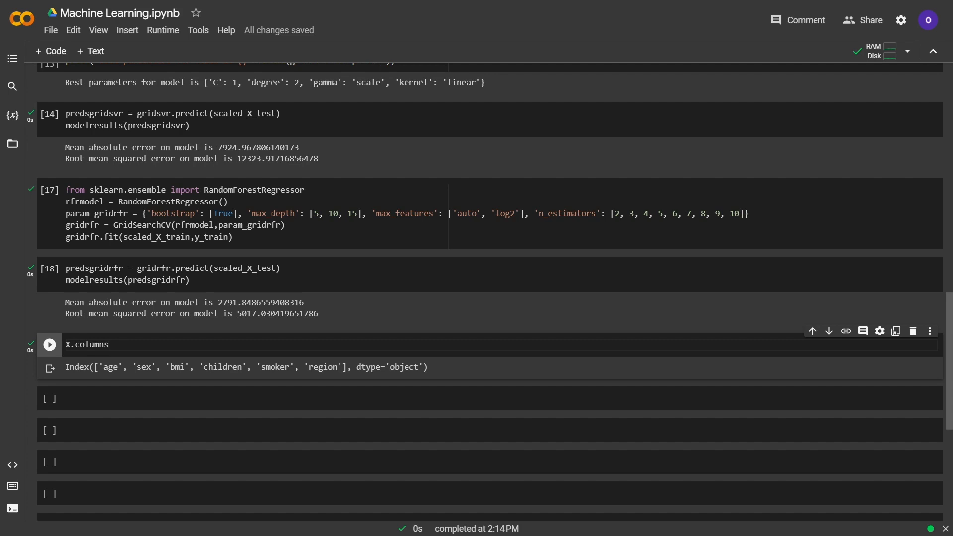
text(column)
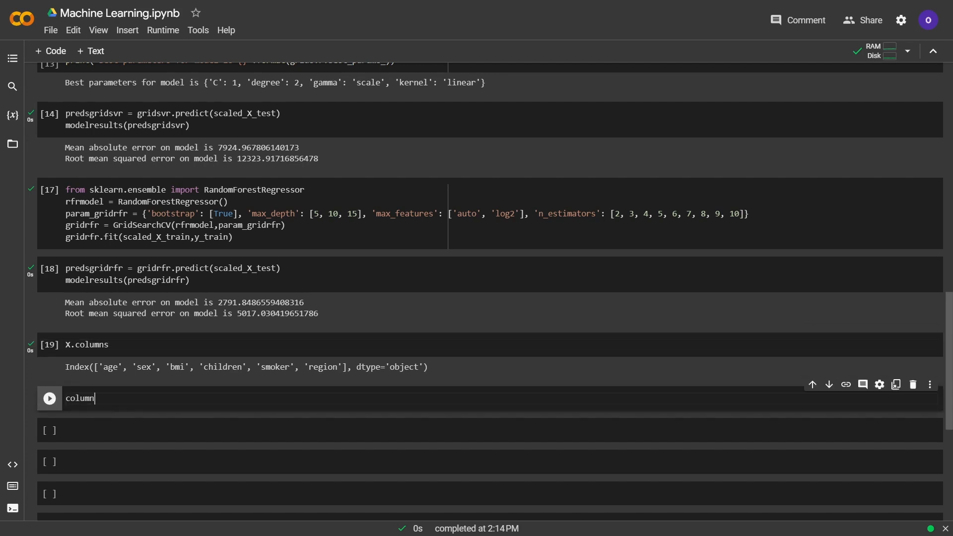
text(iterate =)
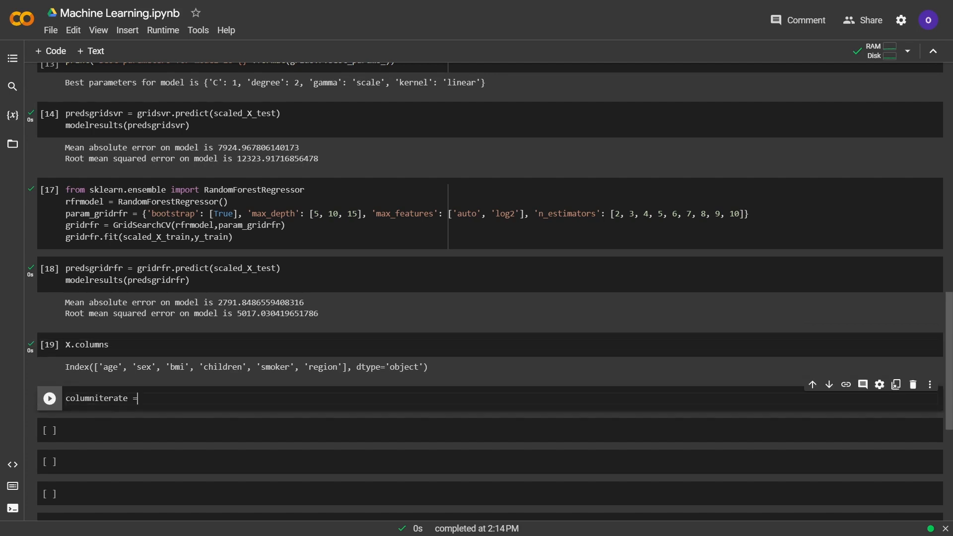
text(1)
text(for index in X.co)
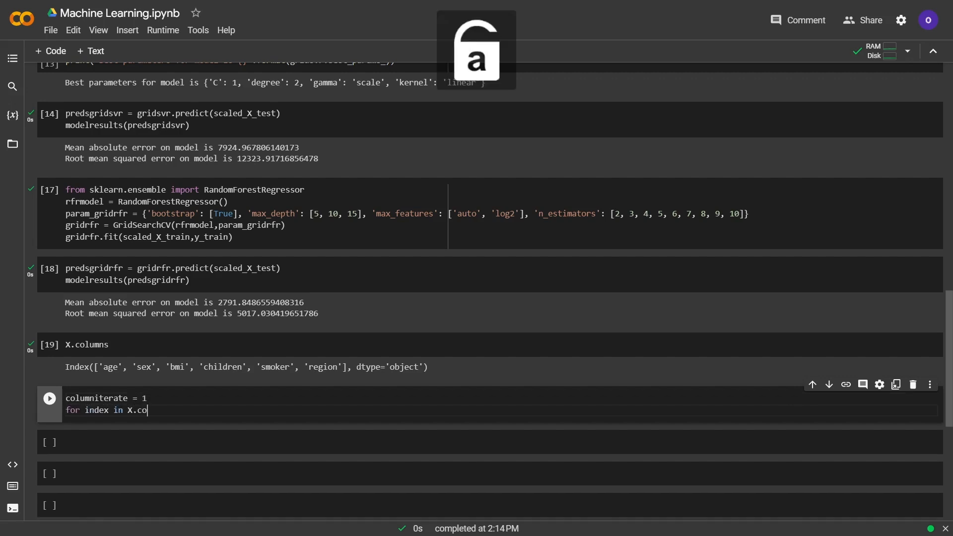
text(lumns:)
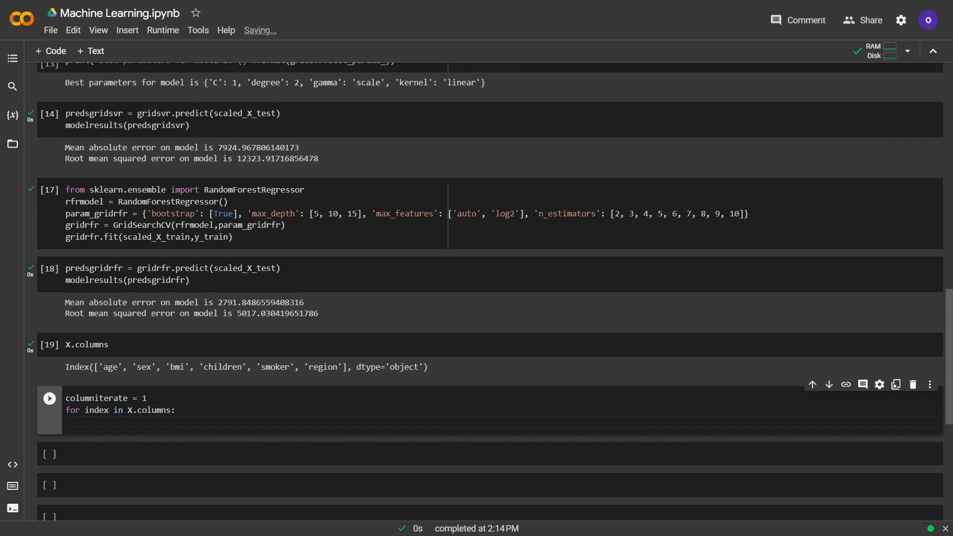
Compute mean = data[index].mean() and print it with a formatted column number.
text(mean = data[])
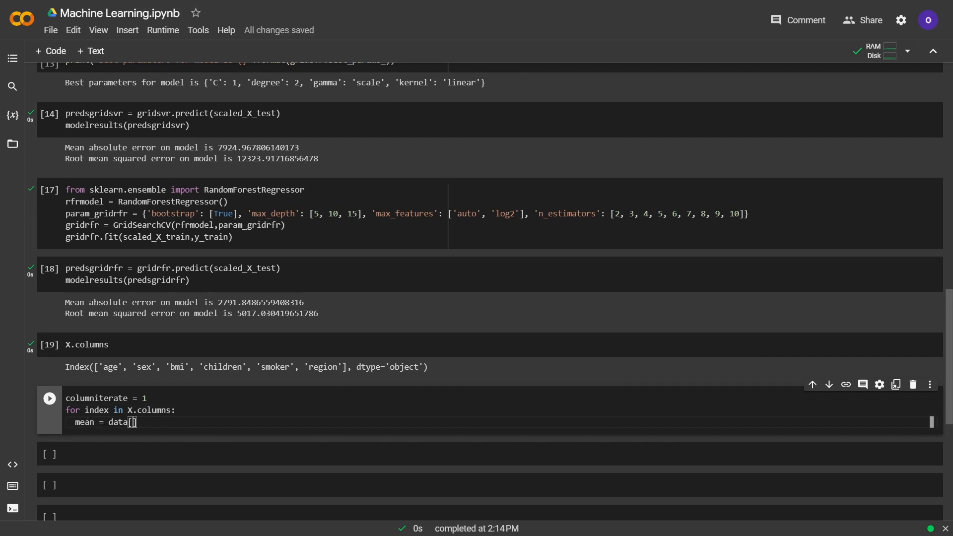
text(index)
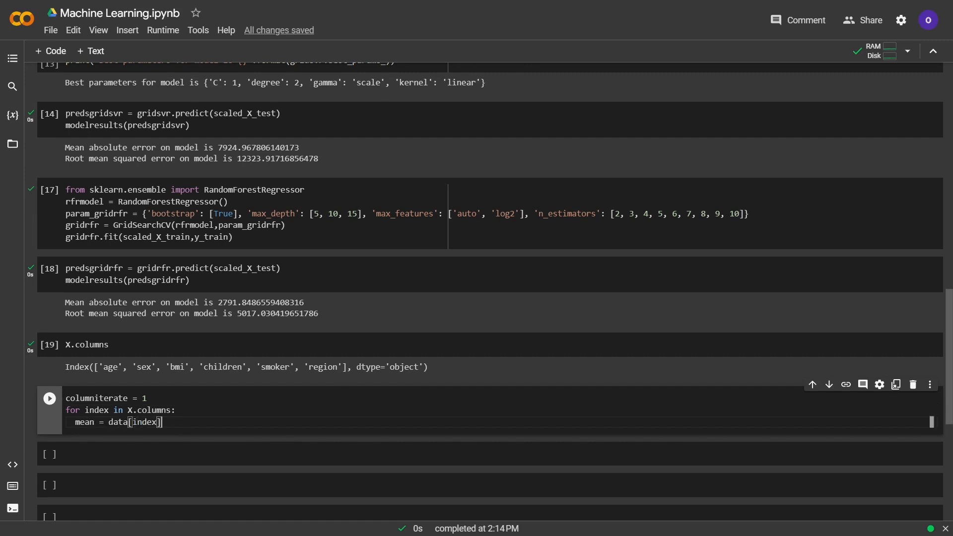
text(.m)
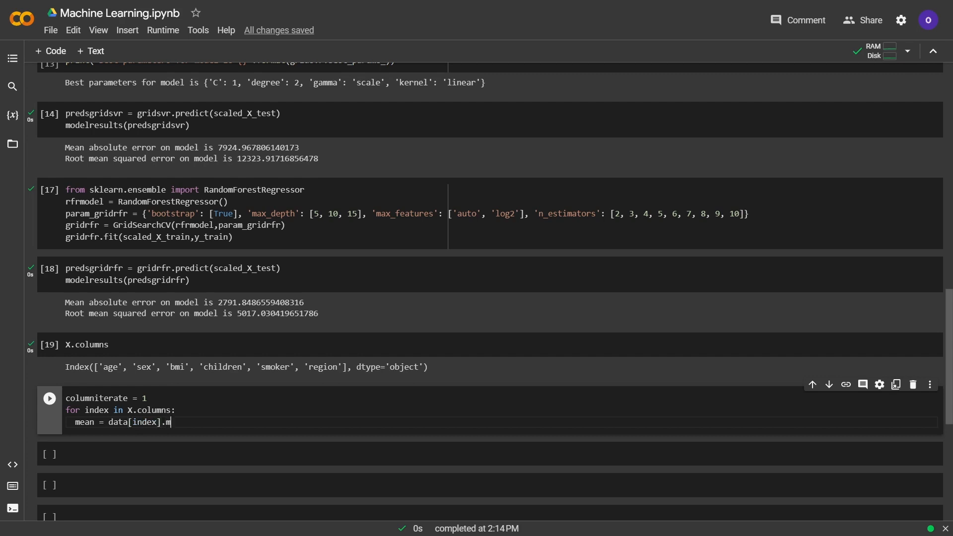
text(ean())
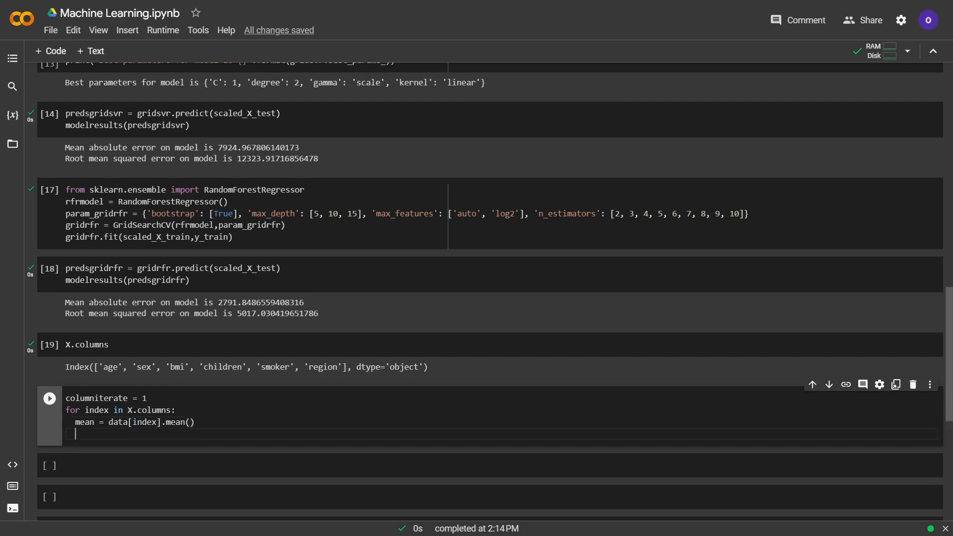
text(print())
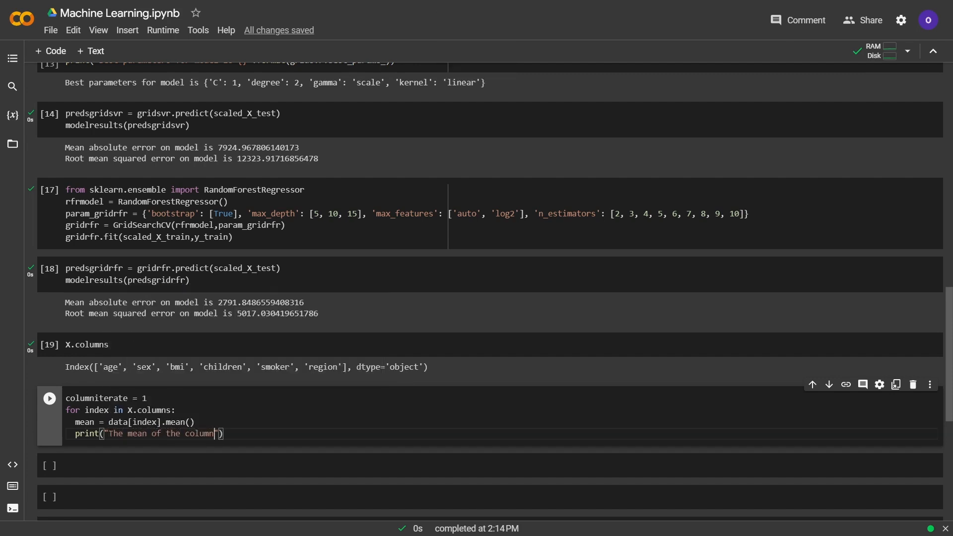
text({} is {)
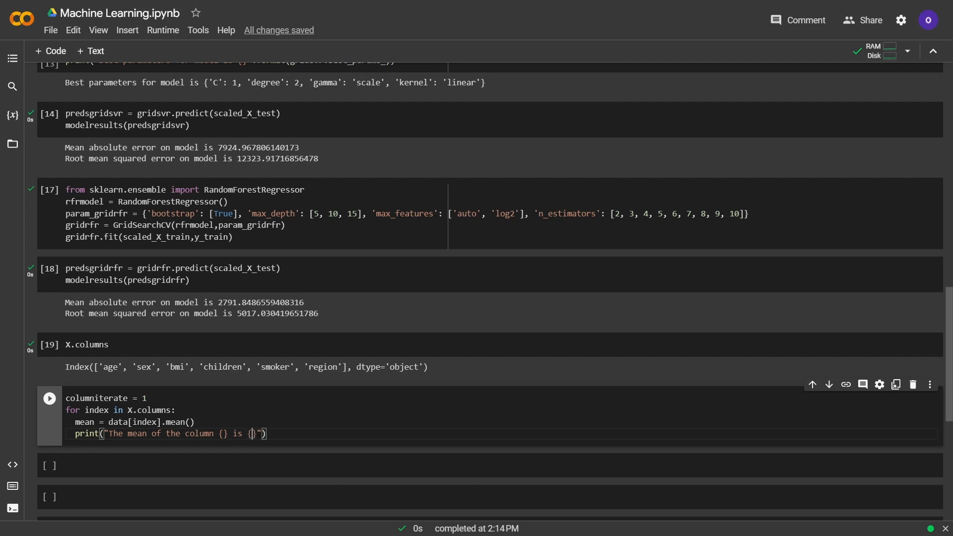
text(})
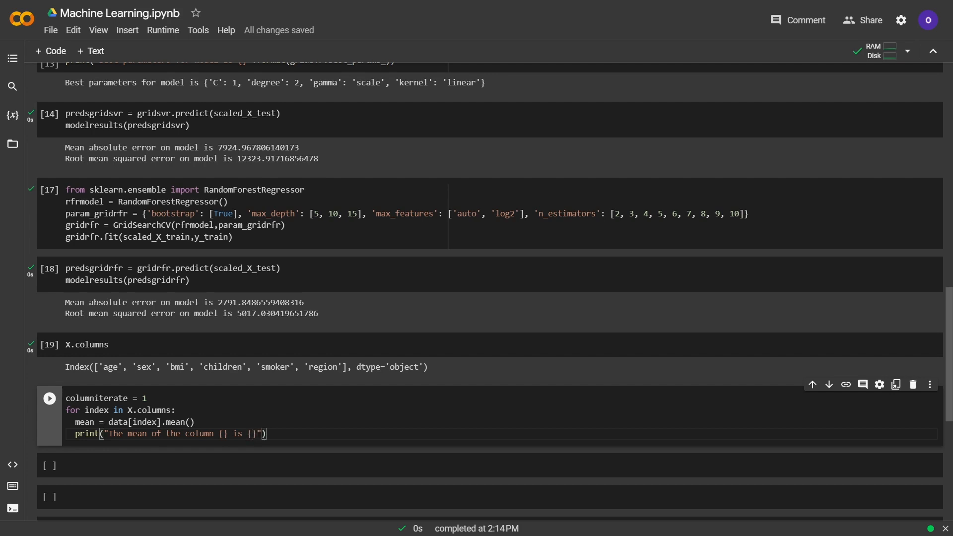
text(.f)
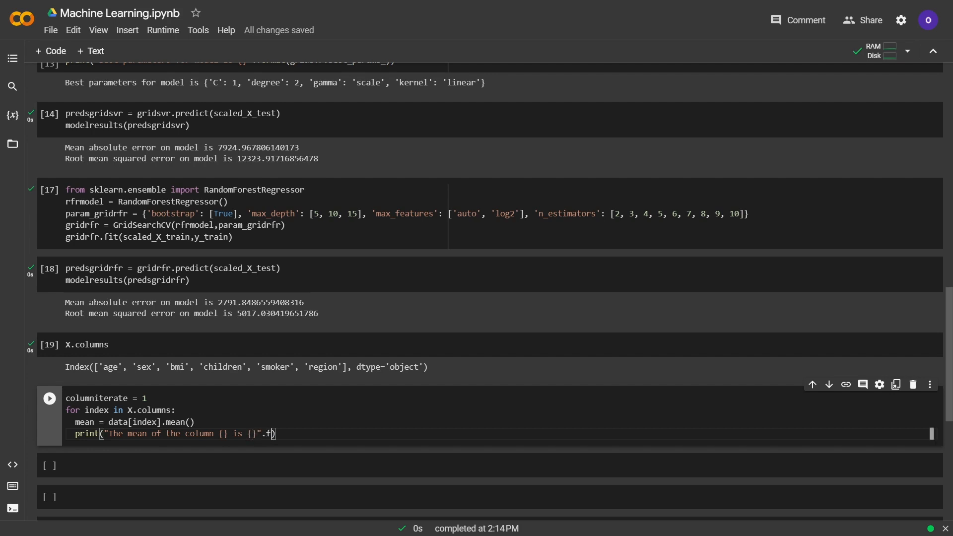
text(ormat())
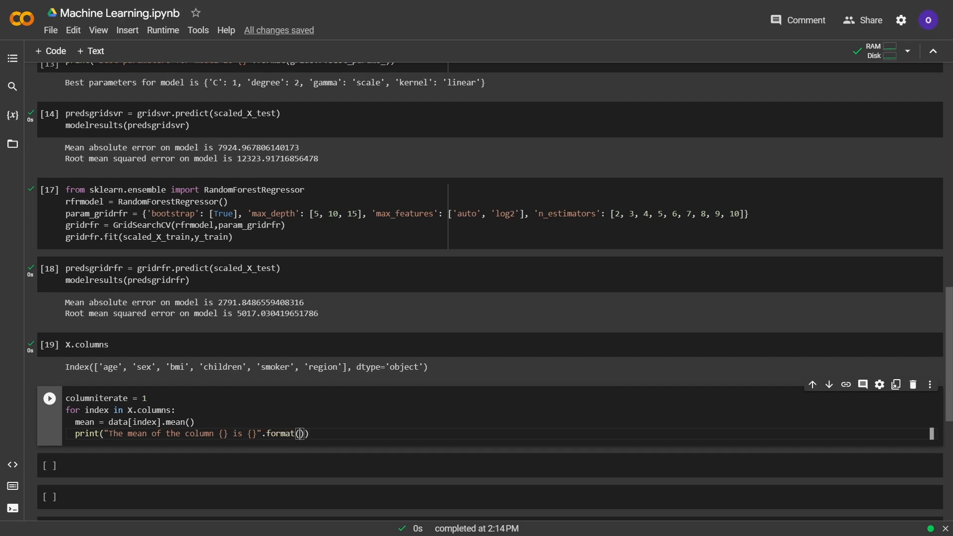
Pass columniterate to the print, increment it each pass, and run the loop.
text(c)
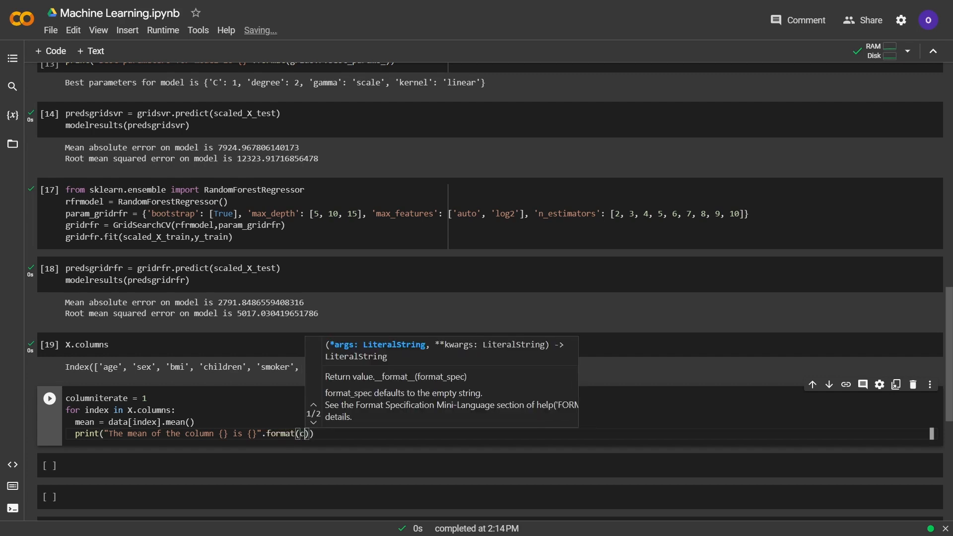
text(olumniterate,mean)
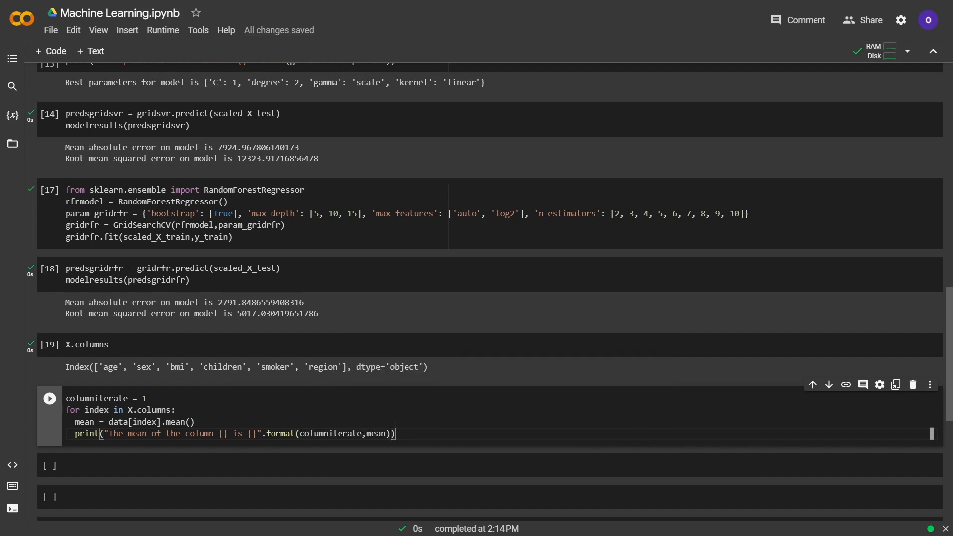
text(columniterate +)
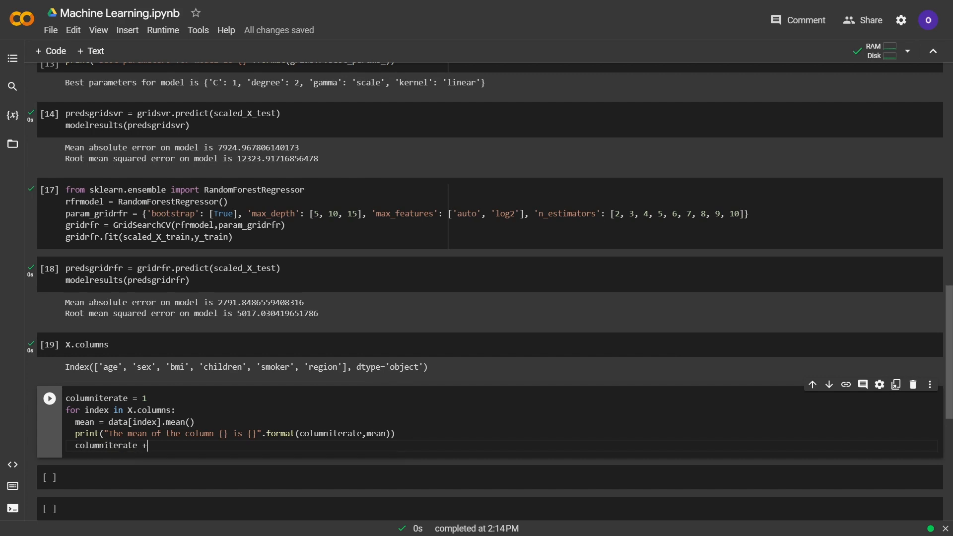
text(= 1)
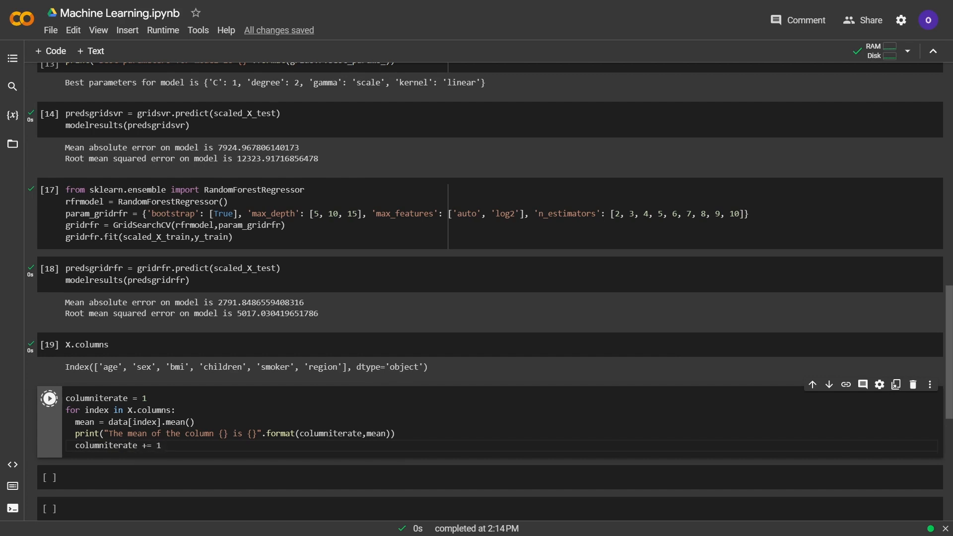
click(49, 398)
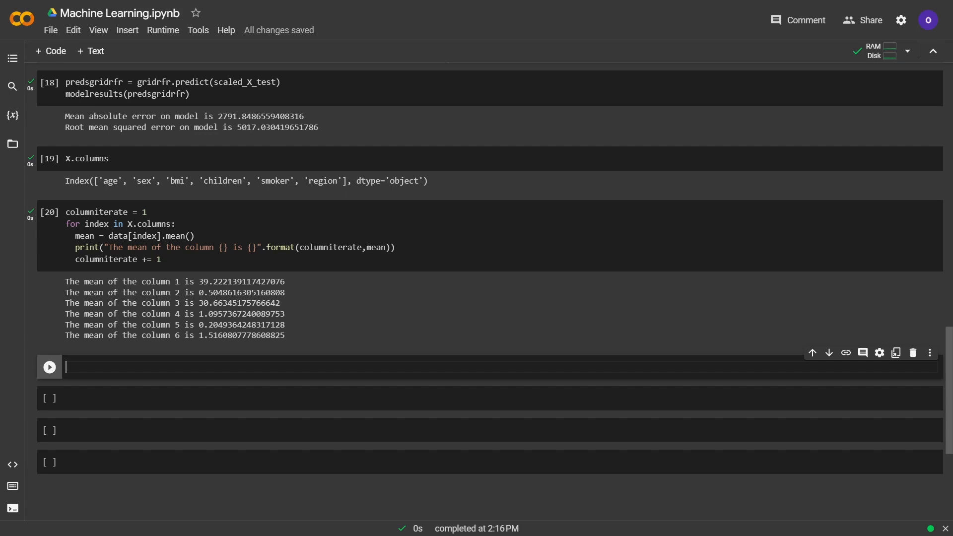
Run a cell defining newcustomer as np.array([39,0,30,1,0,1]).
text(newc)
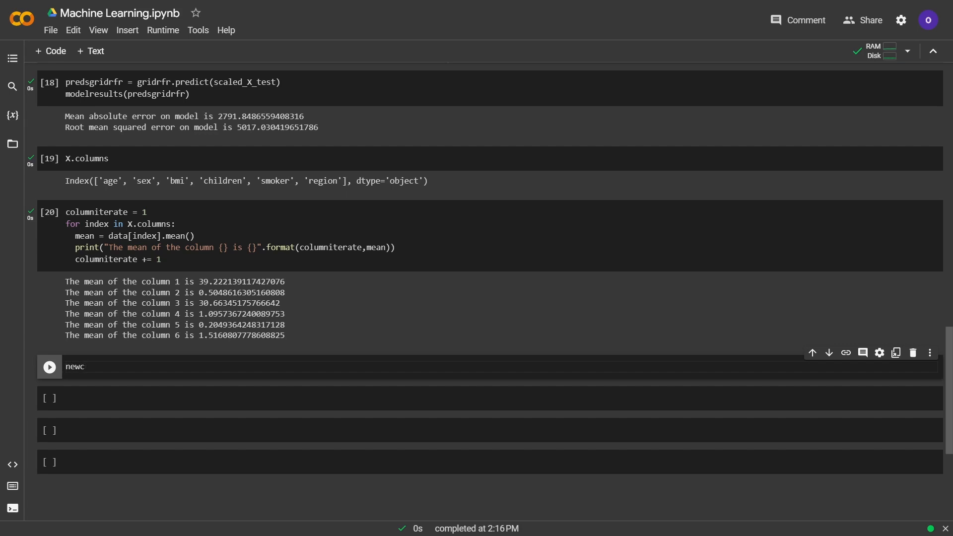
text(ustomer =)
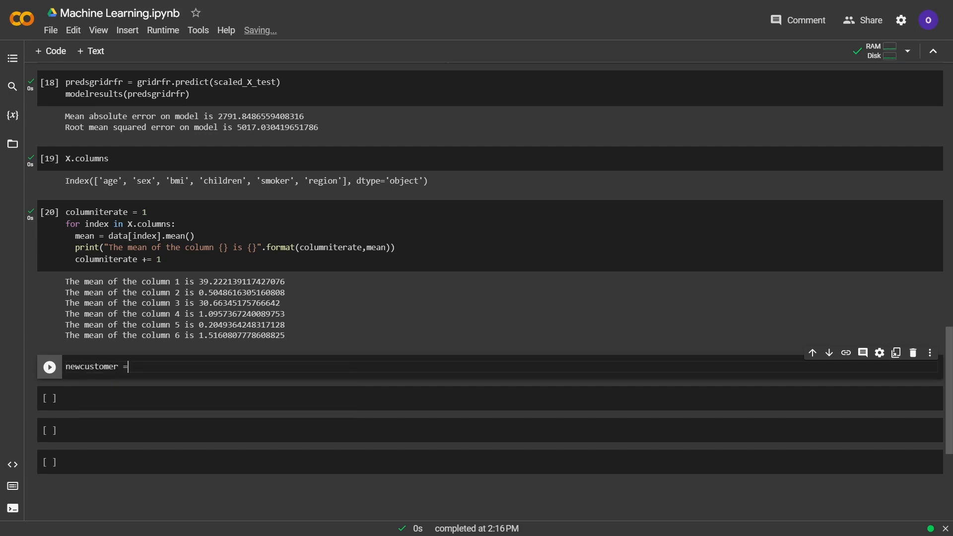
text(np.array()
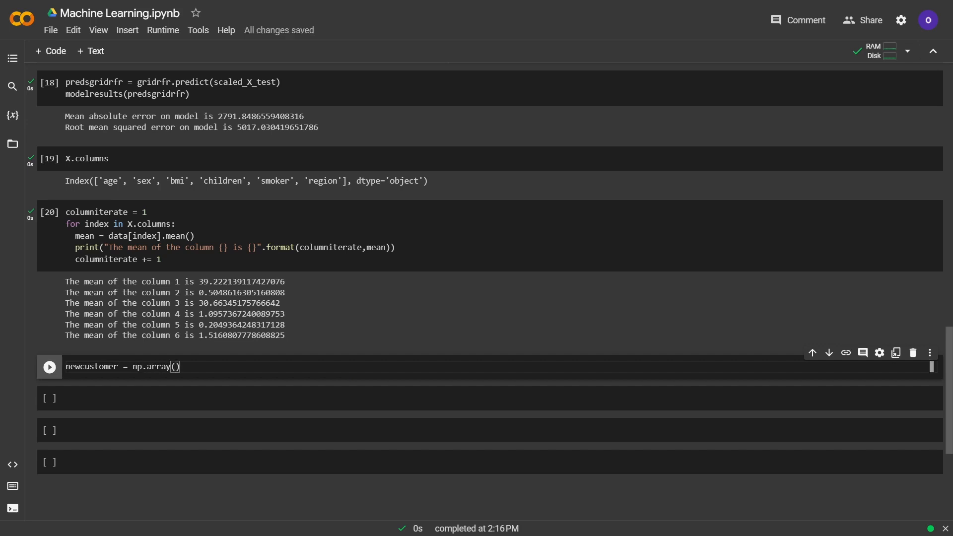
text([])
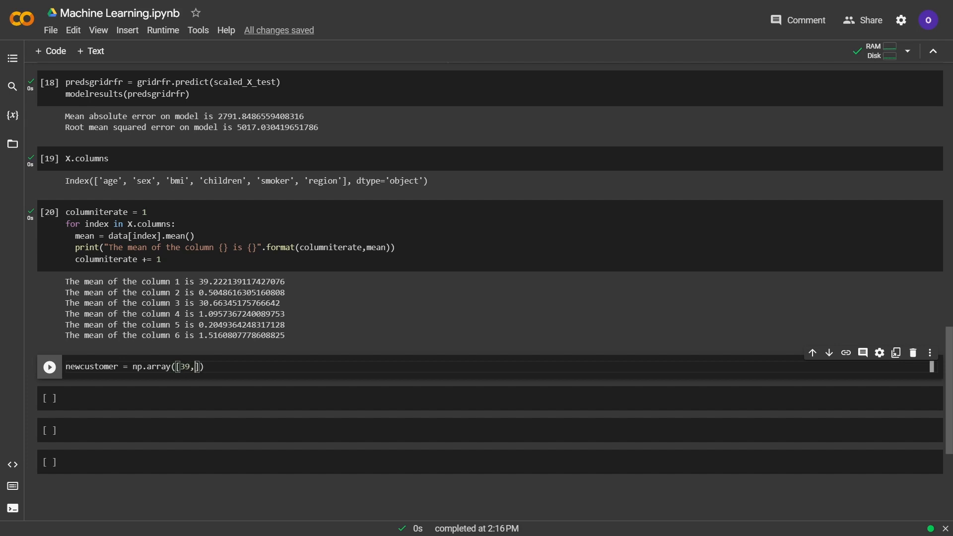
text(0)
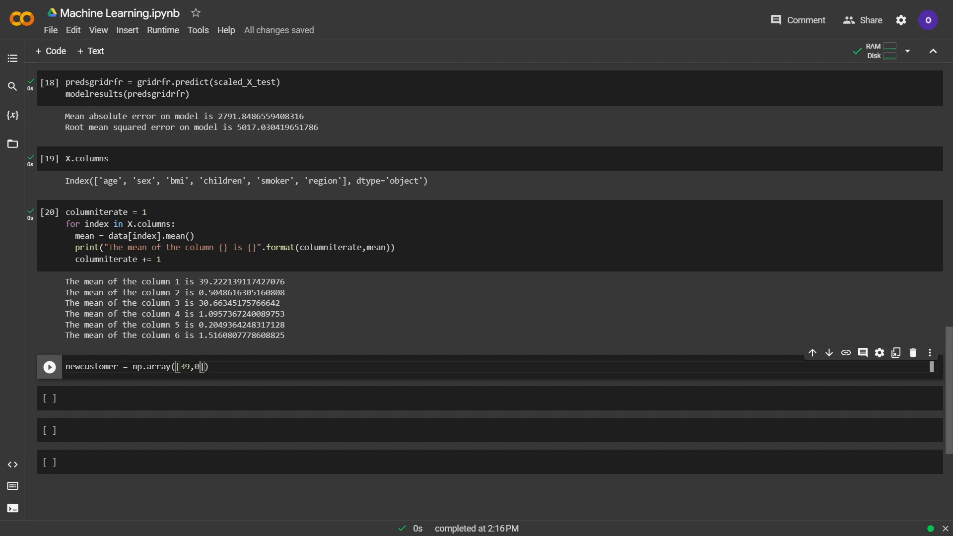
text(30,)
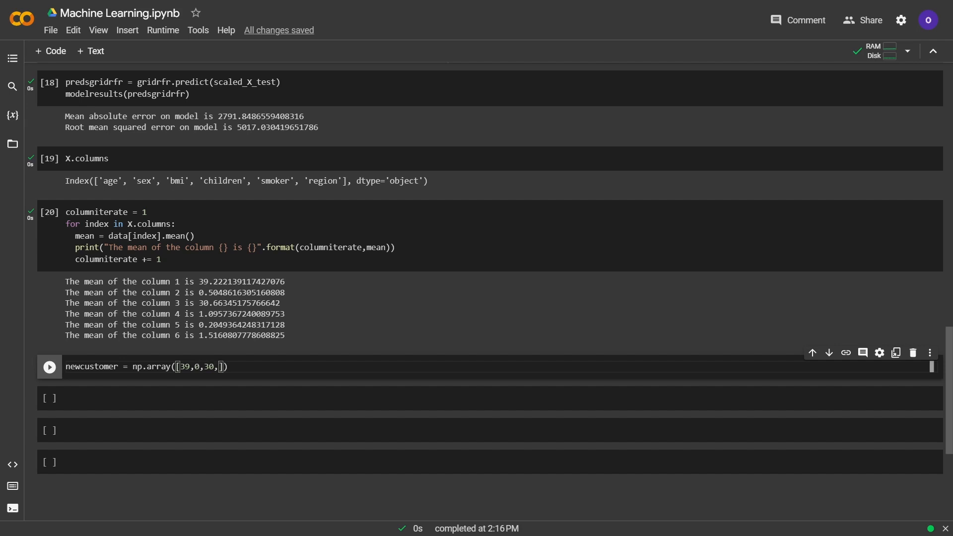
text(1,)
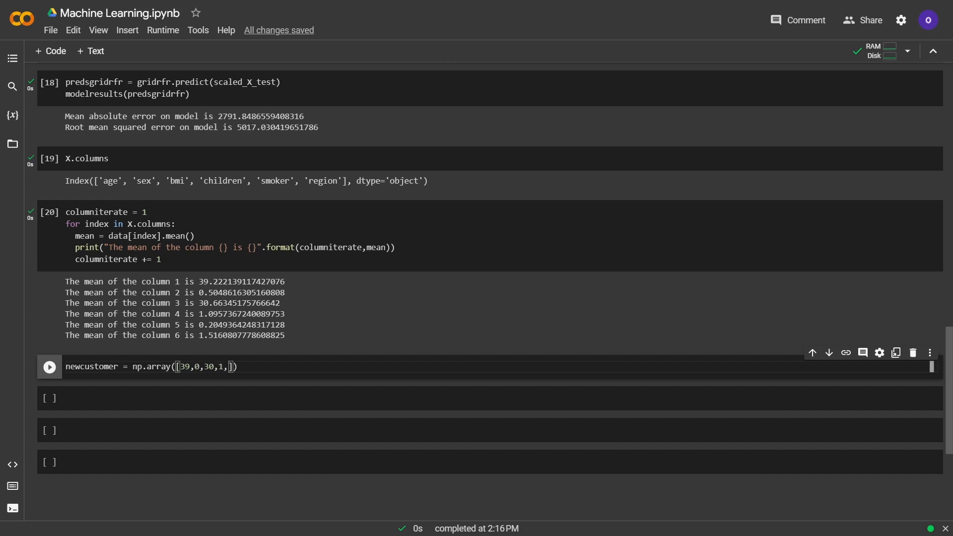
text(0,1)
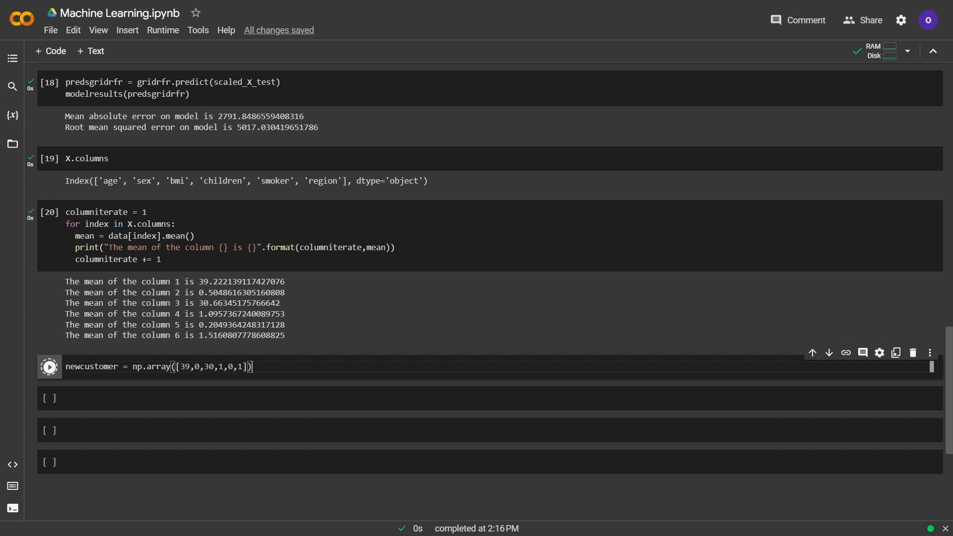
click(49, 366)
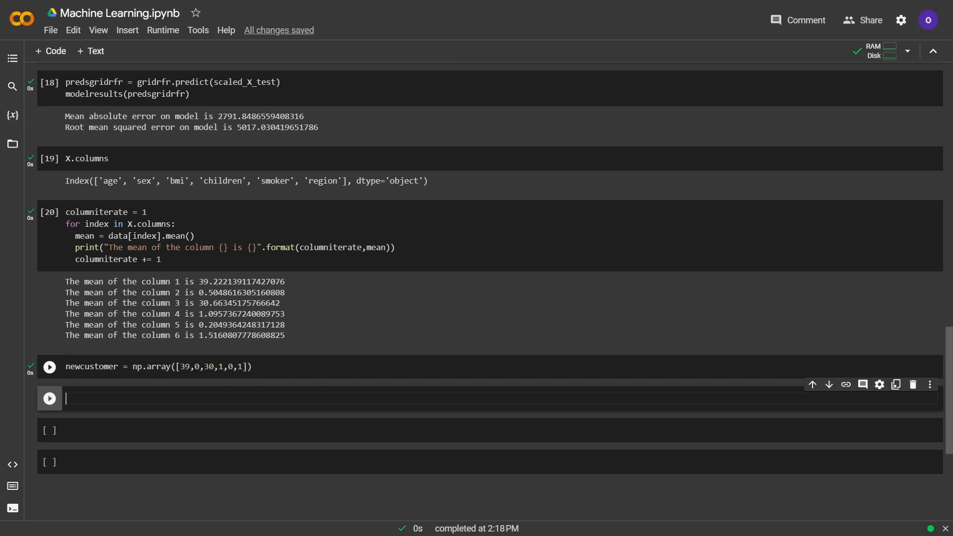
Run gridrfr.predict on newcustomer reshaped to (1,-1), yielding about 14875.33.
text(gridrfr.pr)
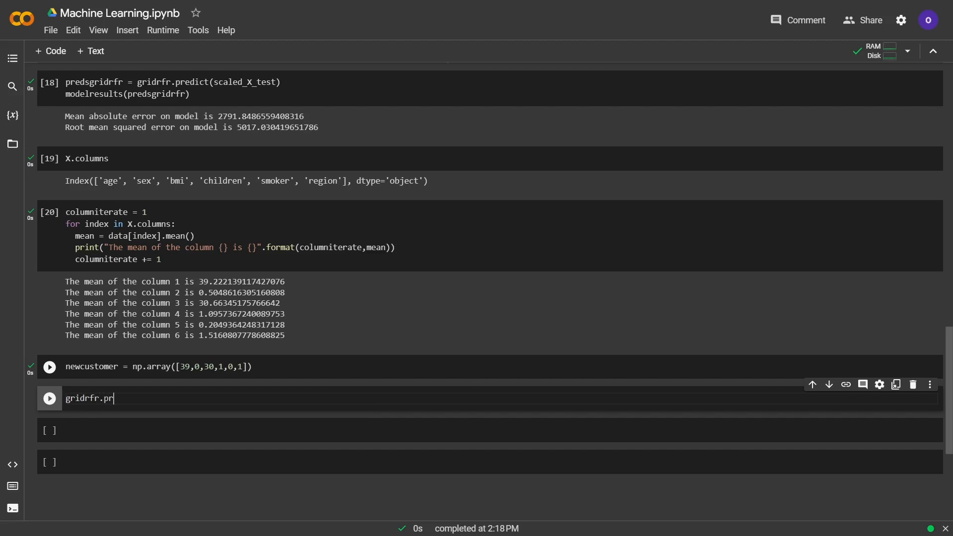
text(edict()
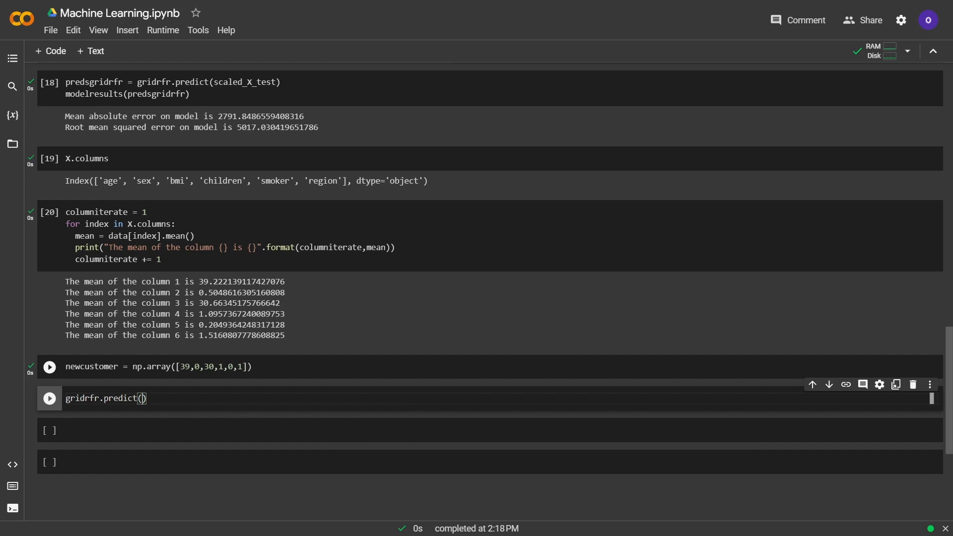
text(newcustomer)
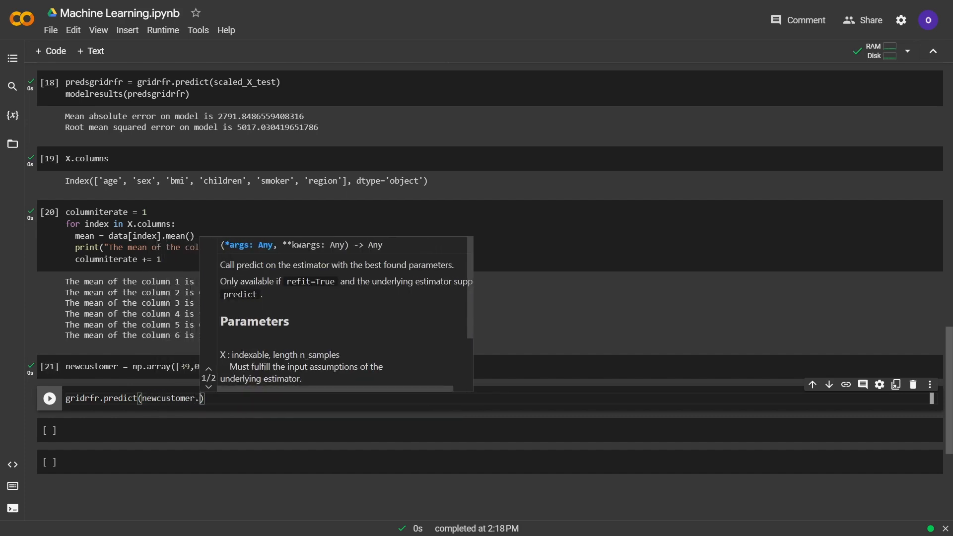
text(.reshape(1))
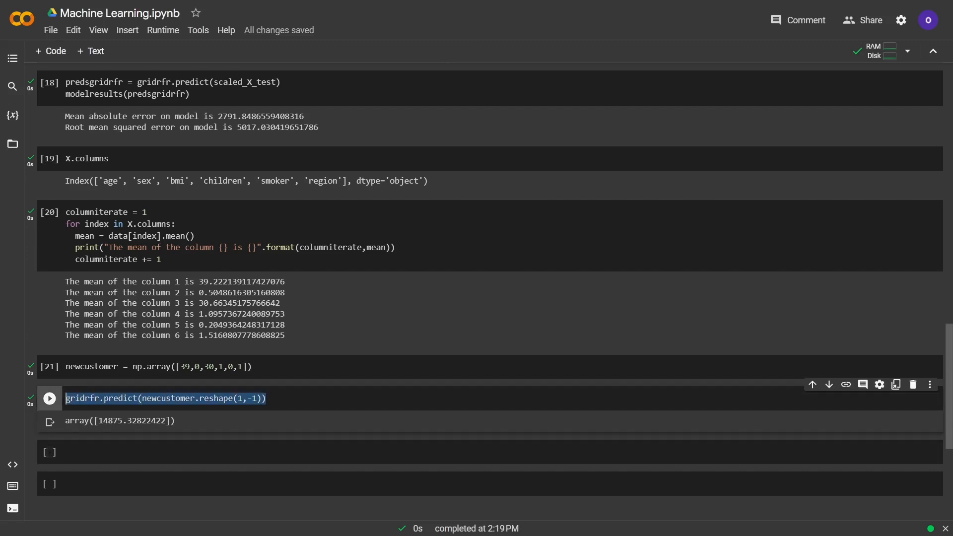
click(49, 398)
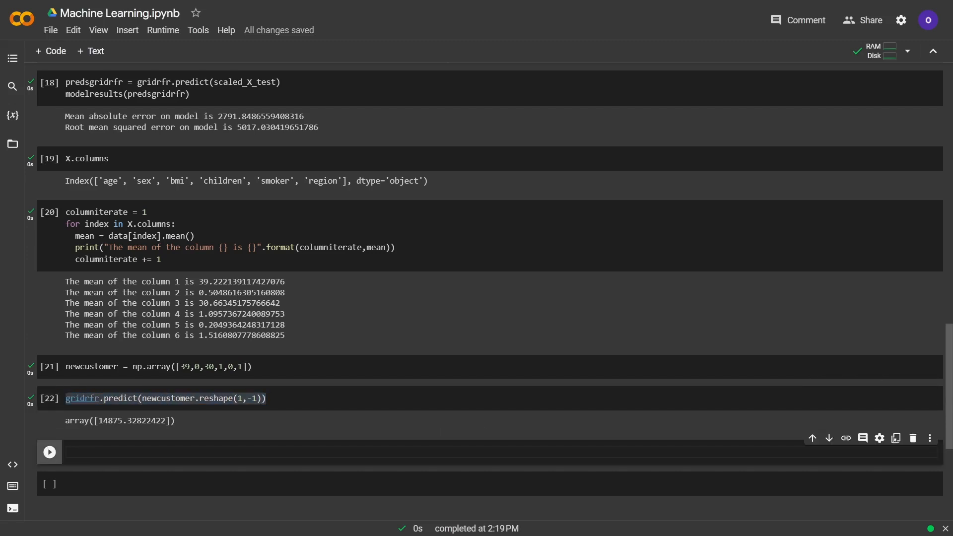
Print "The insurance cost of new customer is {}" formatted with gridrfr's prediction for newcustomer.
text(print()
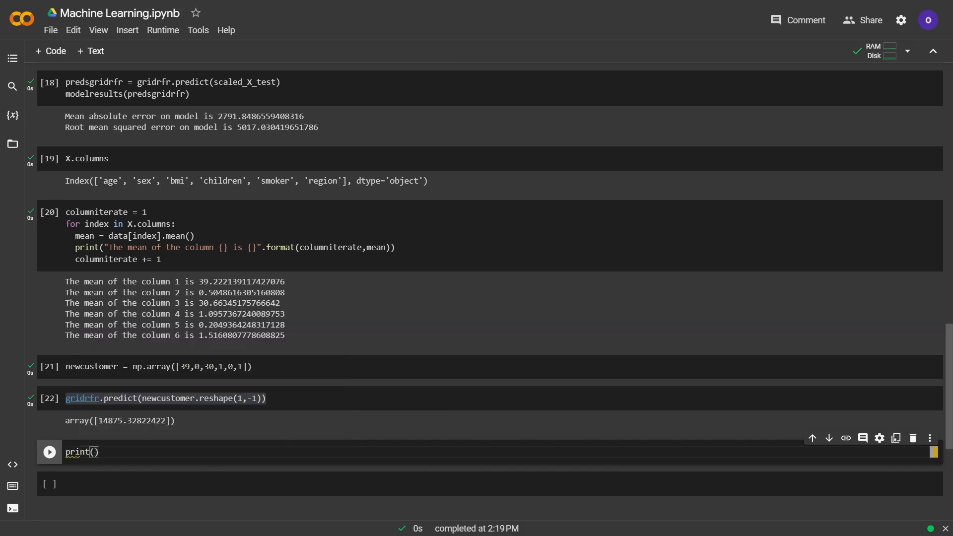
text("The in)
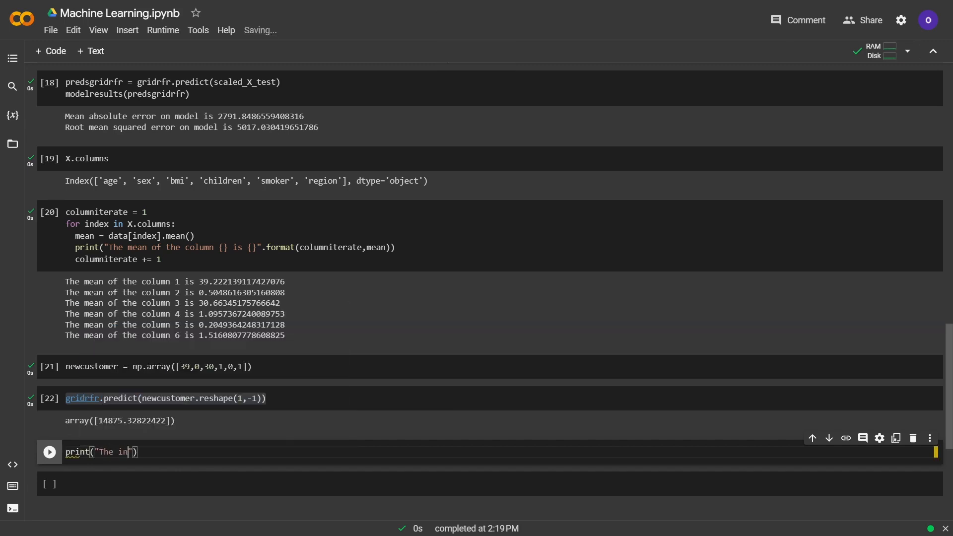
text(surance cost of)
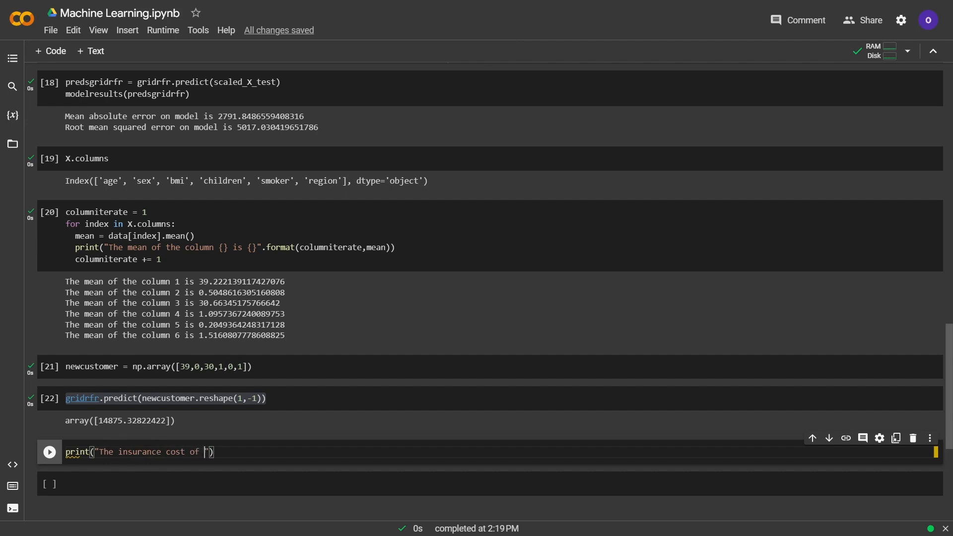
text(new customer is)
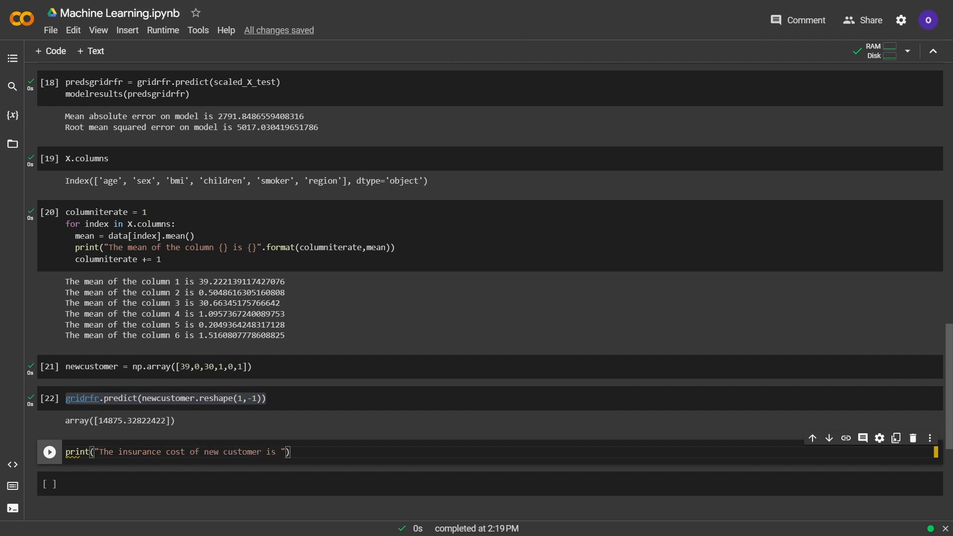
text({})
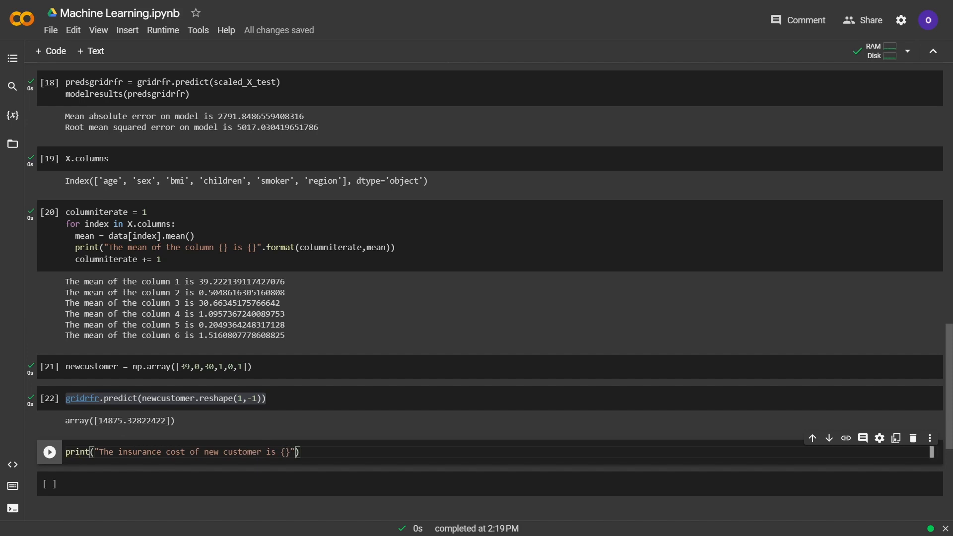
text(.format()
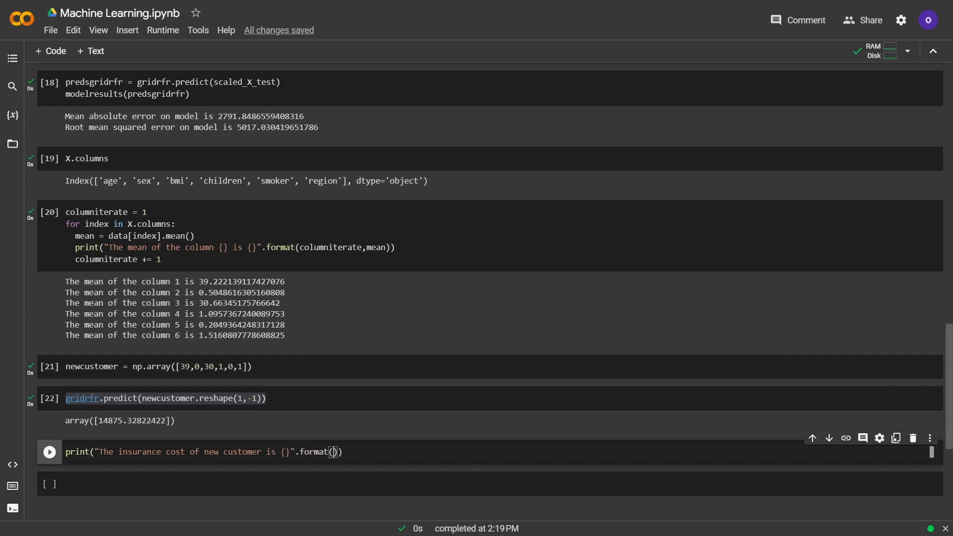
text(gridrfr.predict(newcustomer.reshape(1,-1)))
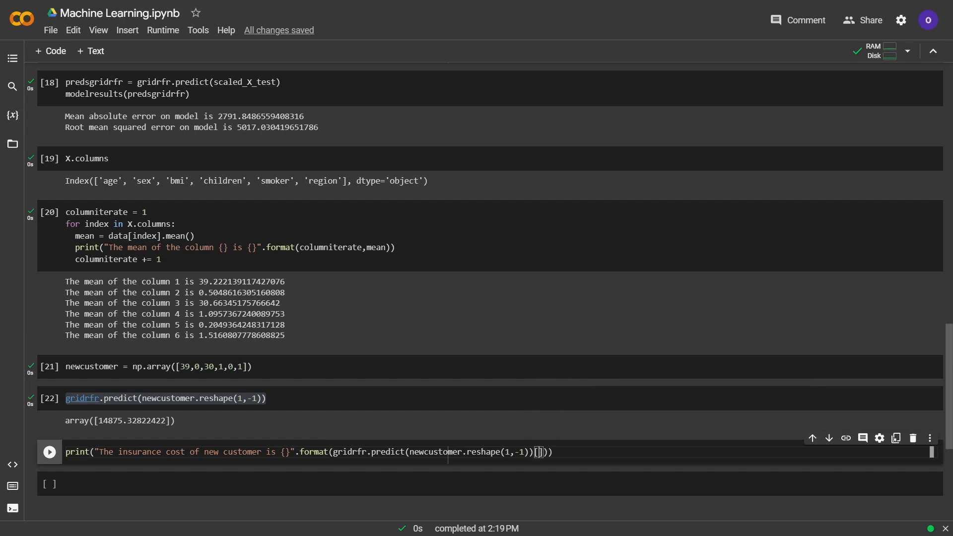
text(0)
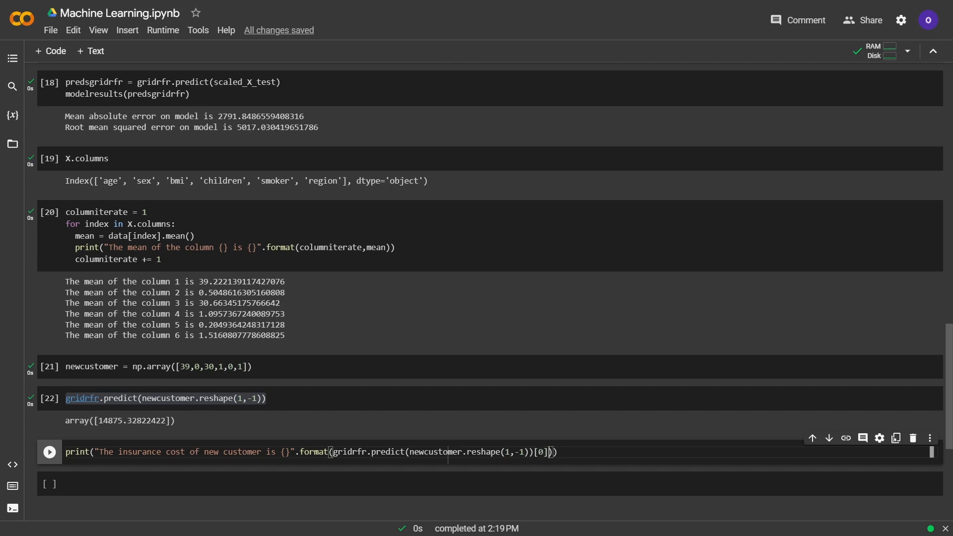
click(49, 452)
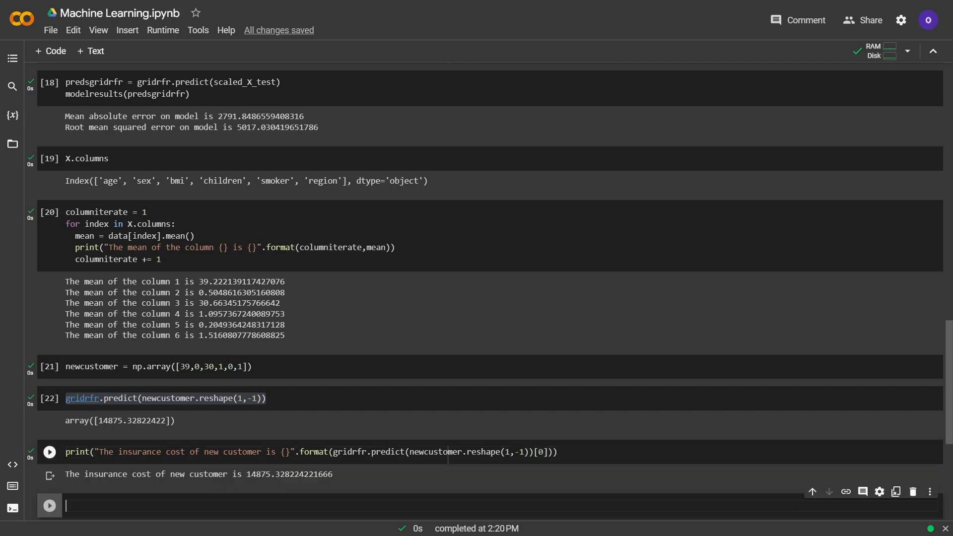